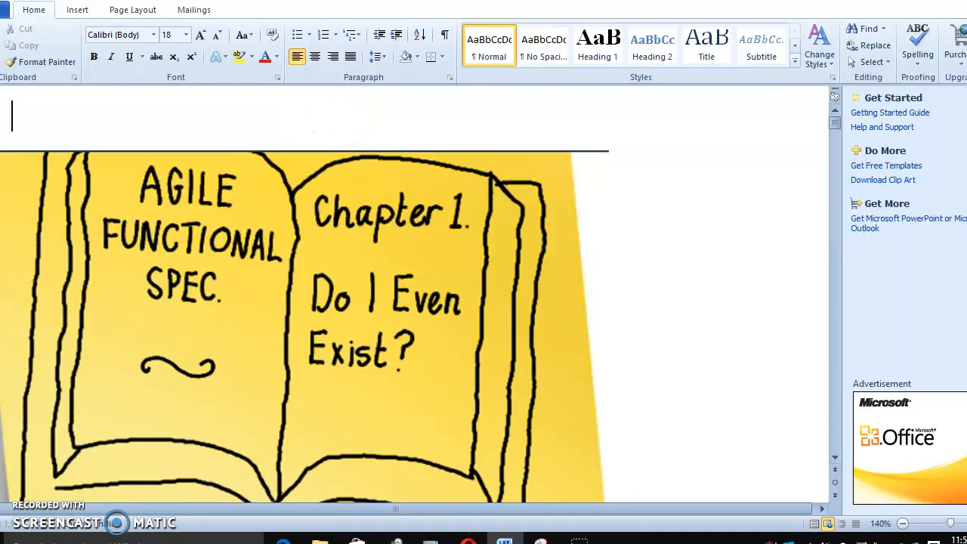
Step: Add the greeting "Hi everyone," at the top of the document
type("Hi")
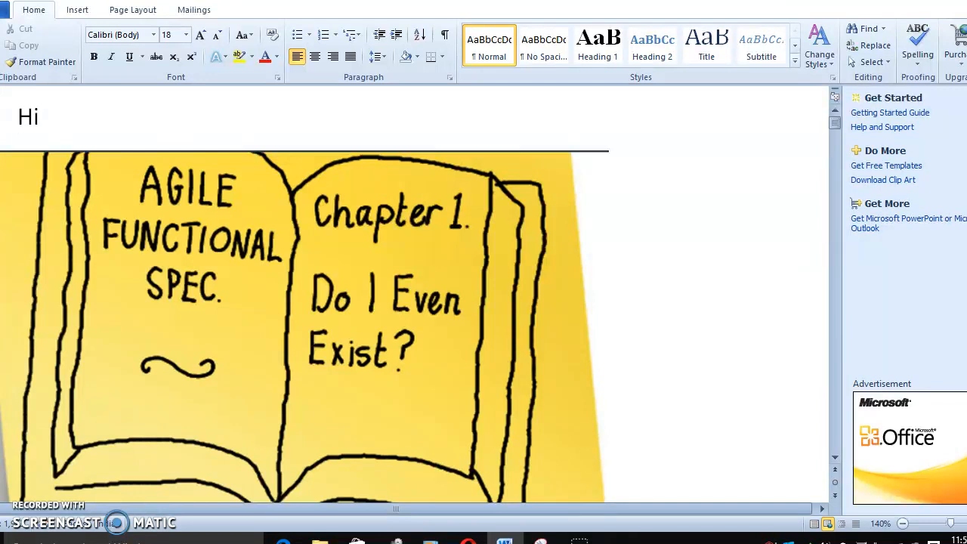
type("eve")
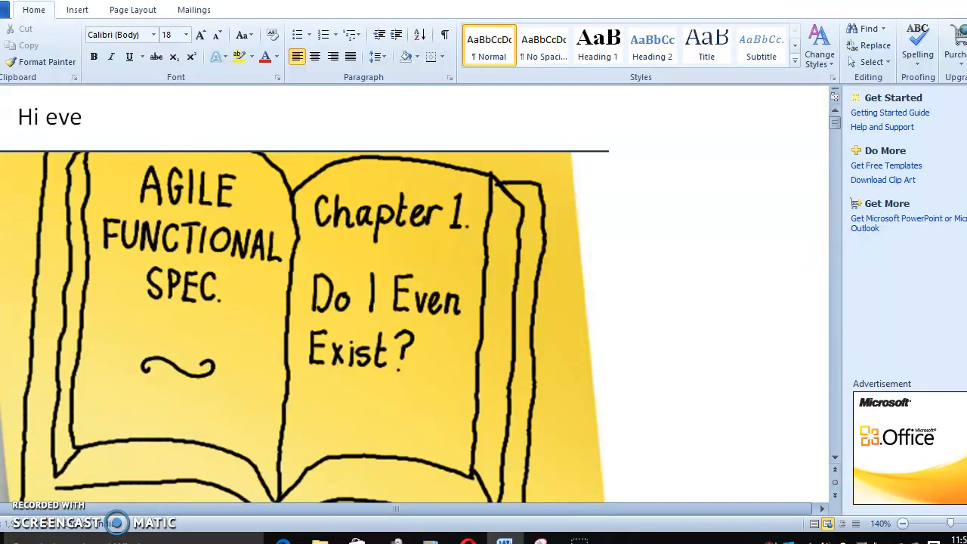
type("ryob")
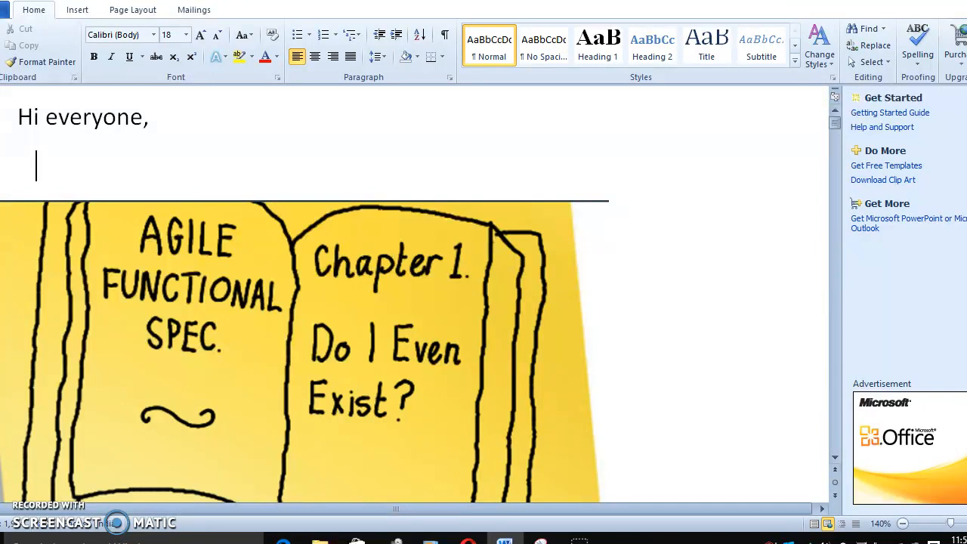
Step: Add the line "Agile methodologies in RPA" below the greeting, above the image
type("Agile met")
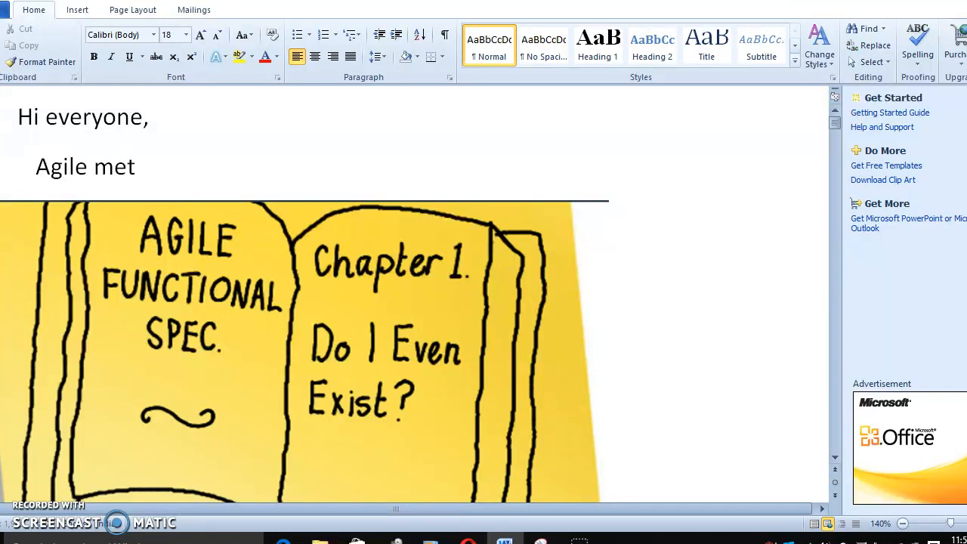
type("hodlo")
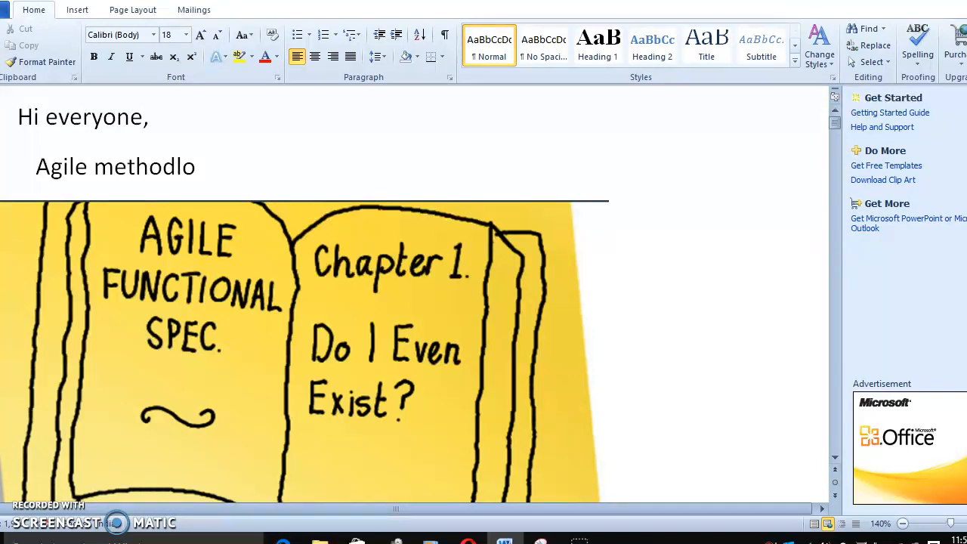
key("Backspace")
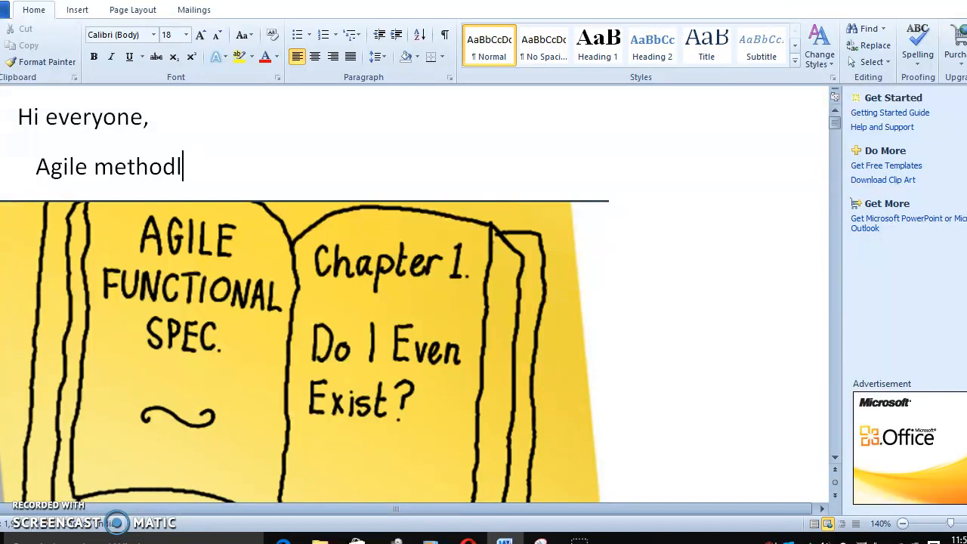
type("ologies")
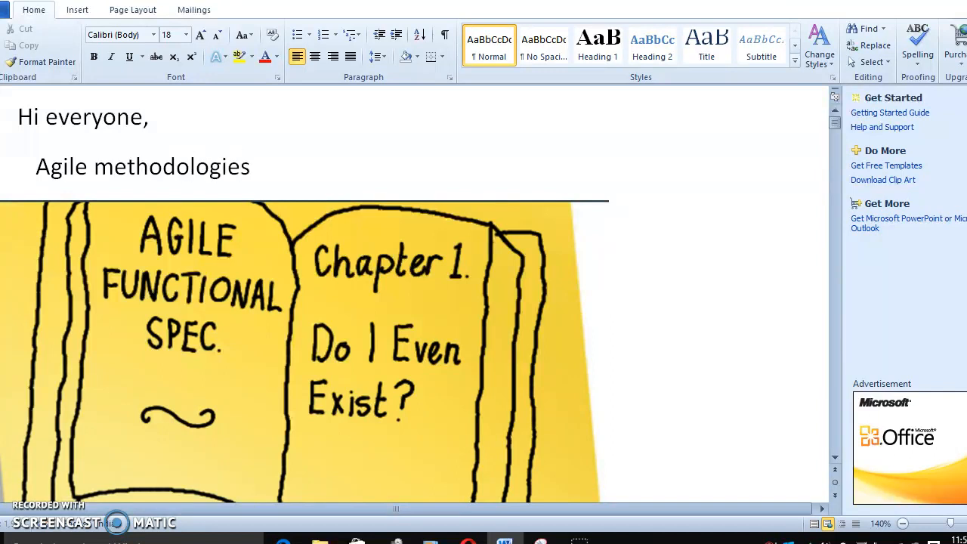
type("in")
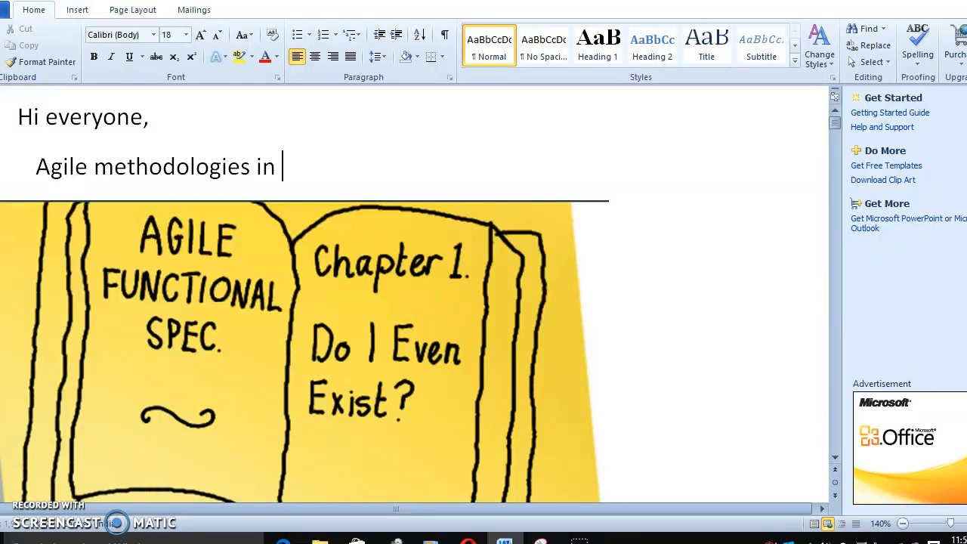
type("RPA")
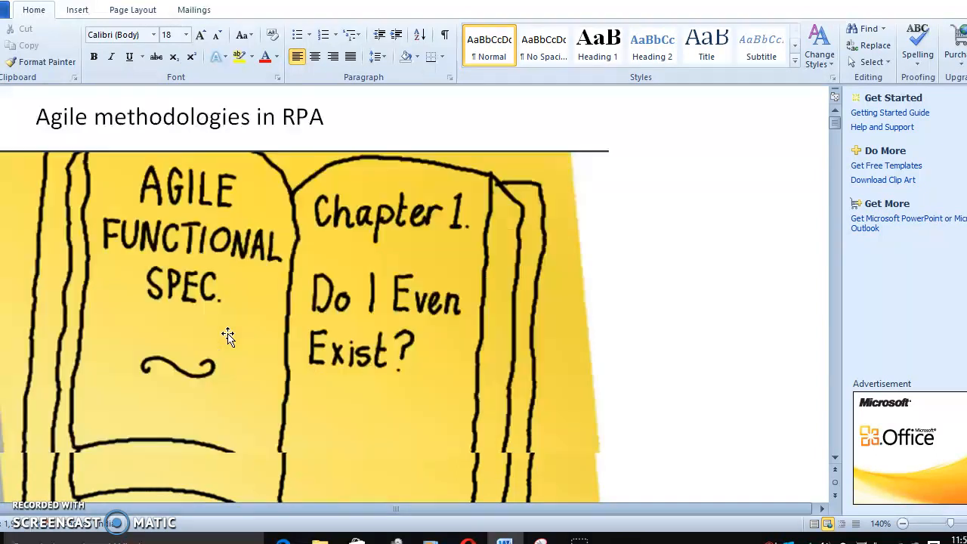
scroll("down", 3)
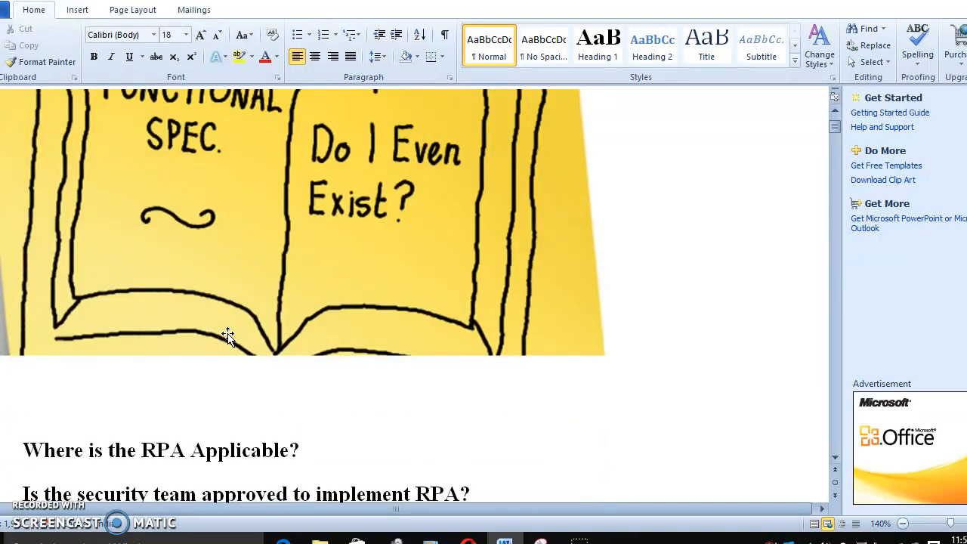
scroll("down", 3)
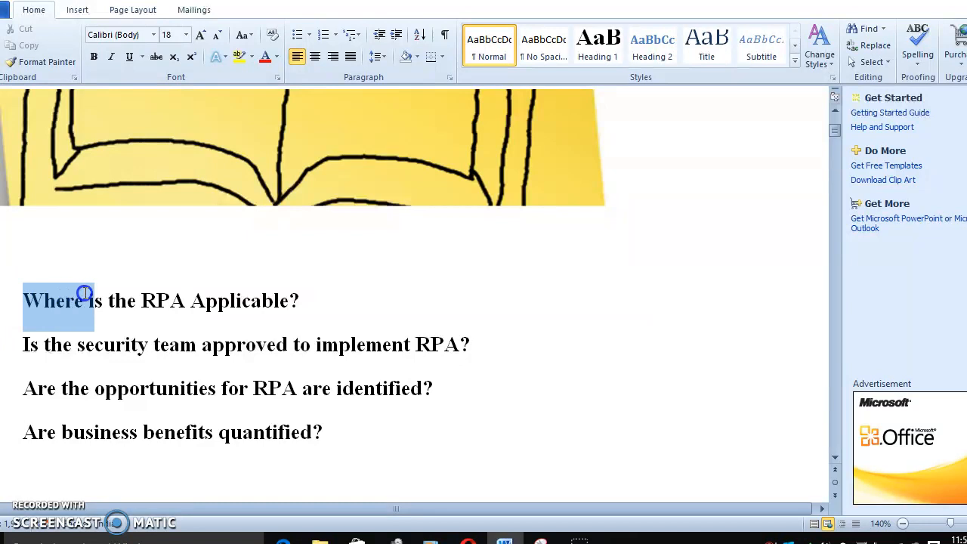
left_click_drag(85, 293, 308, 432)
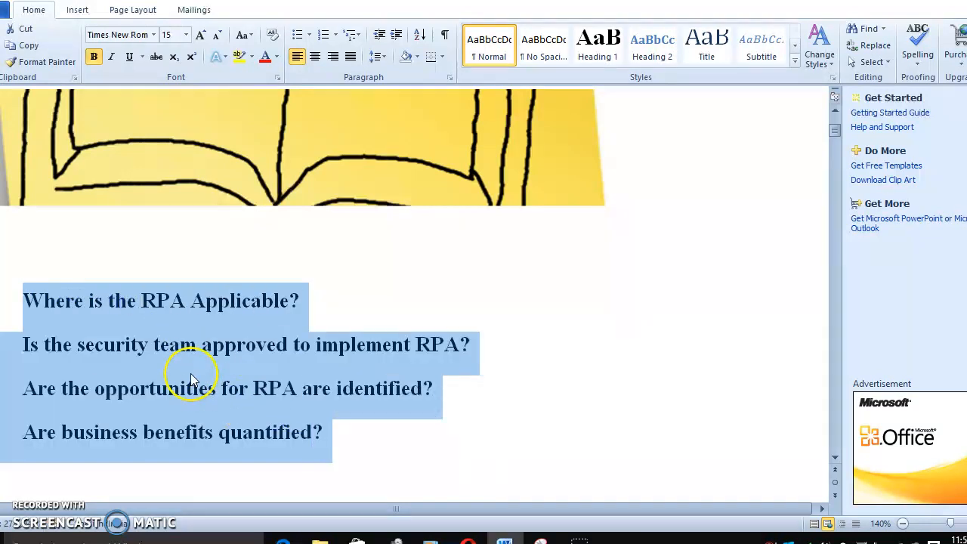
scroll("down", 3)
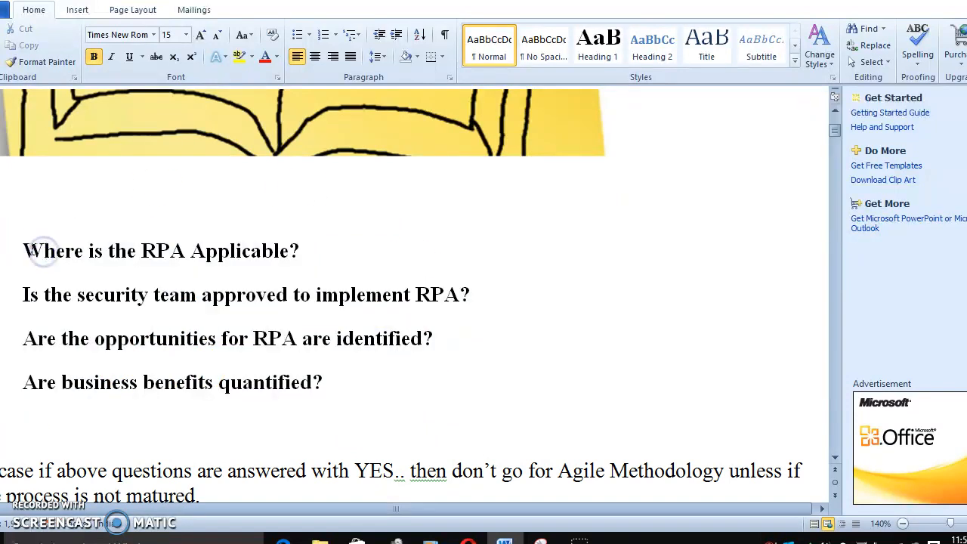
left_click_drag(22, 251, 299, 251)
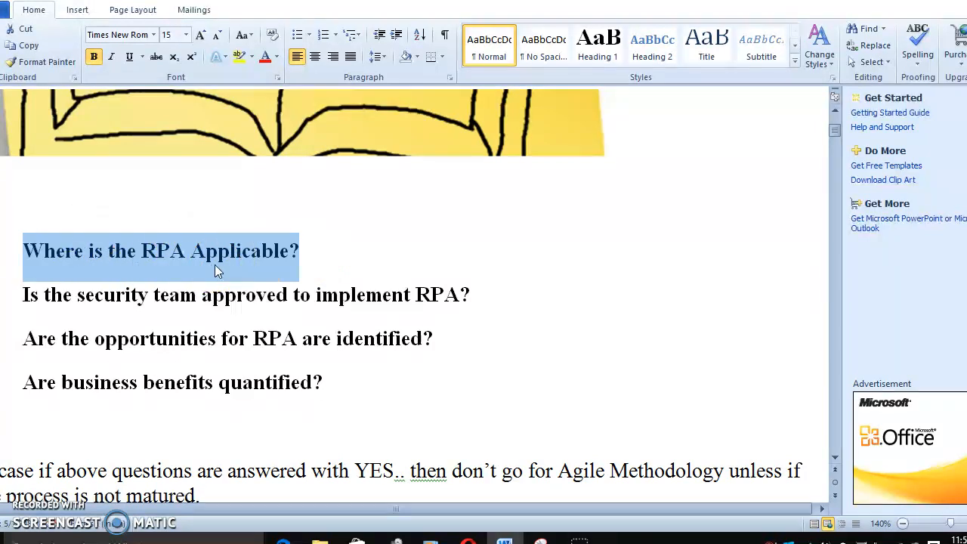
left_click(69, 294)
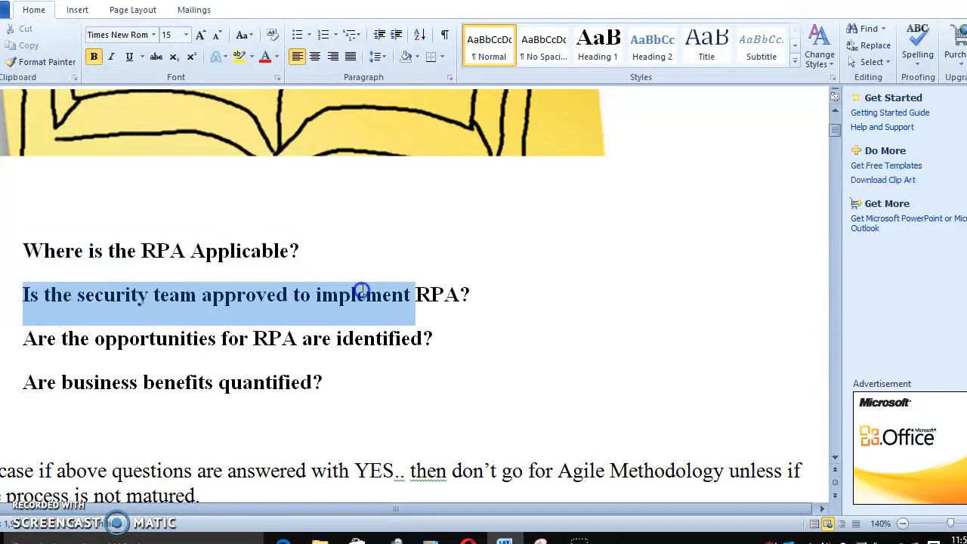
left_click(378, 295)
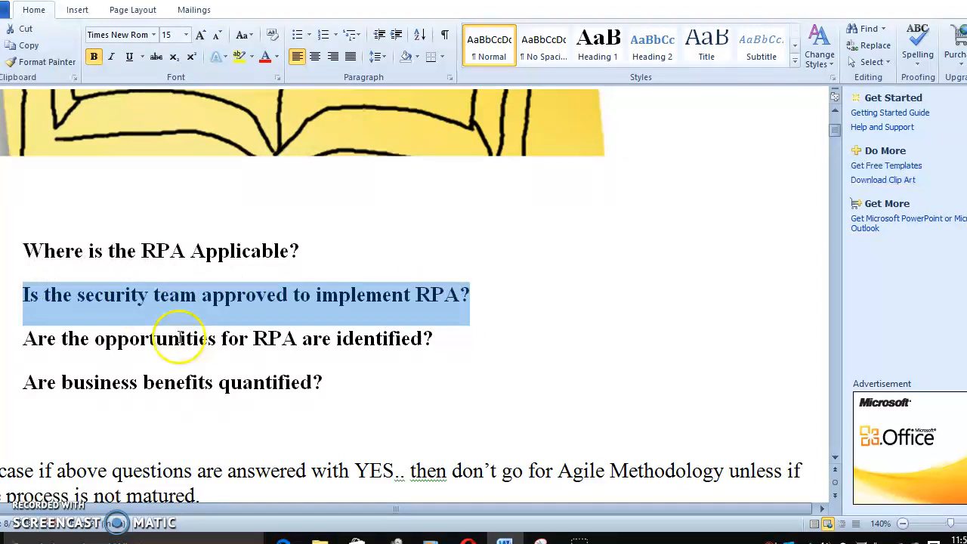
left_click(187, 339)
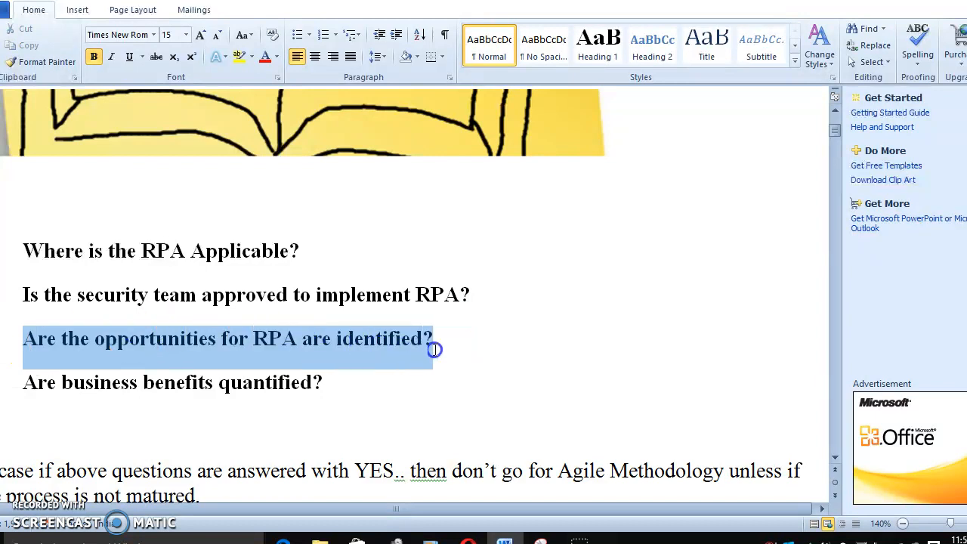
left_click(396, 338)
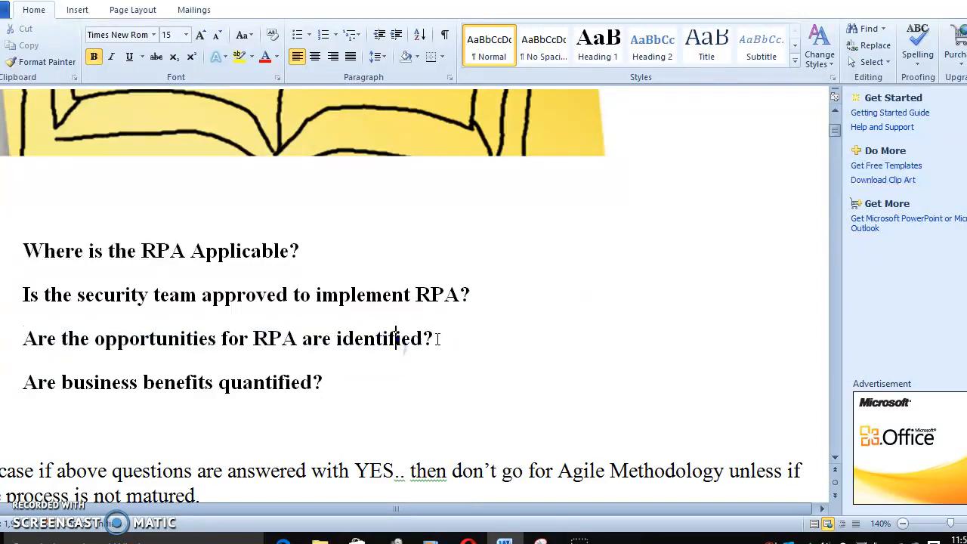
triple_click(226, 338)
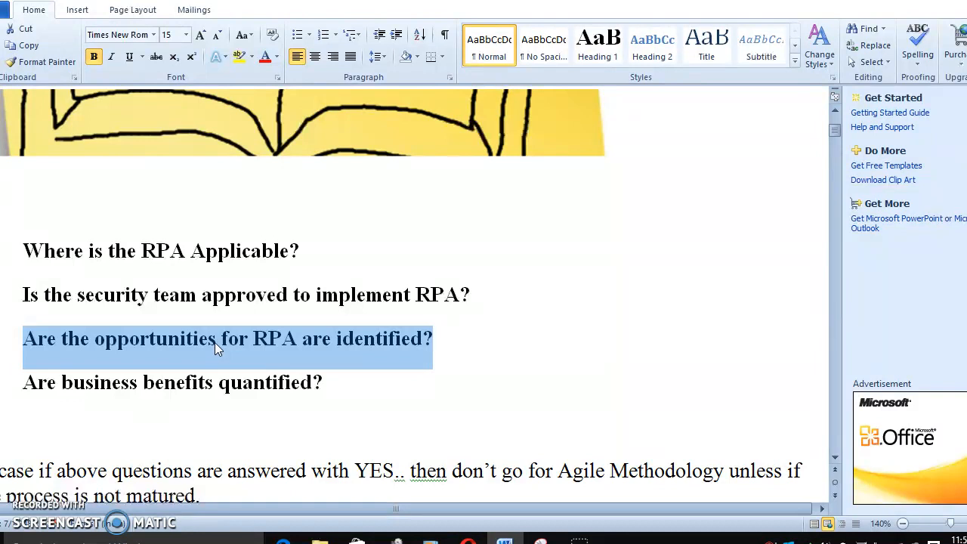
left_click(216, 338)
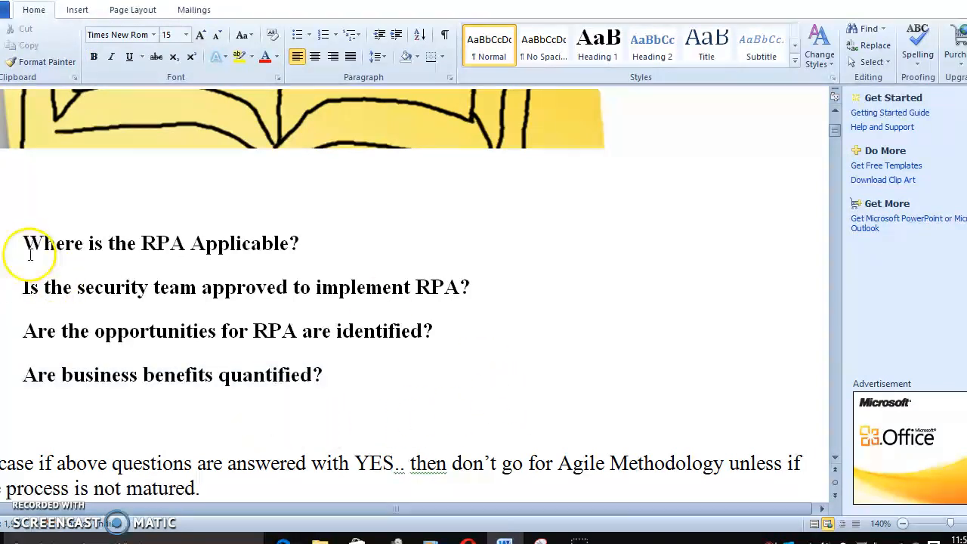
left_click_drag(27, 243, 325, 374)
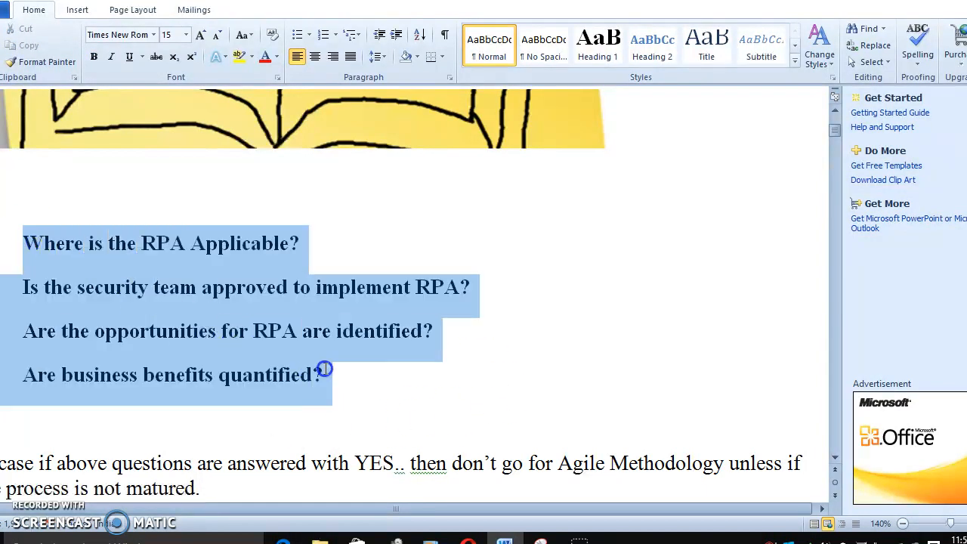
left_click(259, 420)
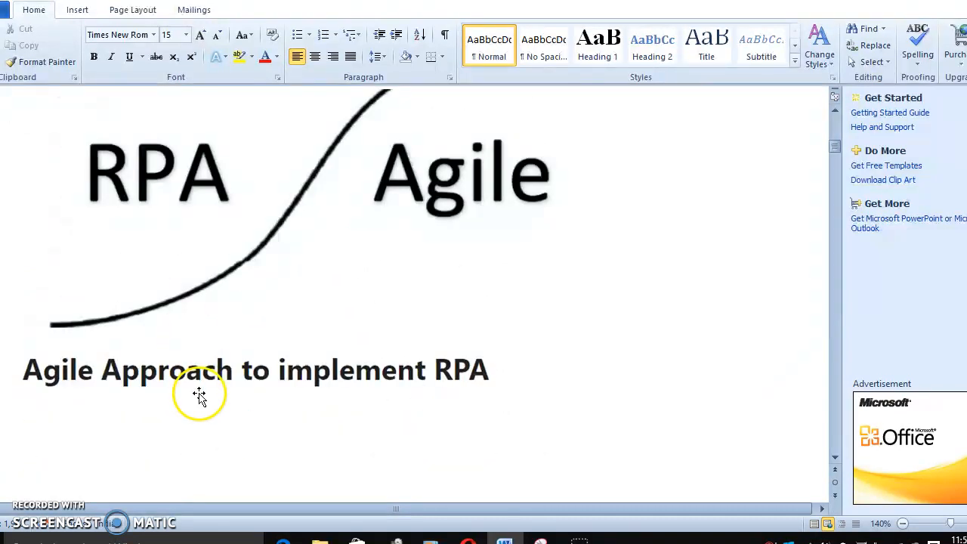
scroll("down", 3)
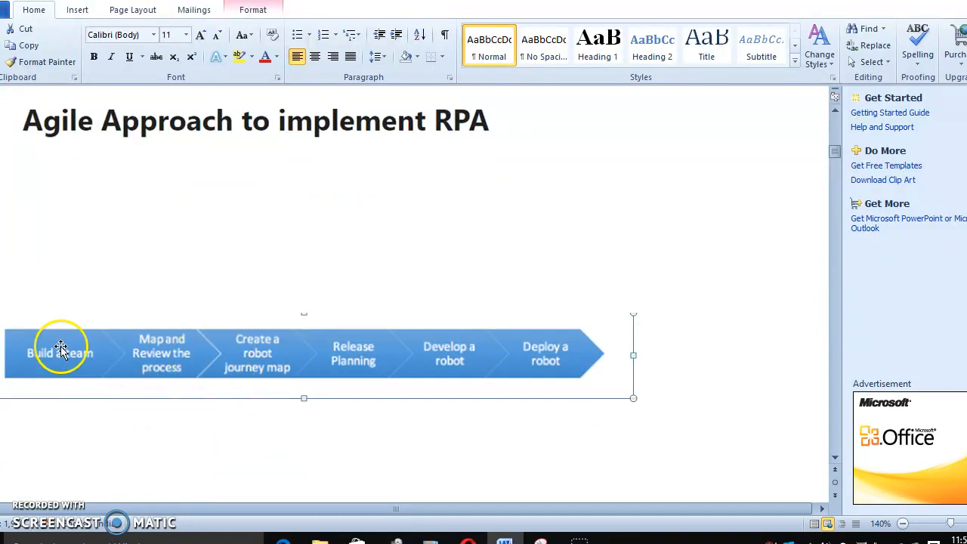
mouse_move(118, 364)
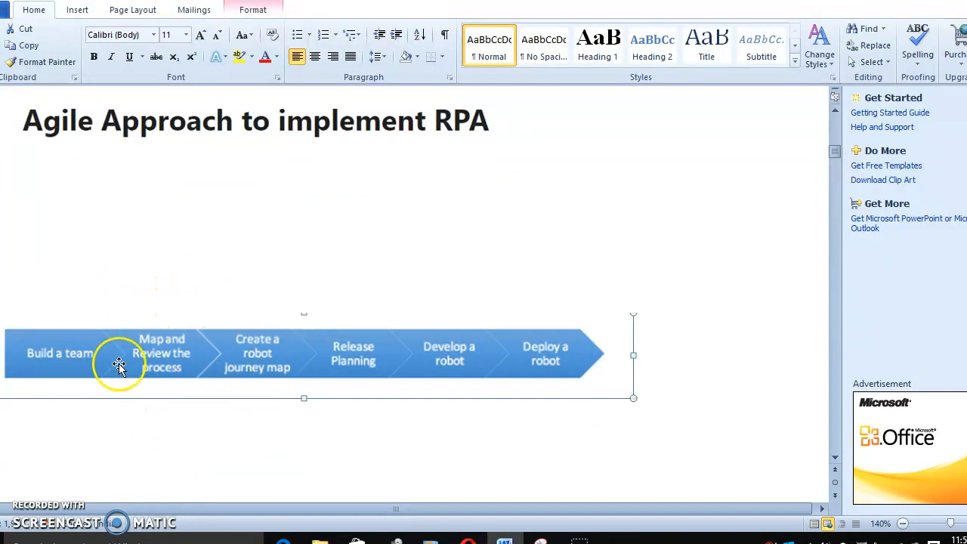
mouse_move(180, 389)
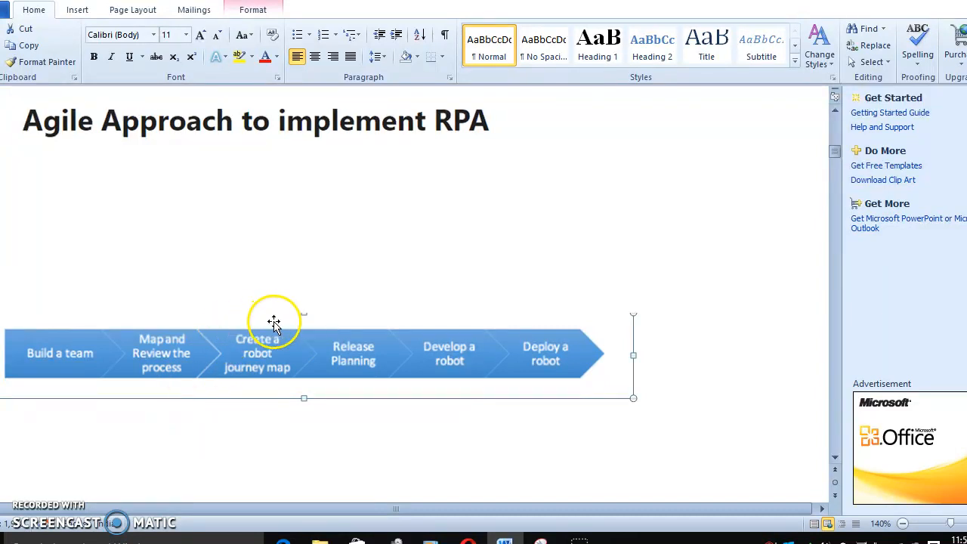
mouse_move(263, 318)
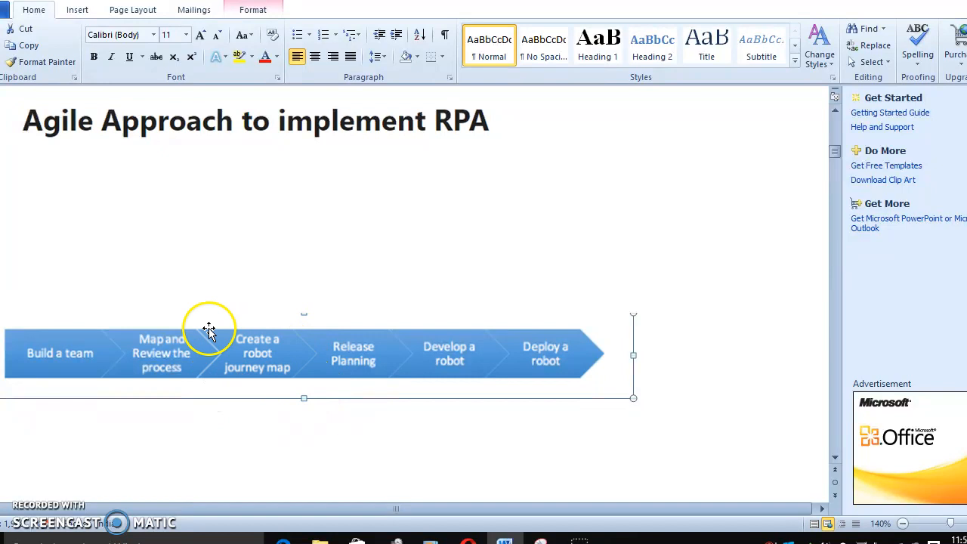
mouse_move(299, 342)
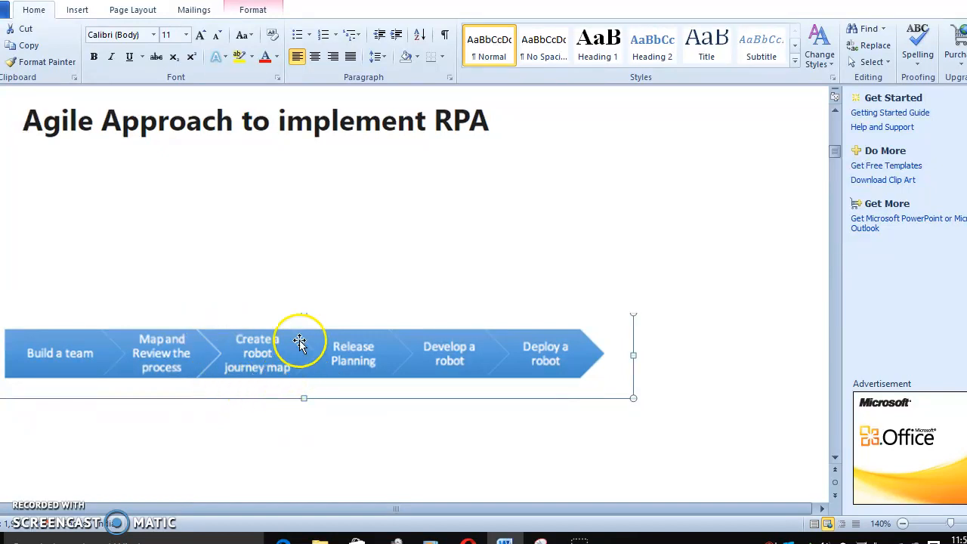
mouse_move(316, 375)
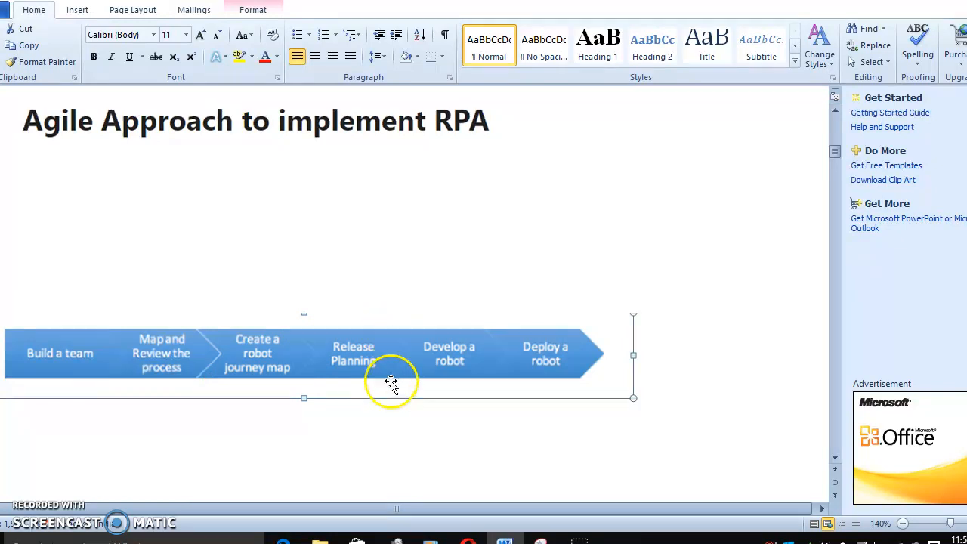
mouse_move(392, 332)
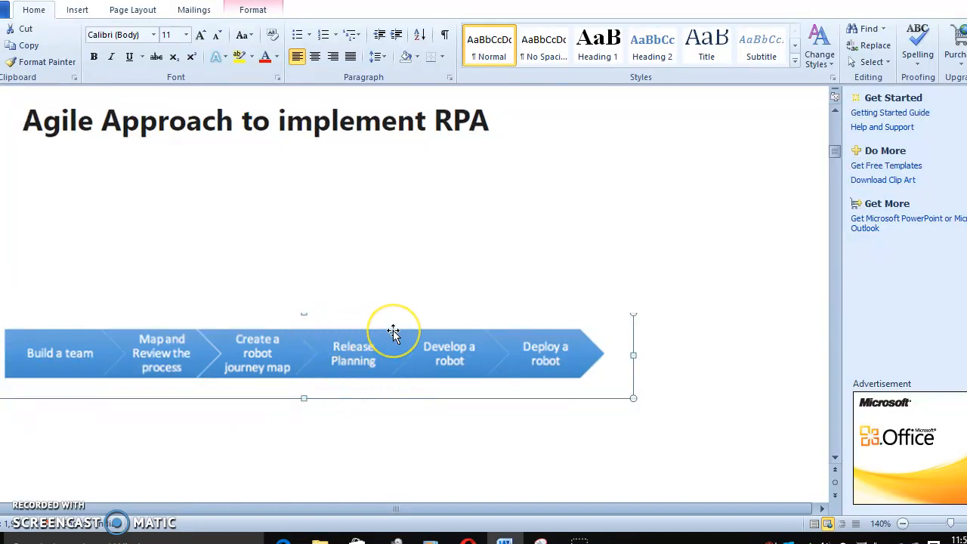
mouse_move(392, 332)
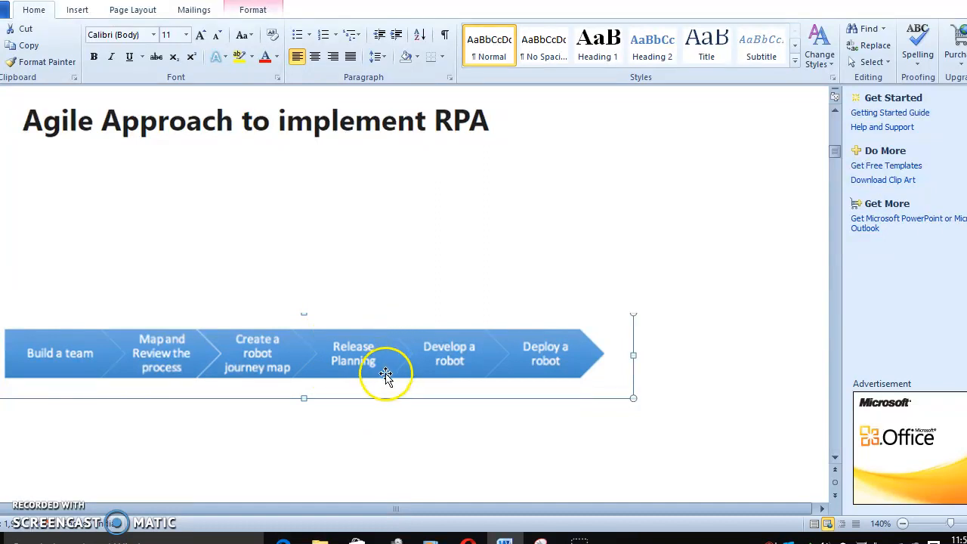
mouse_move(423, 370)
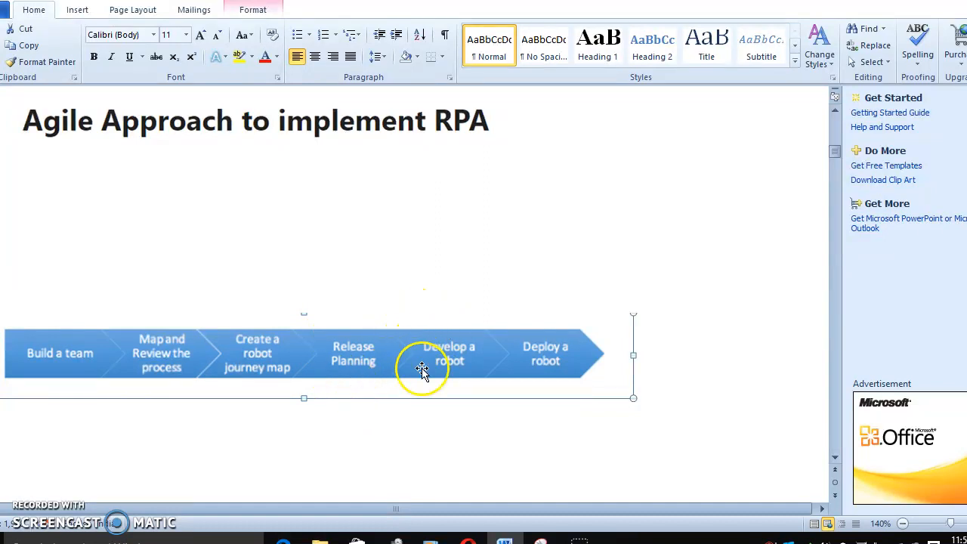
mouse_move(456, 329)
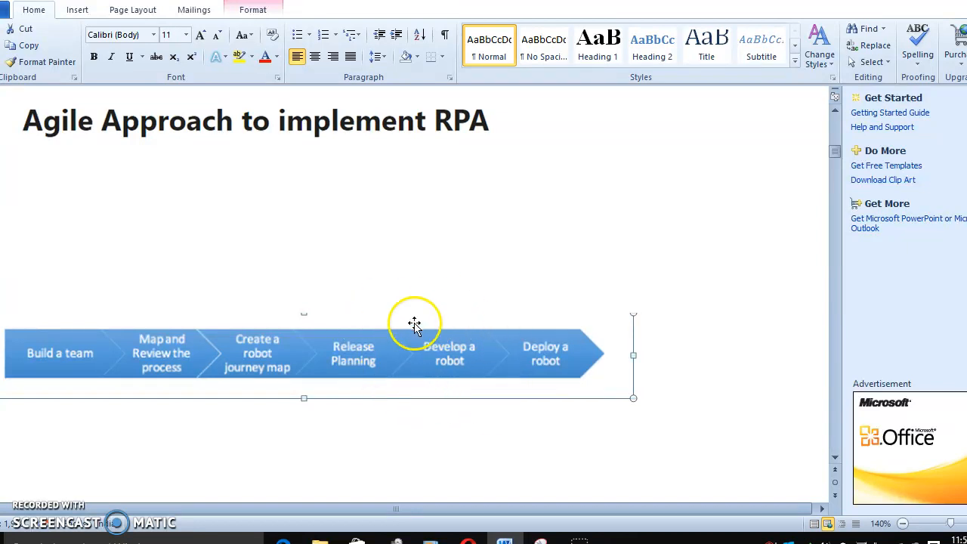
mouse_move(489, 356)
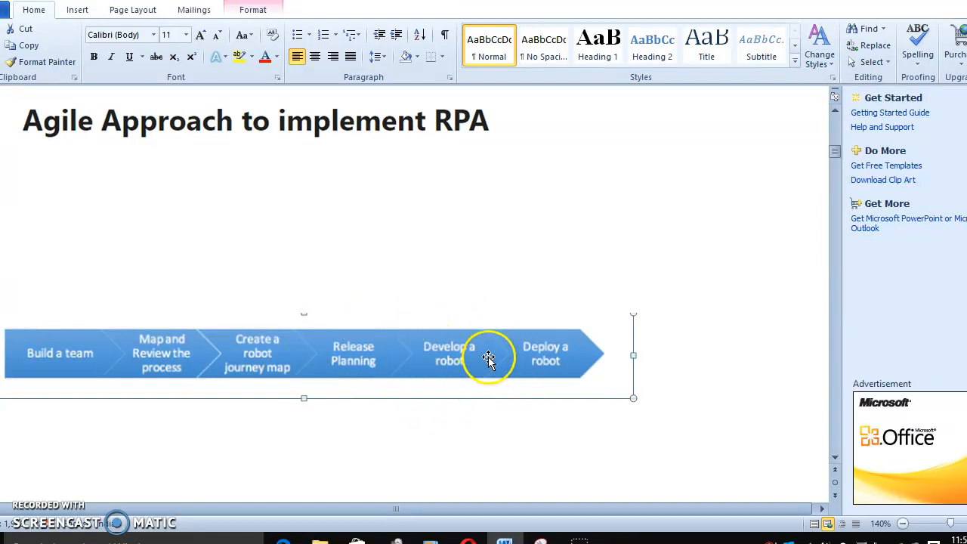
mouse_move(513, 356)
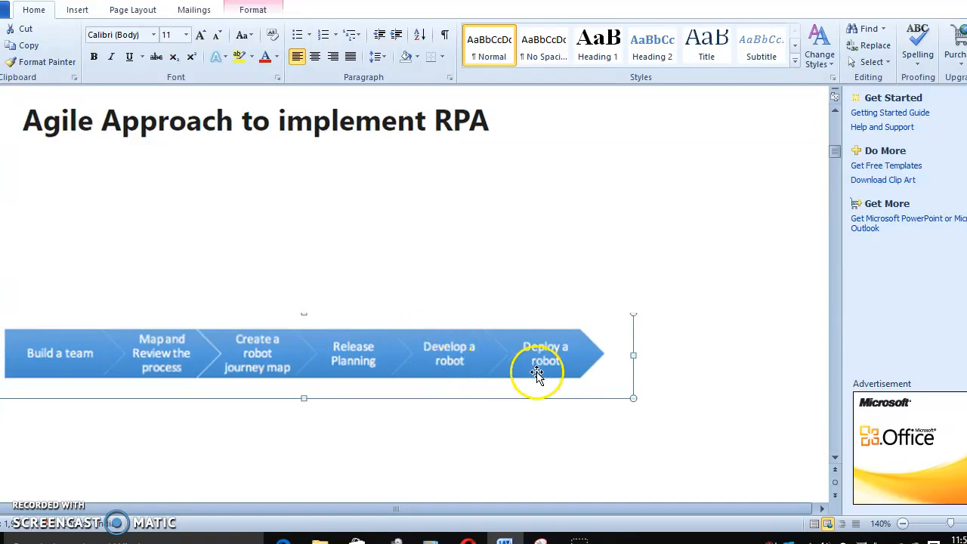
mouse_move(574, 359)
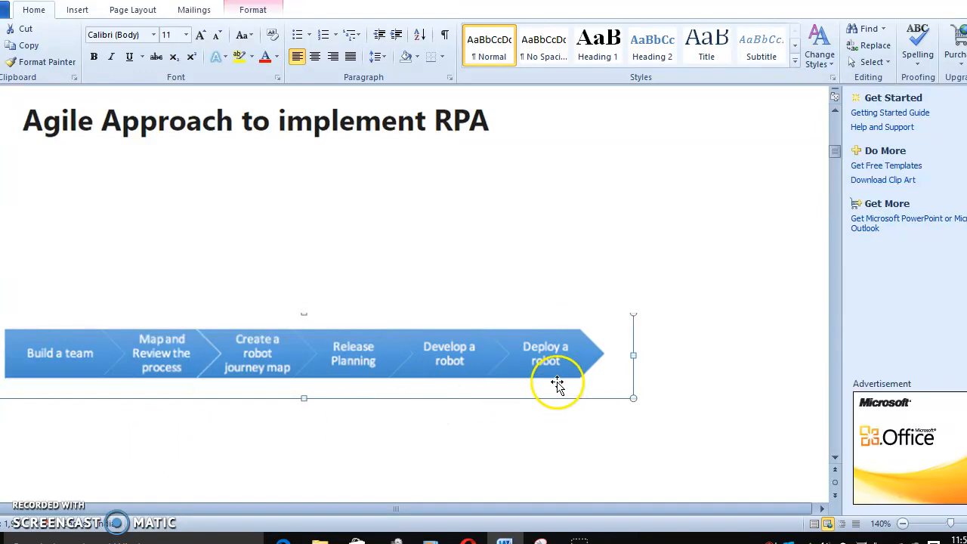
scroll("down", 3)
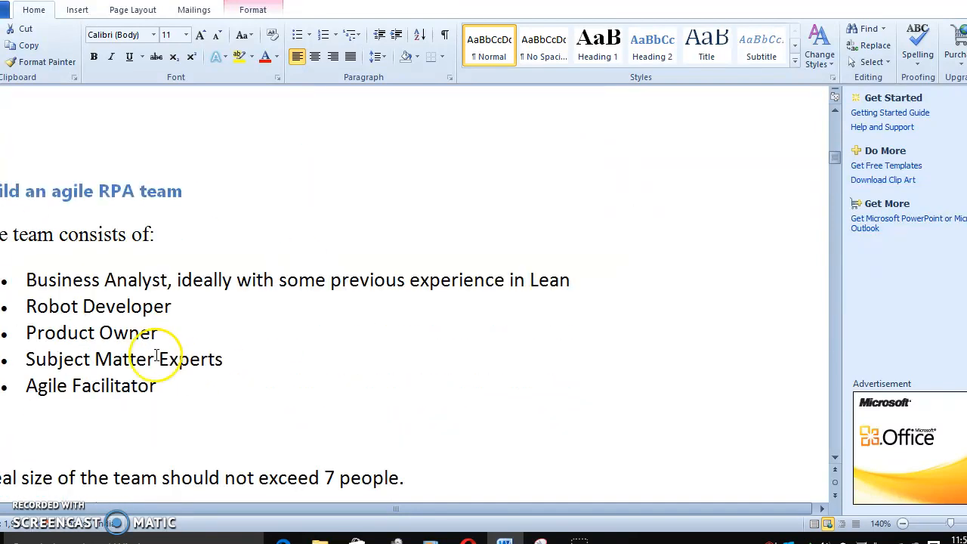
left_click_drag(26, 279, 135, 305)
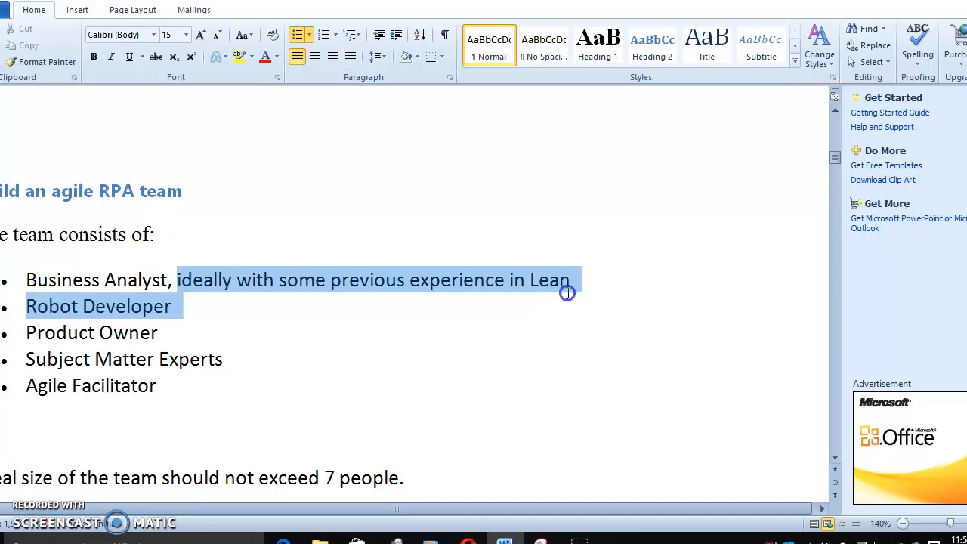
left_click(178, 280)
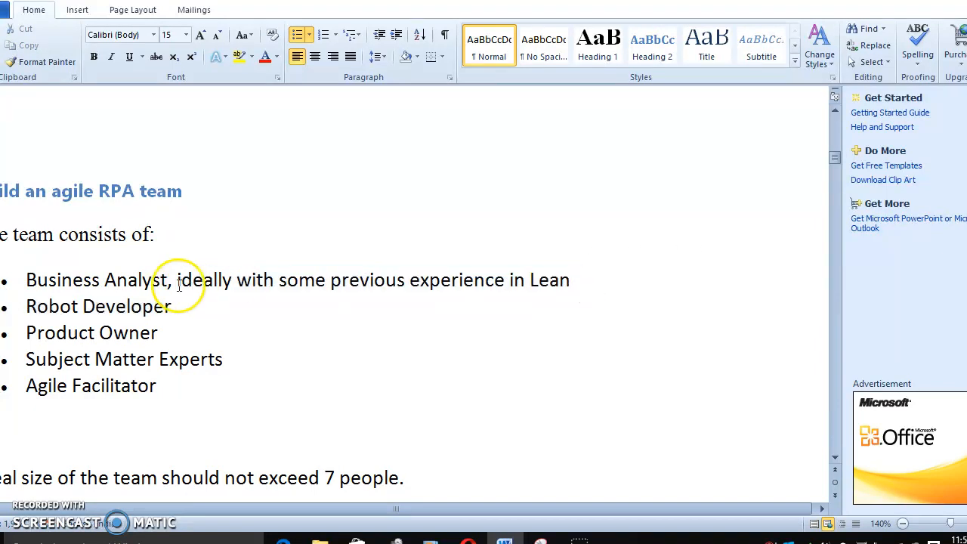
left_click_drag(175, 279, 573, 279)
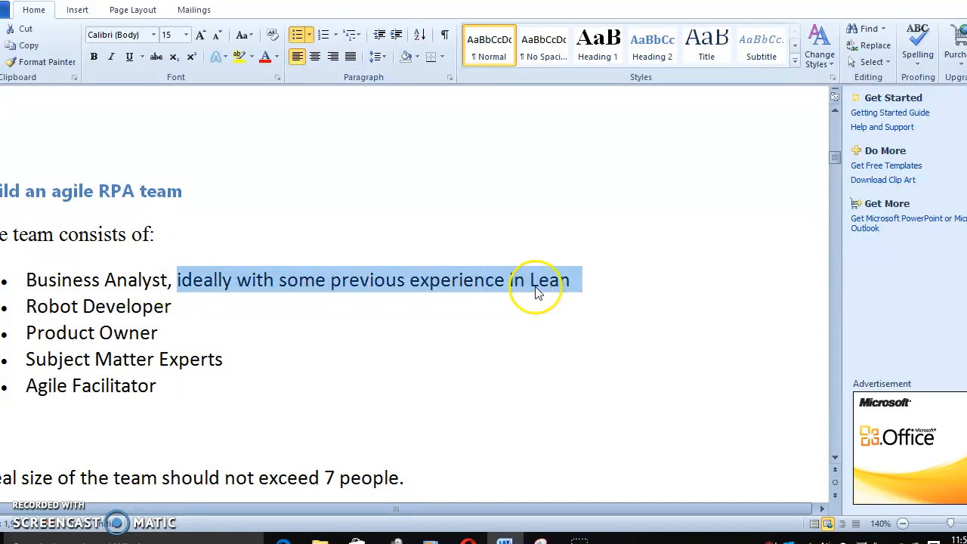
left_click(535, 285)
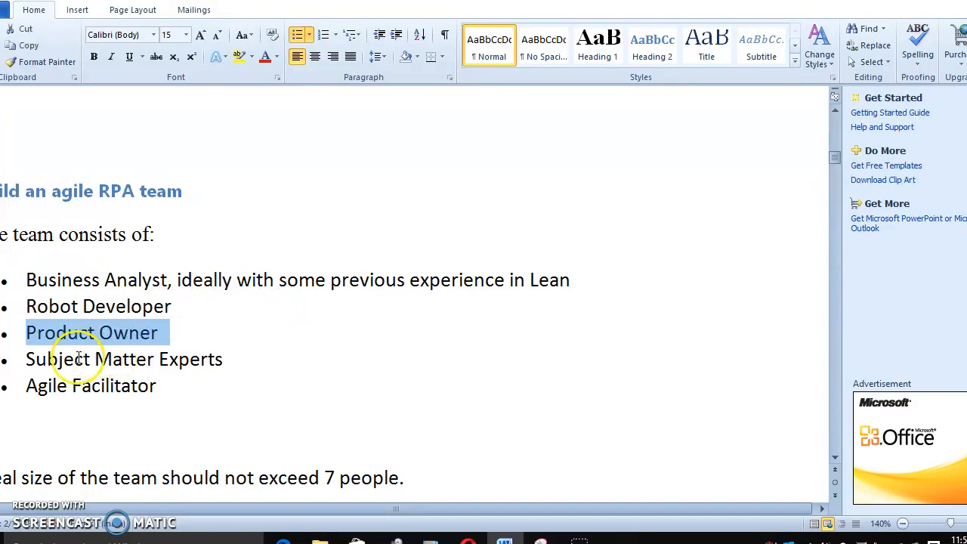
left_click(190, 336)
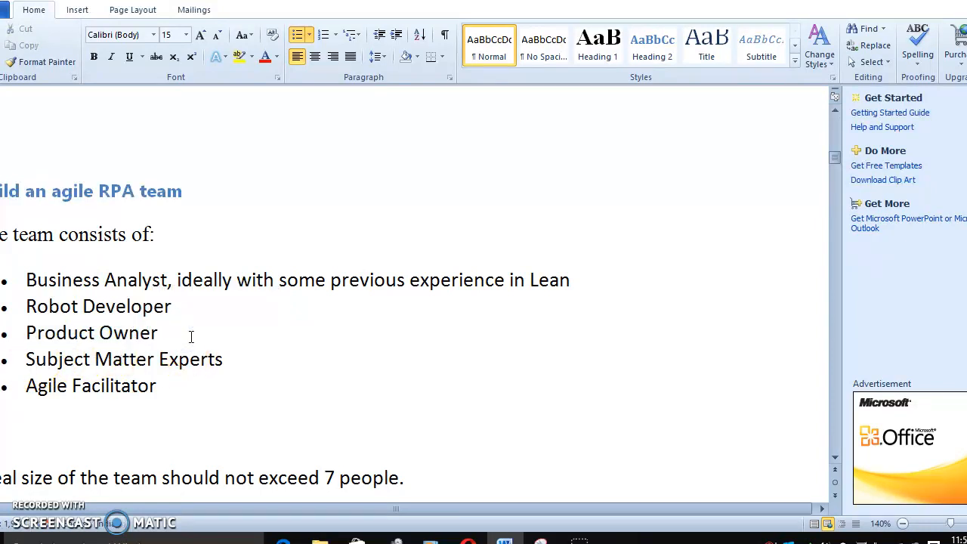
left_click(158, 333)
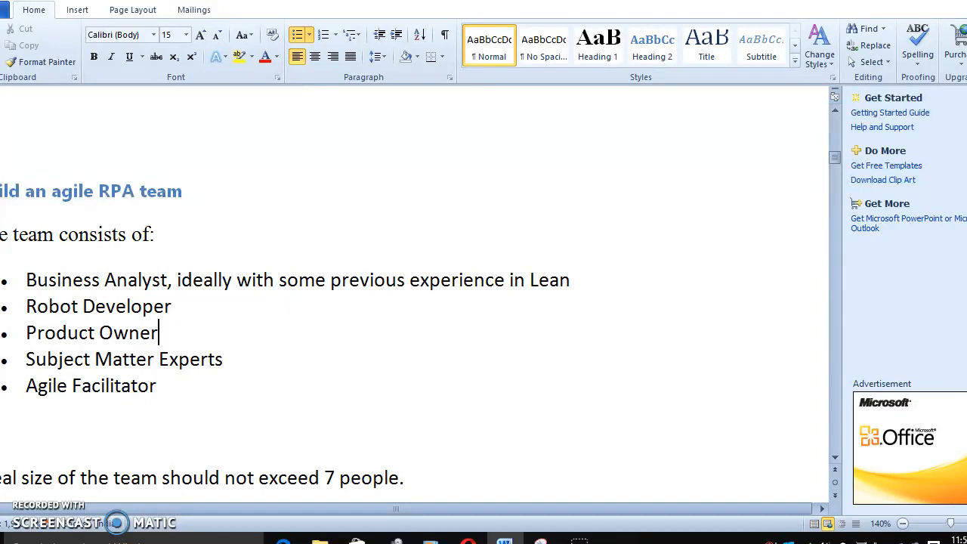
double_click(42, 359)
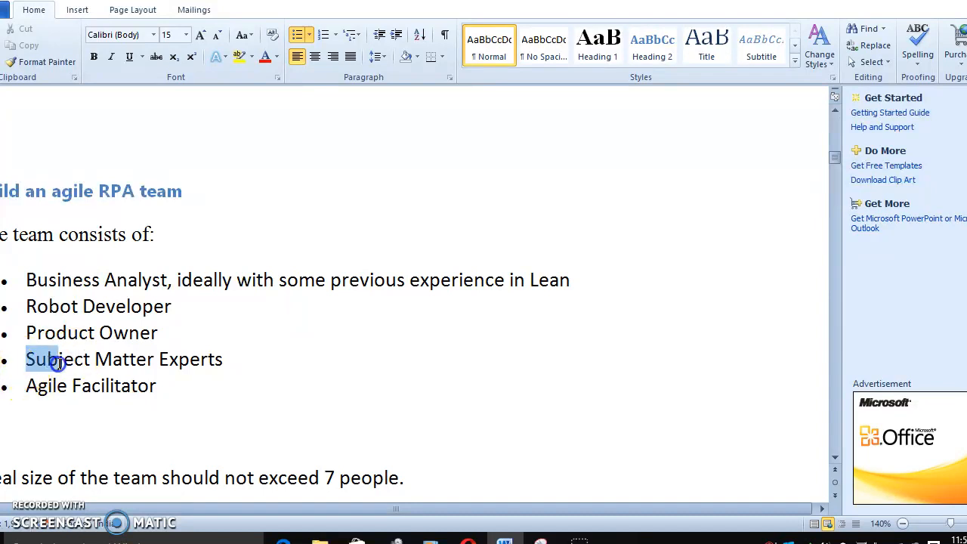
left_click_drag(24, 359, 151, 360)
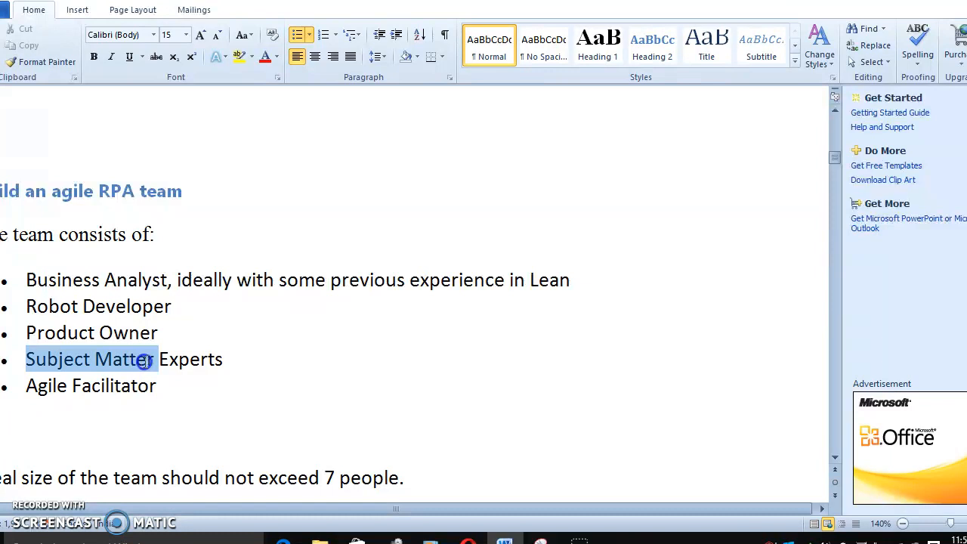
left_click(226, 359)
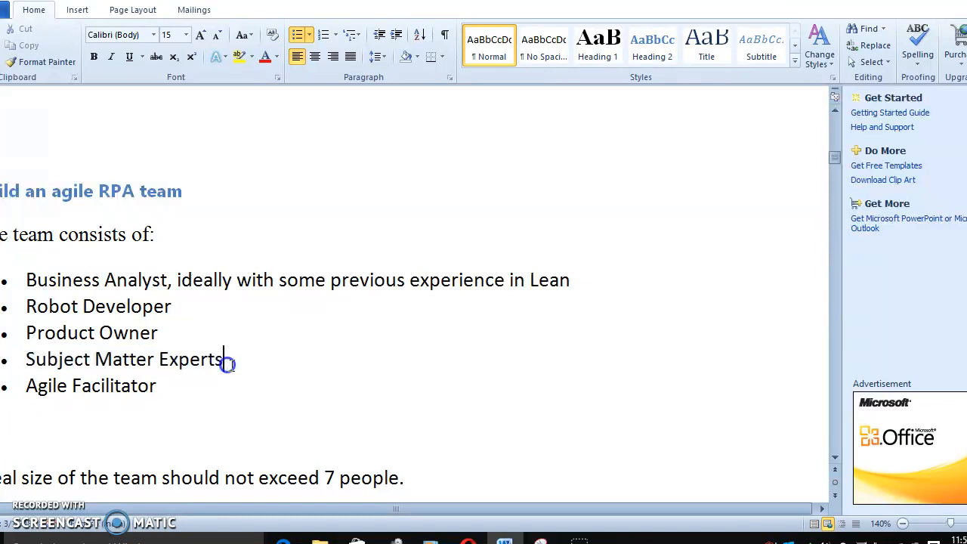
triple_click(124, 360)
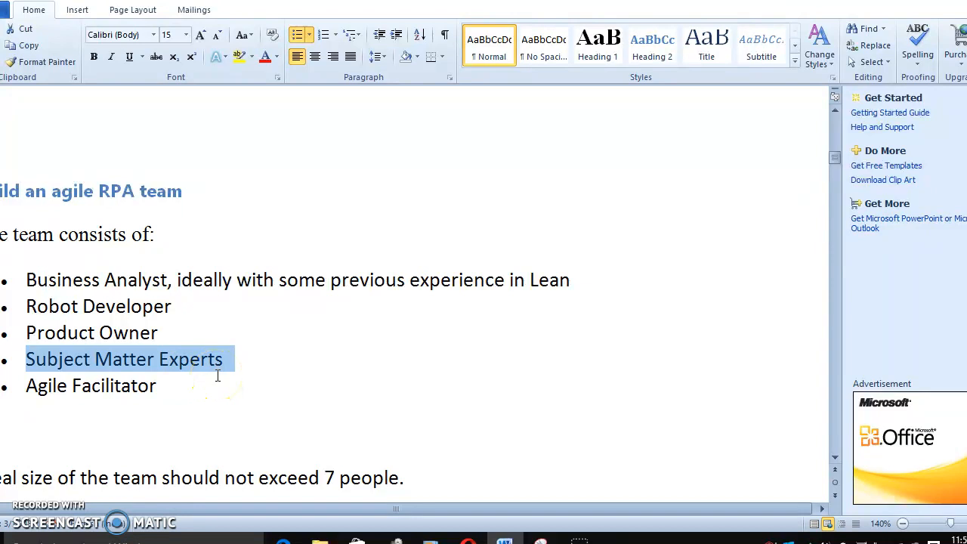
left_click(69, 386)
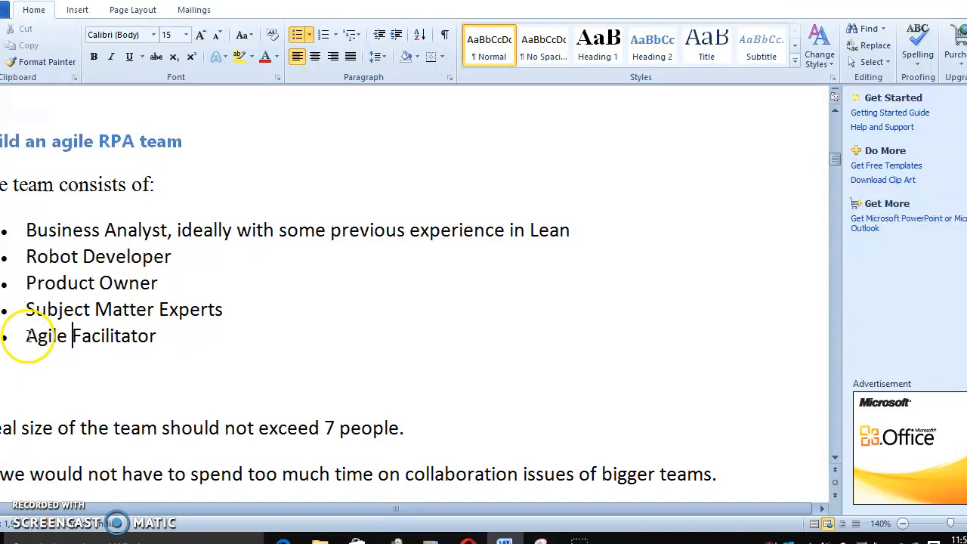
triple_click(90, 335)
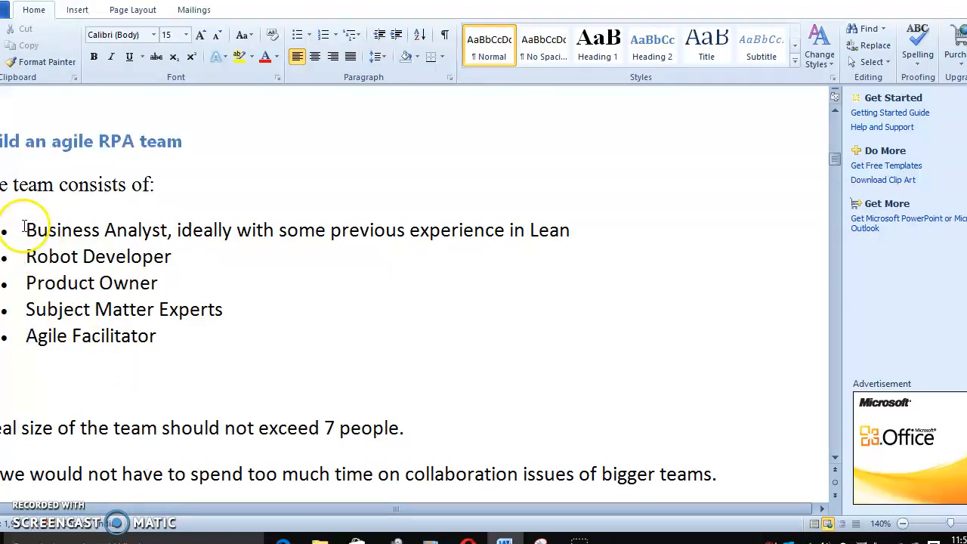
left_click_drag(24, 230, 155, 347)
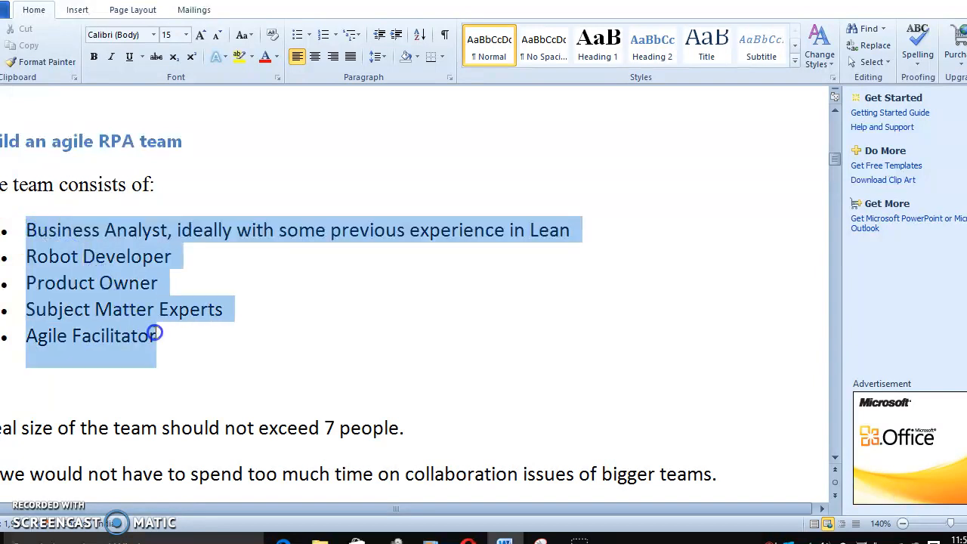
left_click(91, 395)
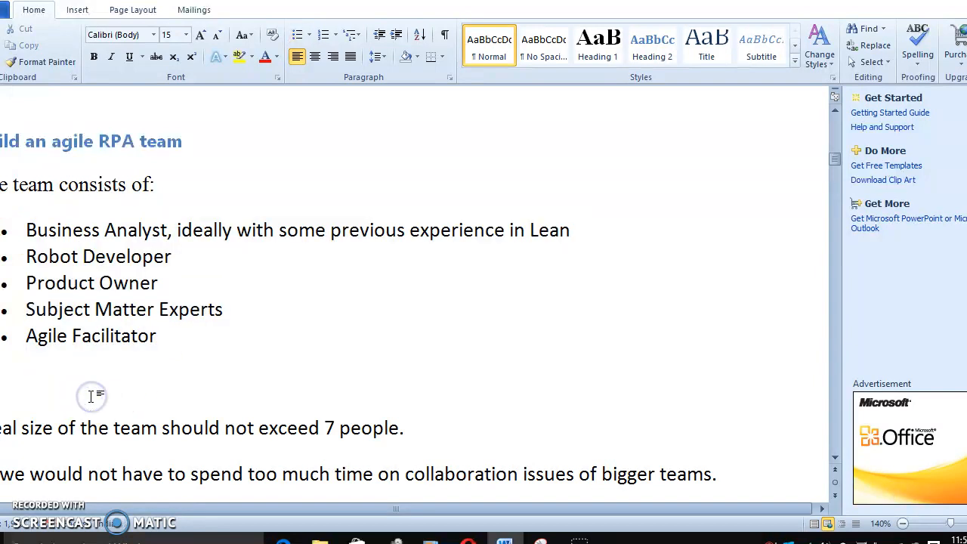
scroll("down", 3)
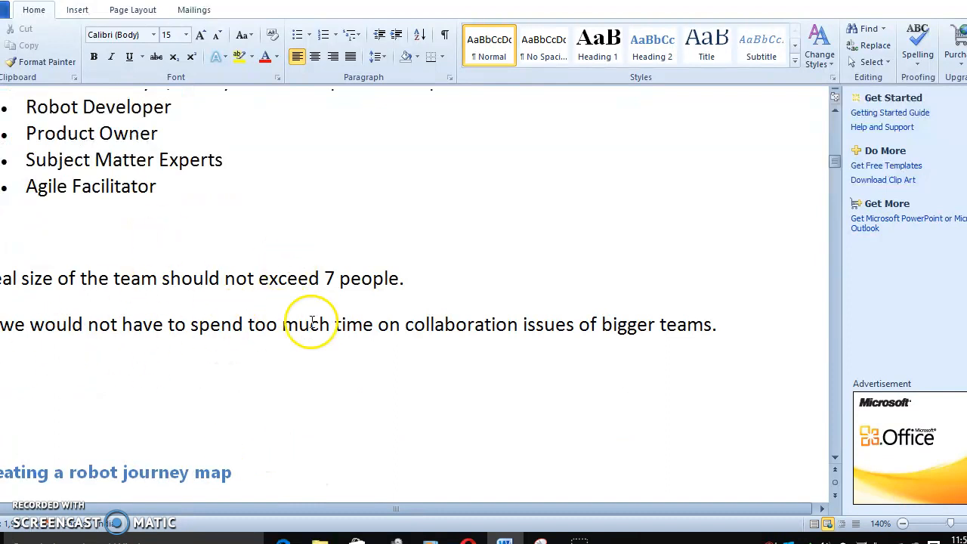
left_click(249, 323)
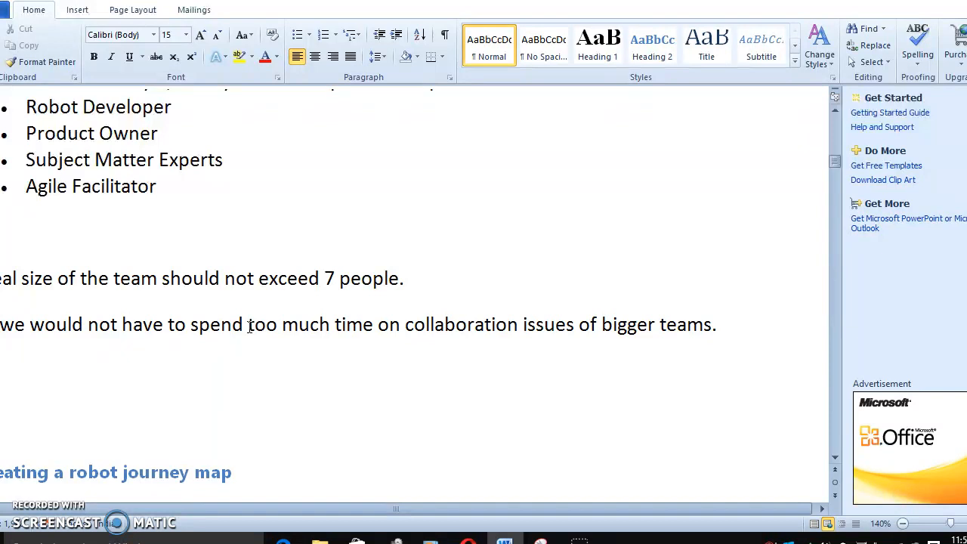
scroll("down", 3)
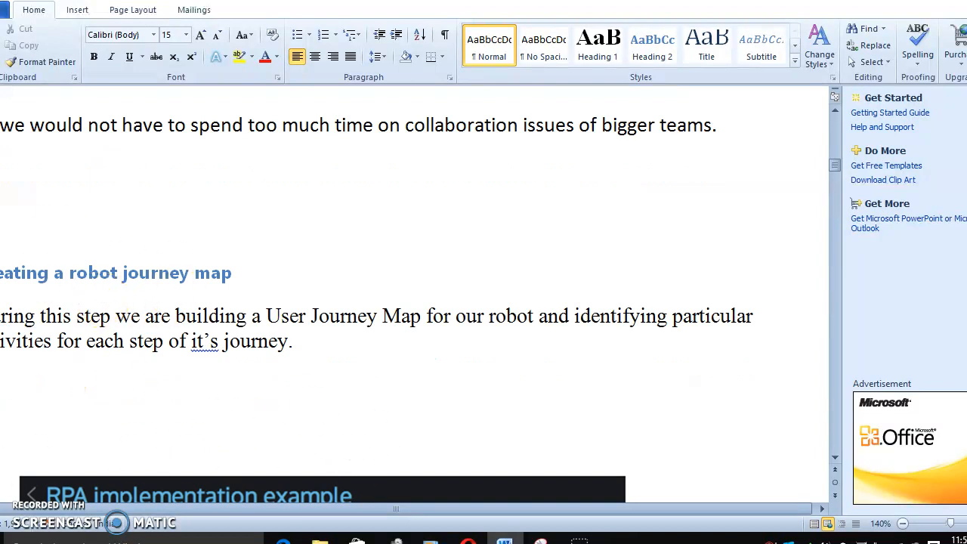
mouse_move(335, 361)
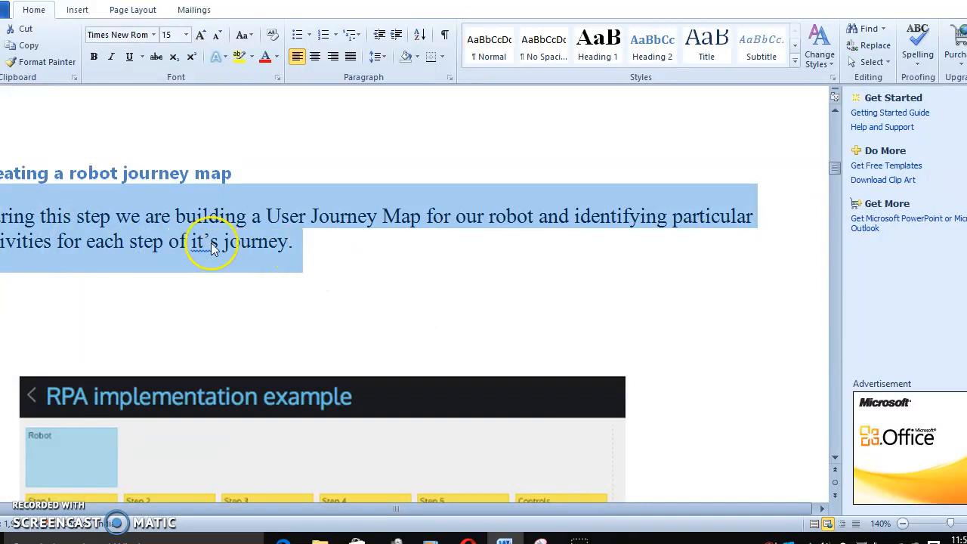
right_click(211, 244)
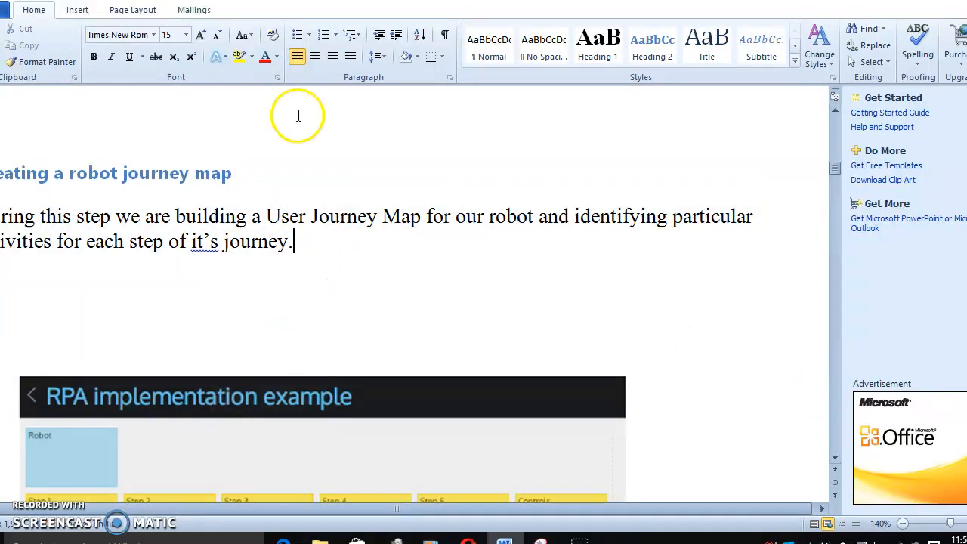
scroll("down", 3)
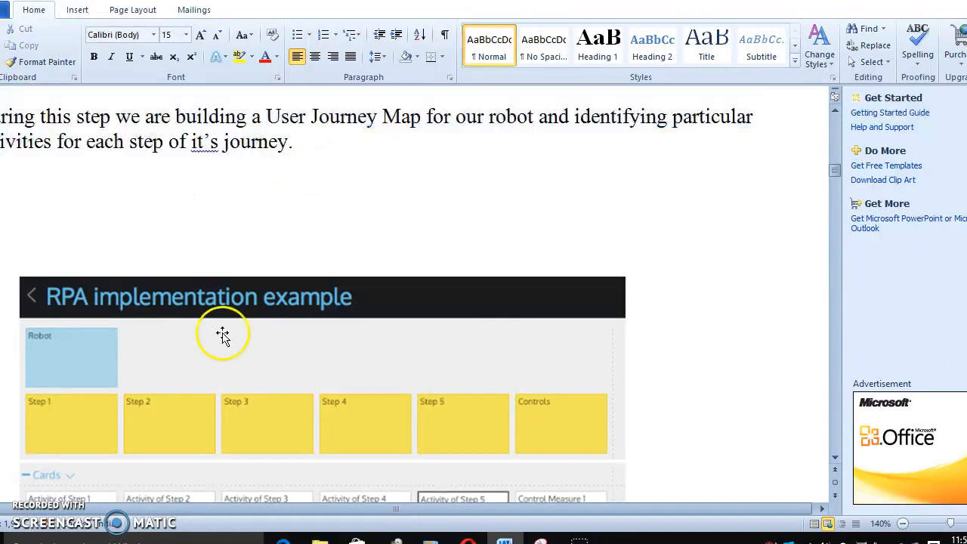
scroll("down", 3)
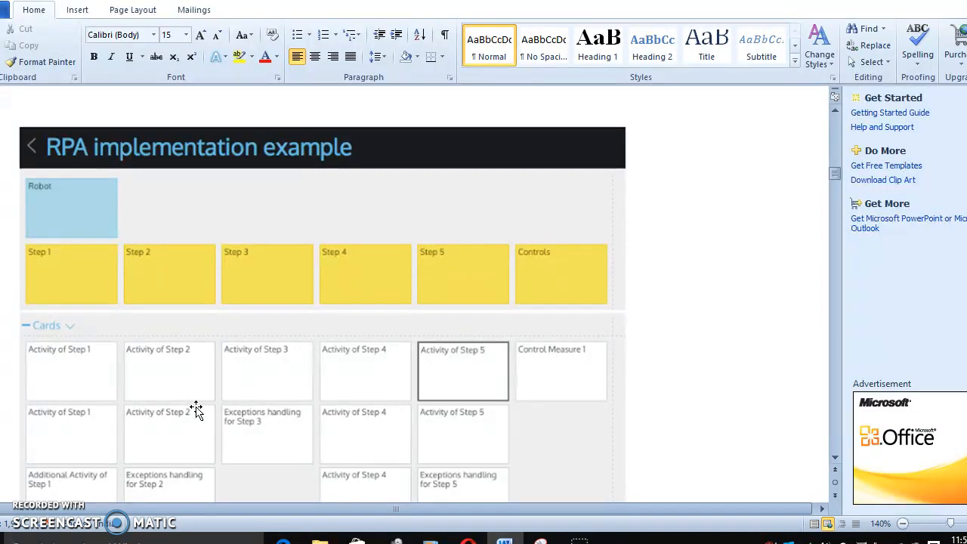
mouse_move(63, 284)
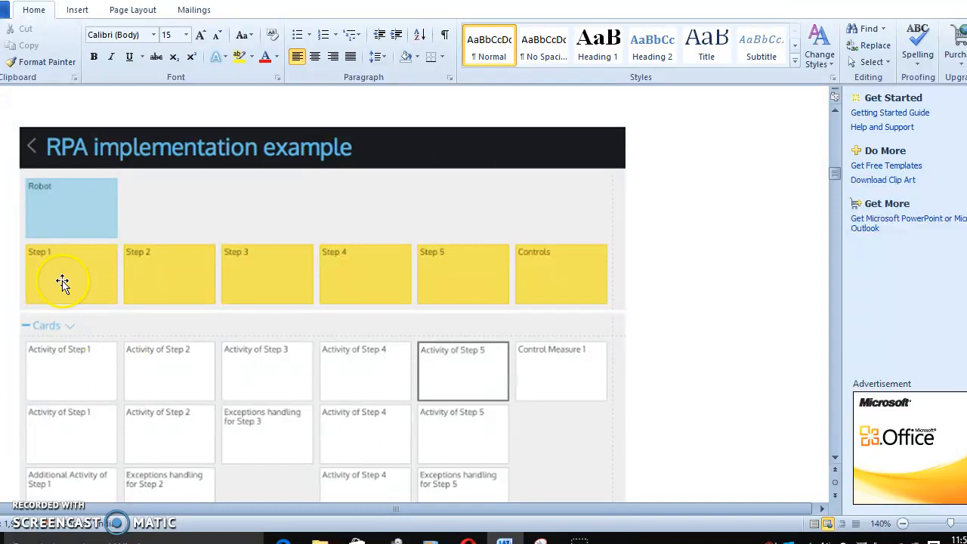
mouse_move(158, 272)
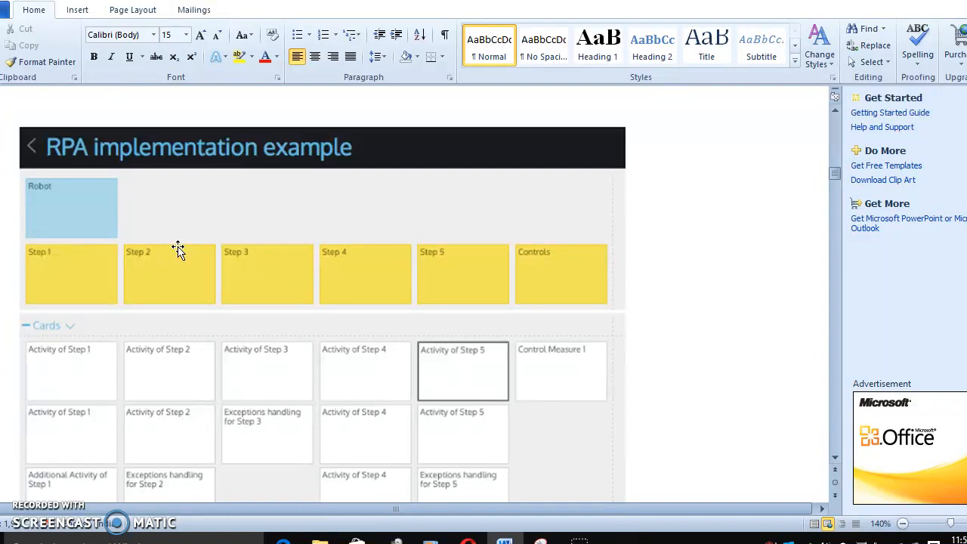
mouse_move(178, 251)
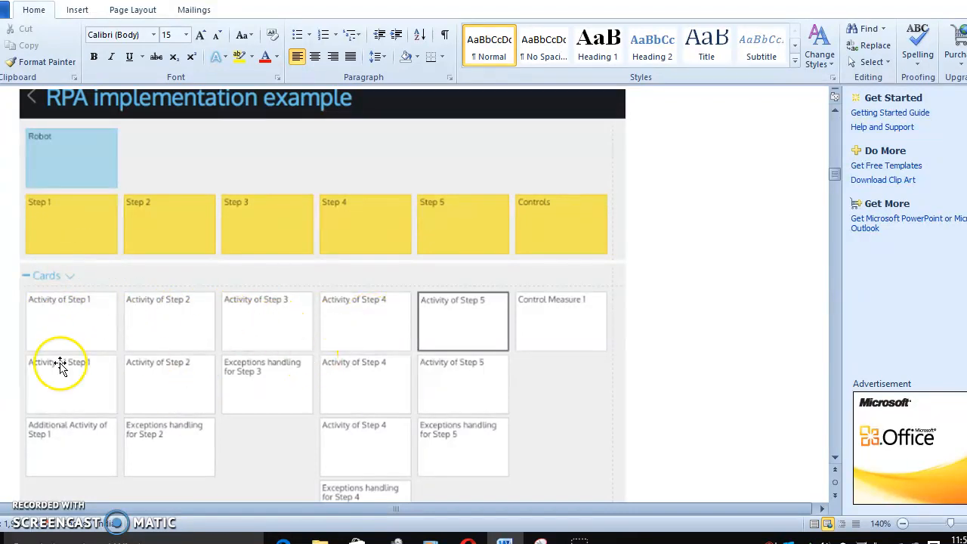
mouse_move(281, 347)
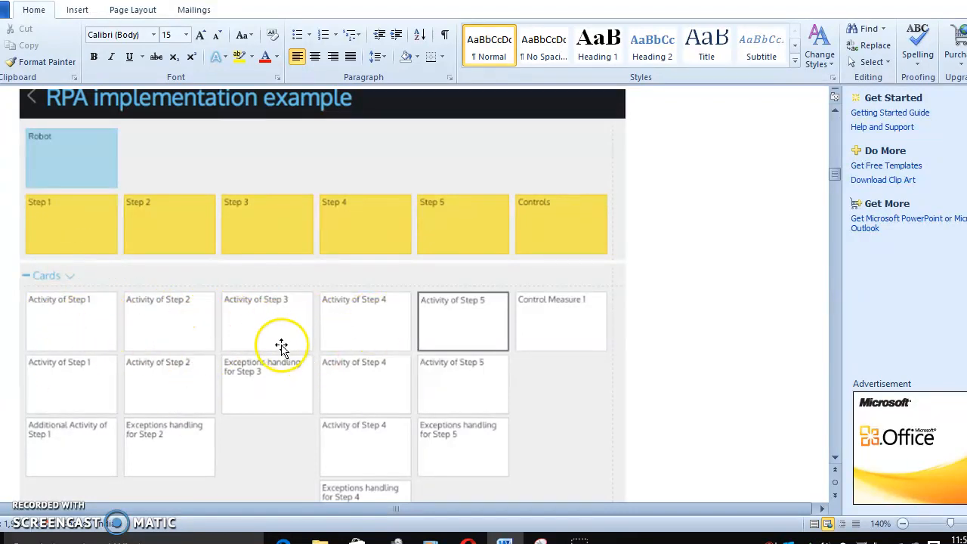
mouse_move(194, 320)
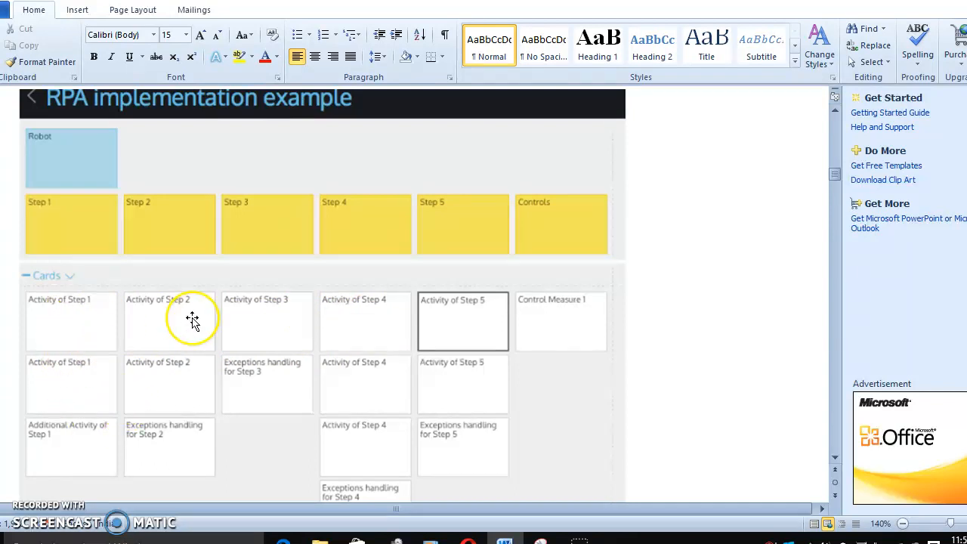
scroll("down", 3)
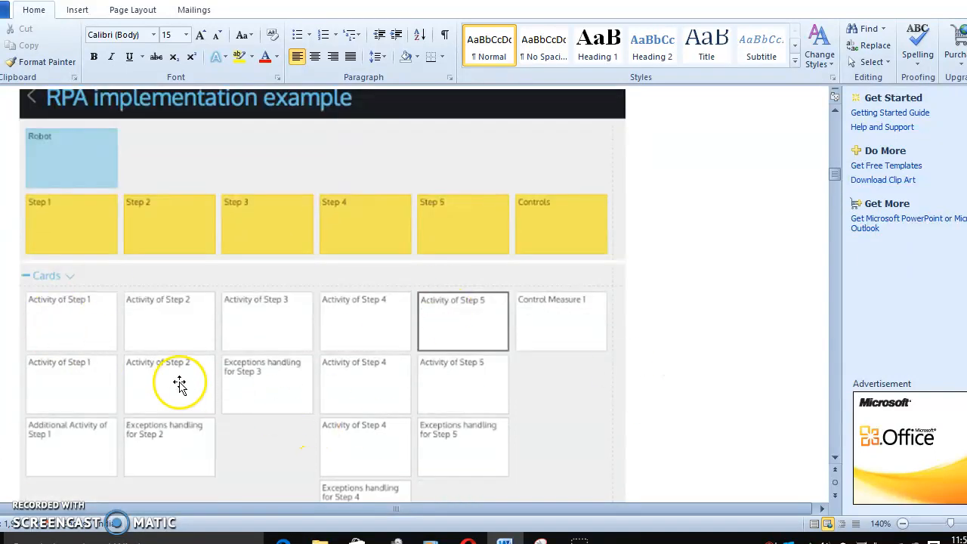
scroll("down", 3)
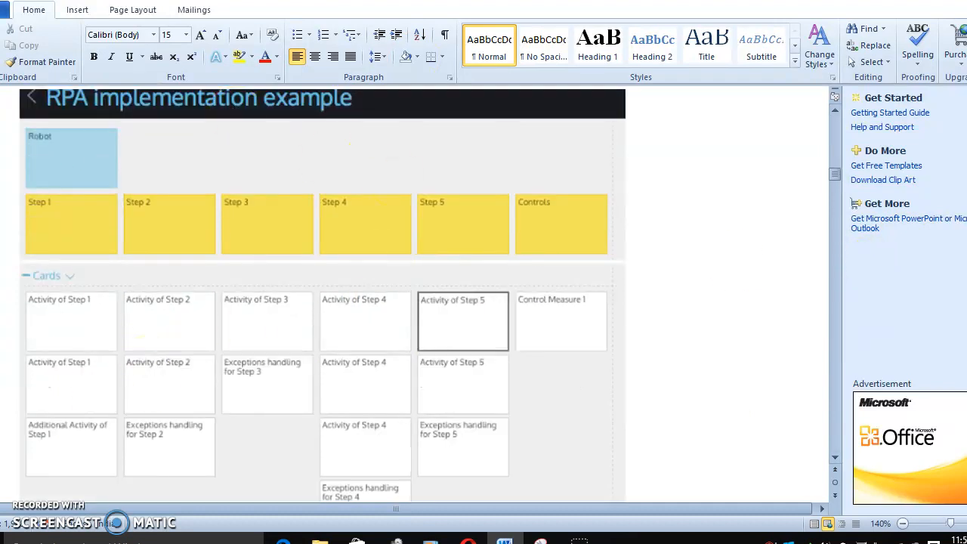
scroll("down", 3)
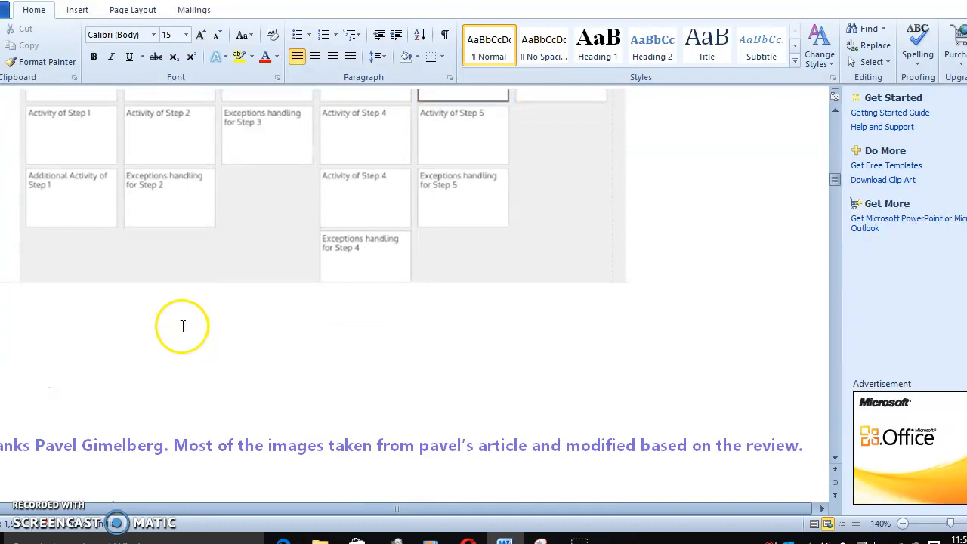
scroll("down", 3)
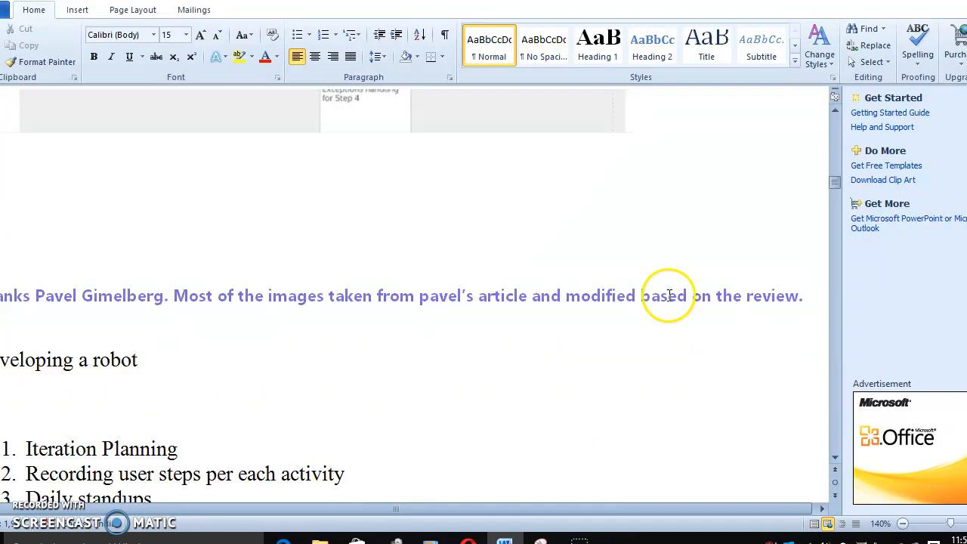
left_click_drag(667, 294, 233, 286)
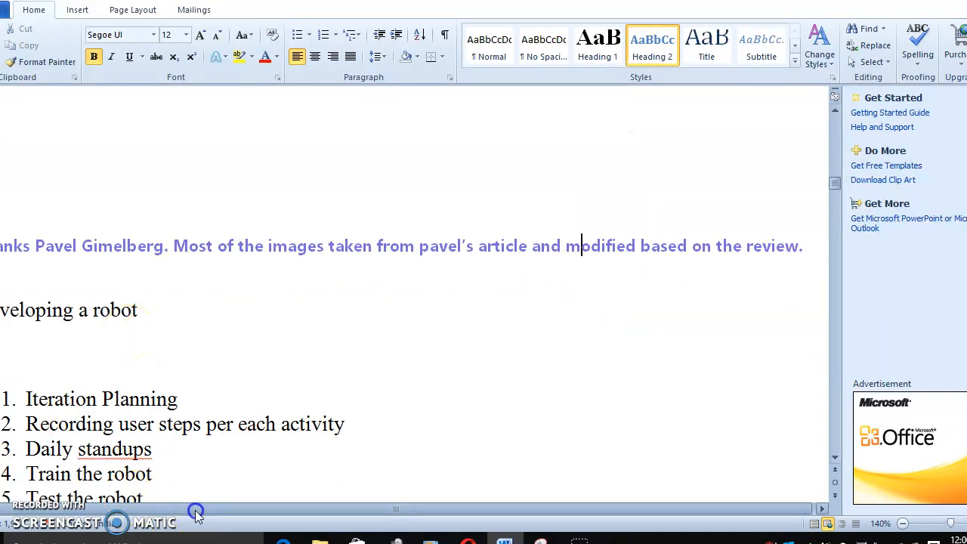
mouse_move(57, 360)
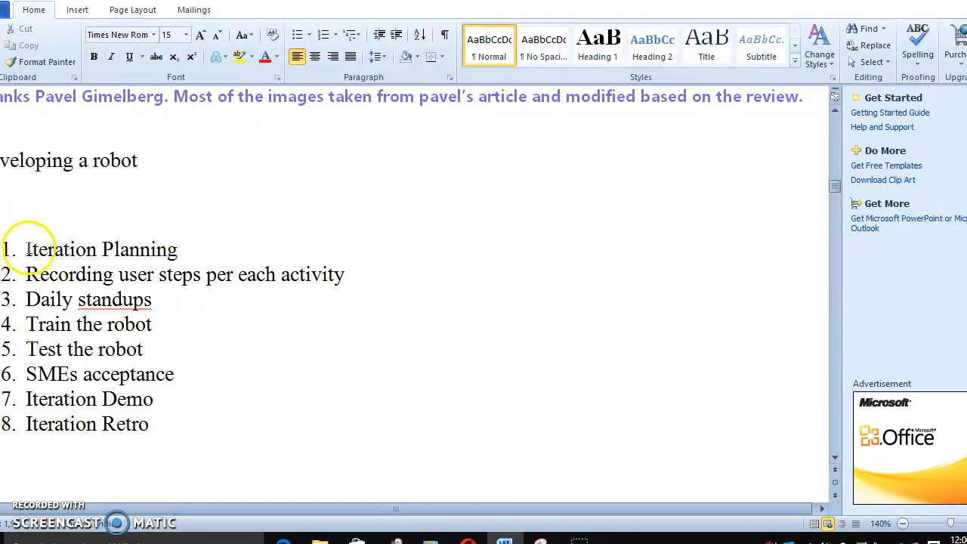
left_click_drag(24, 249, 170, 423)
type("9")
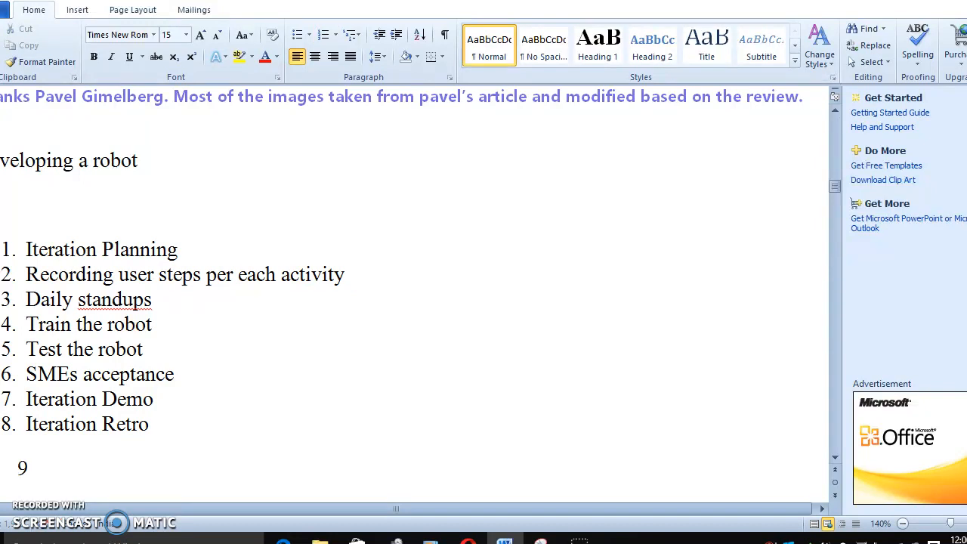
Step: Add a ninth "Deployment" line below the list, then remove it to keep eight numbered steps
type(".Depl")
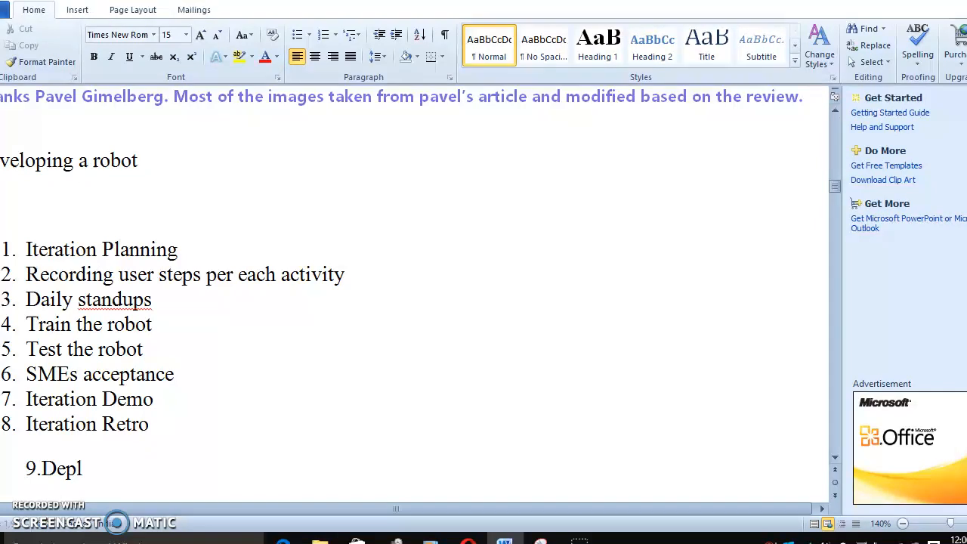
type("oyment")
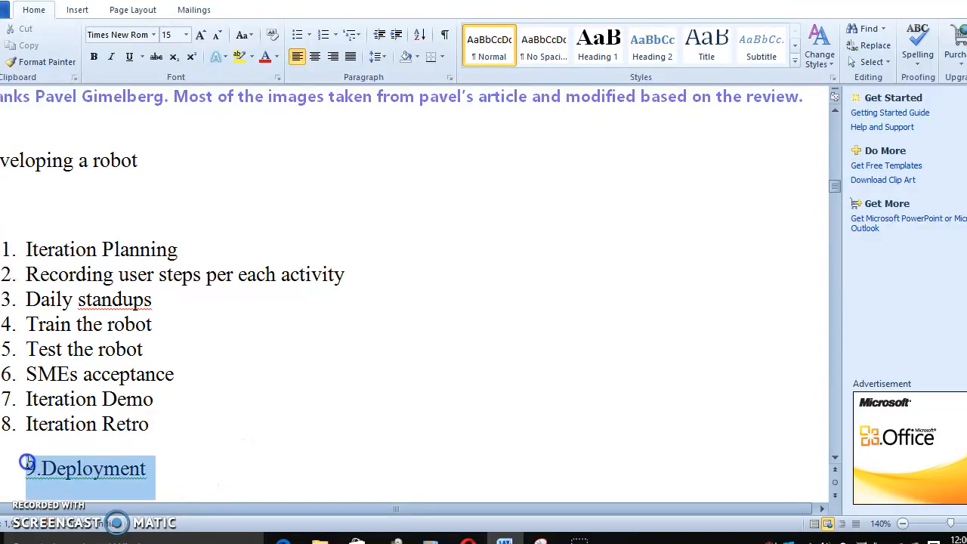
key("Delete")
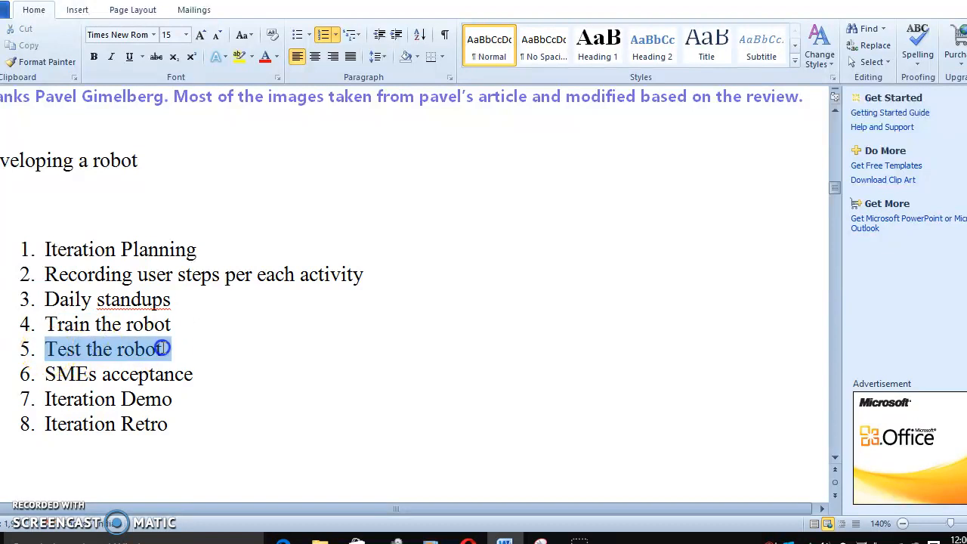
Step: Make the iterative-process sentence its own paragraph above the cycle description, checking the step list
left_click(106, 323)
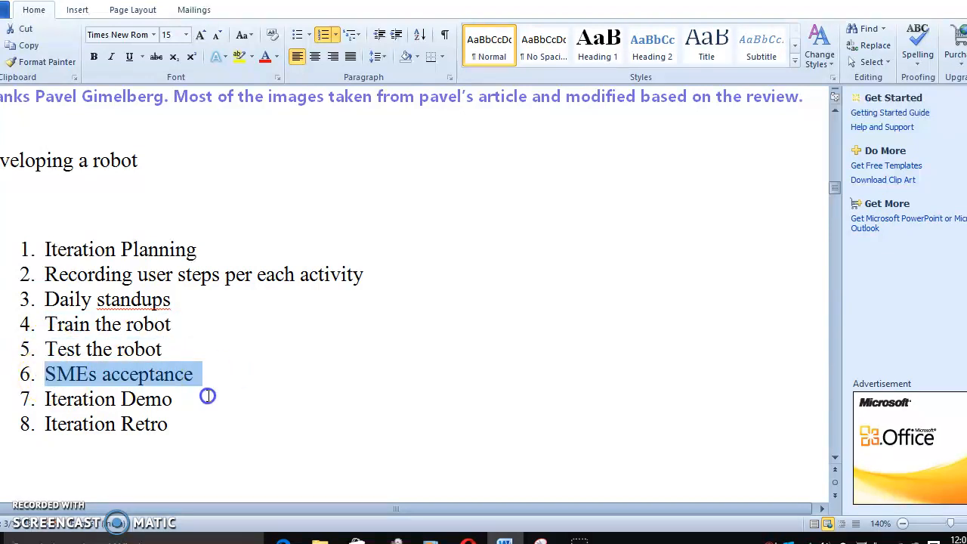
left_click(209, 396)
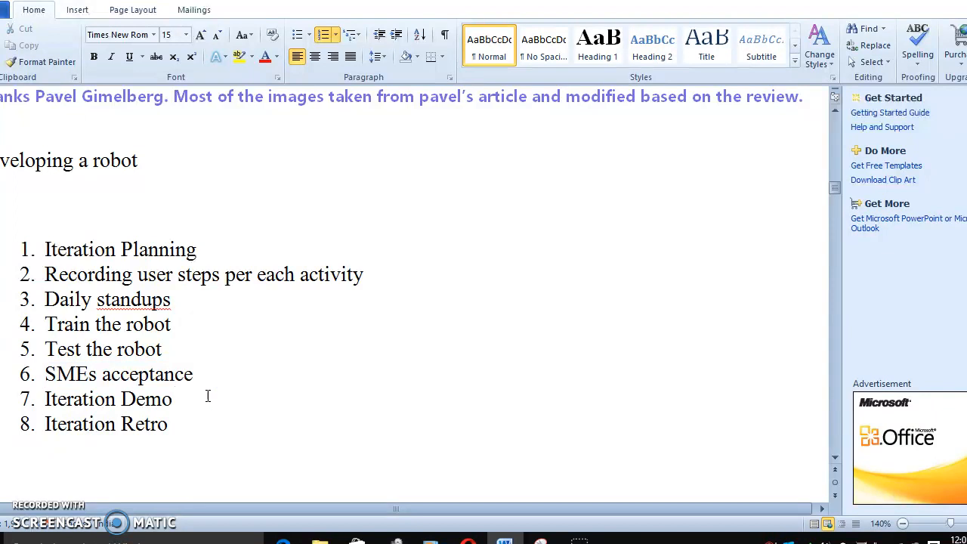
left_click(205, 379)
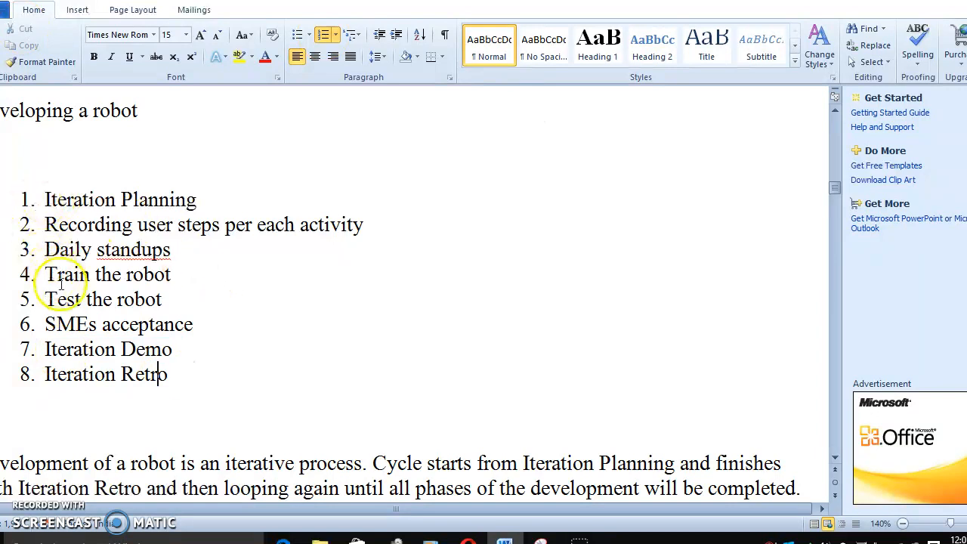
left_click(172, 350)
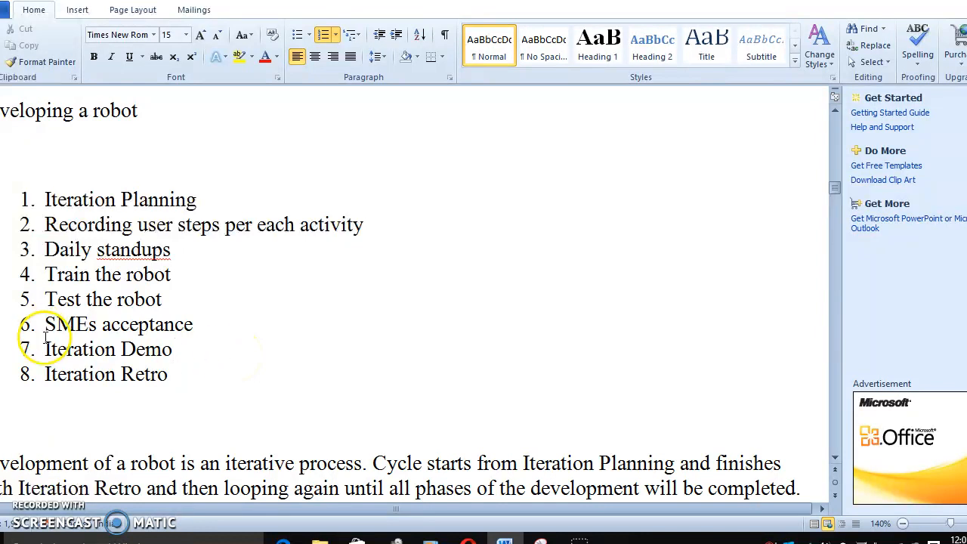
double_click(106, 349)
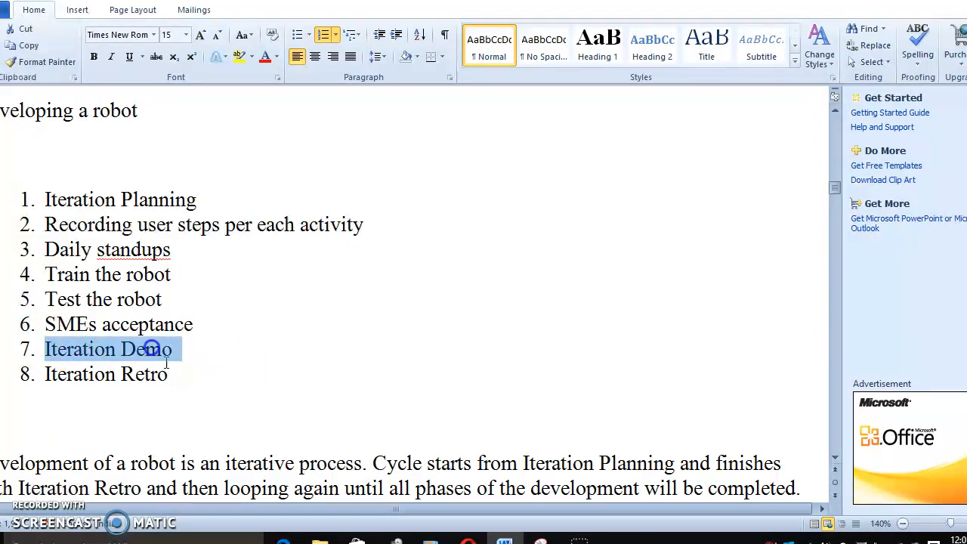
left_click(47, 374)
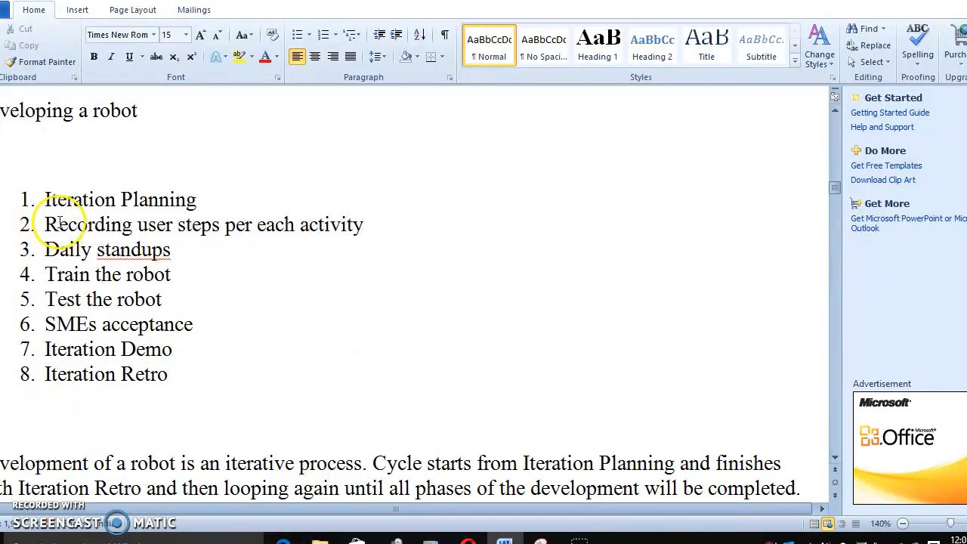
left_click_drag(45, 199, 178, 385)
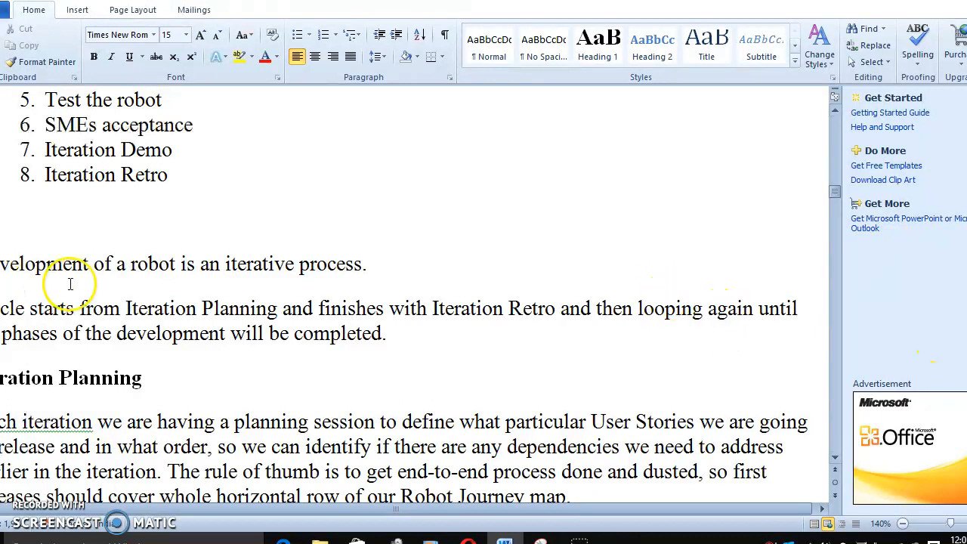
Step: Add the "#1" sprint number to the heading above the Iteration Planning list
scroll("down", 3)
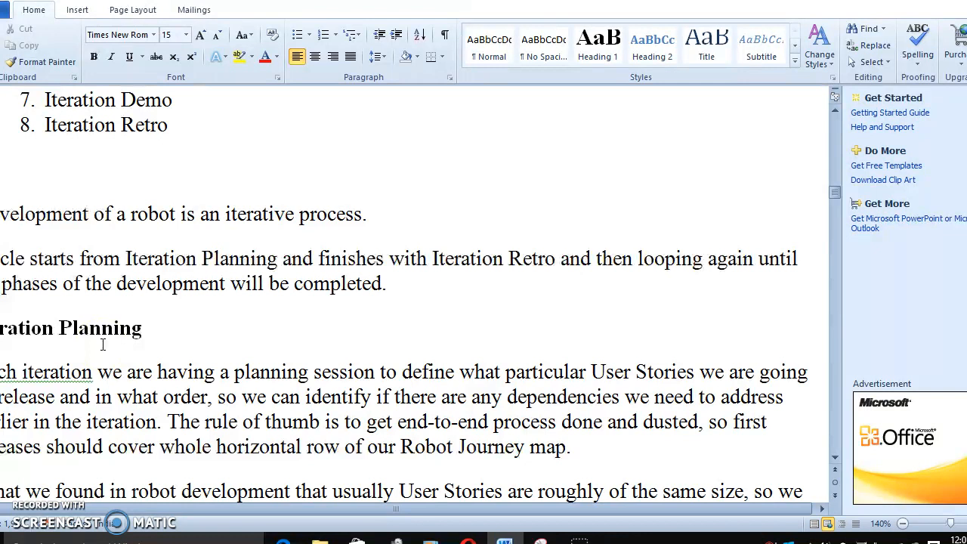
mouse_move(191, 335)
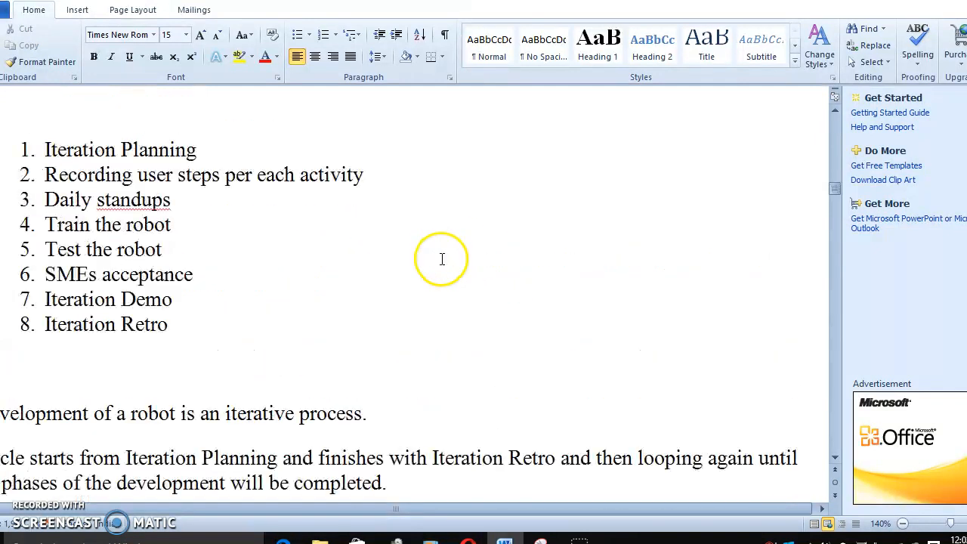
triple_click(121, 149)
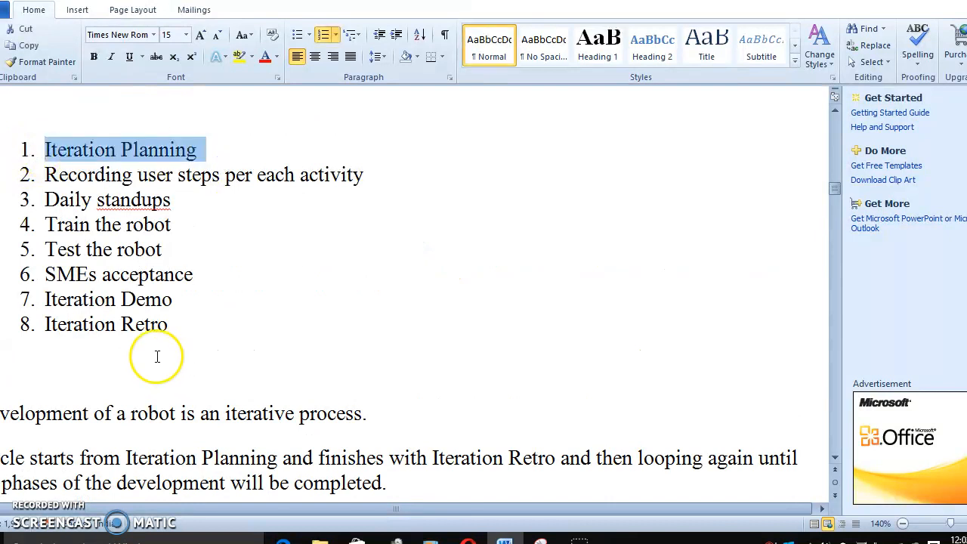
scroll("down", 3)
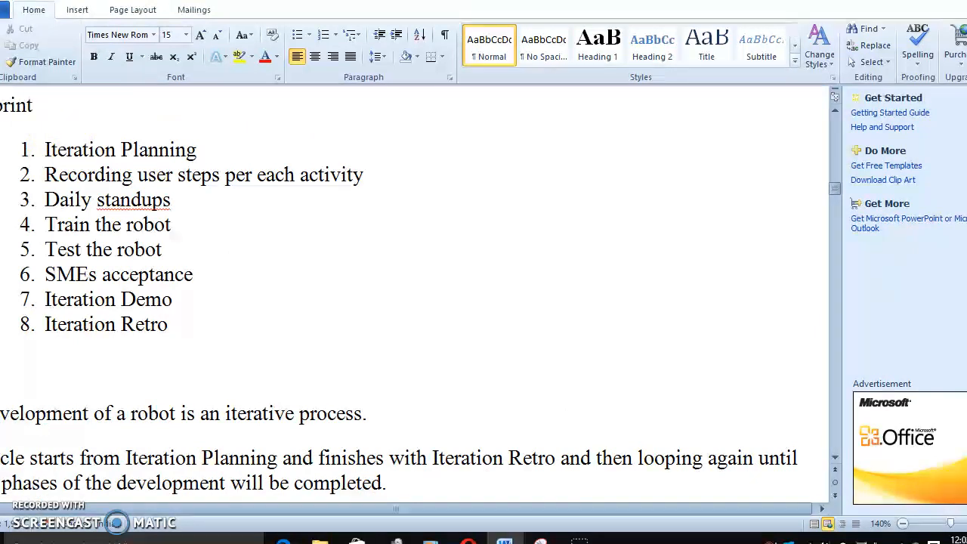
type("#1")
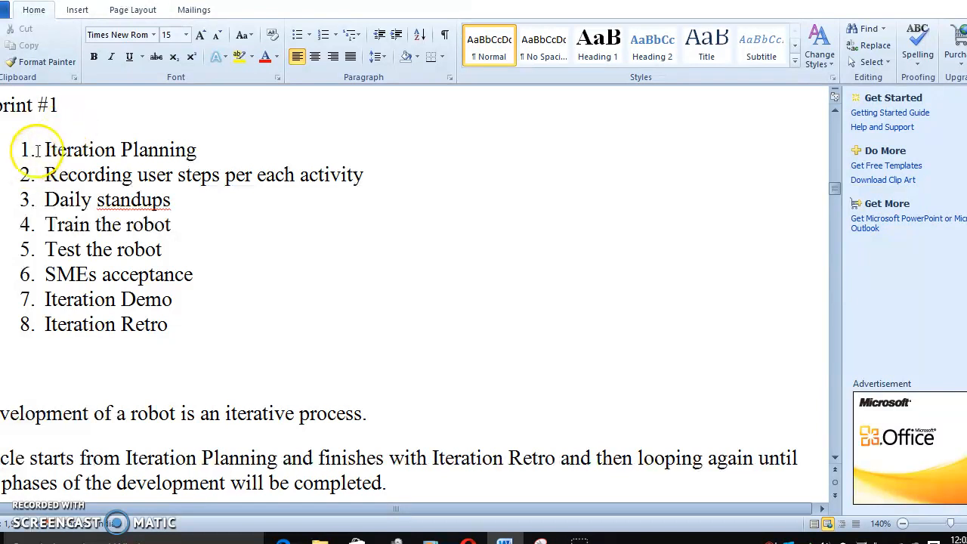
Step: Remove the sprint number again so the heading ends without "#1"
left_click_drag(45, 149, 160, 329)
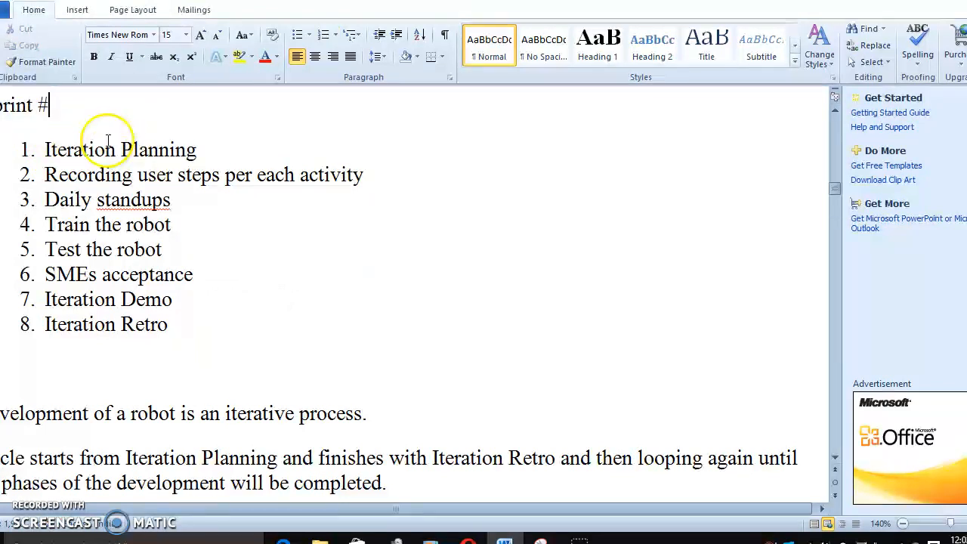
type("2")
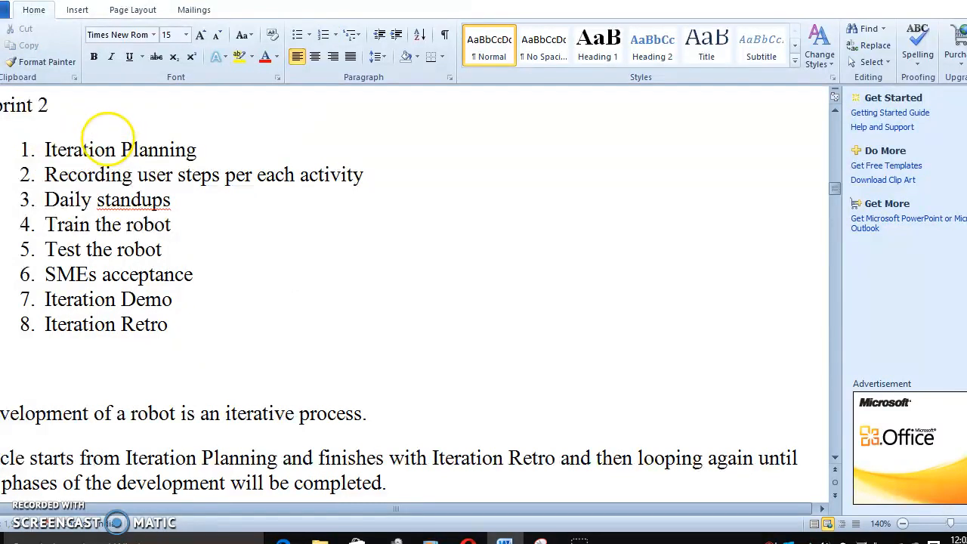
key("Backspace")
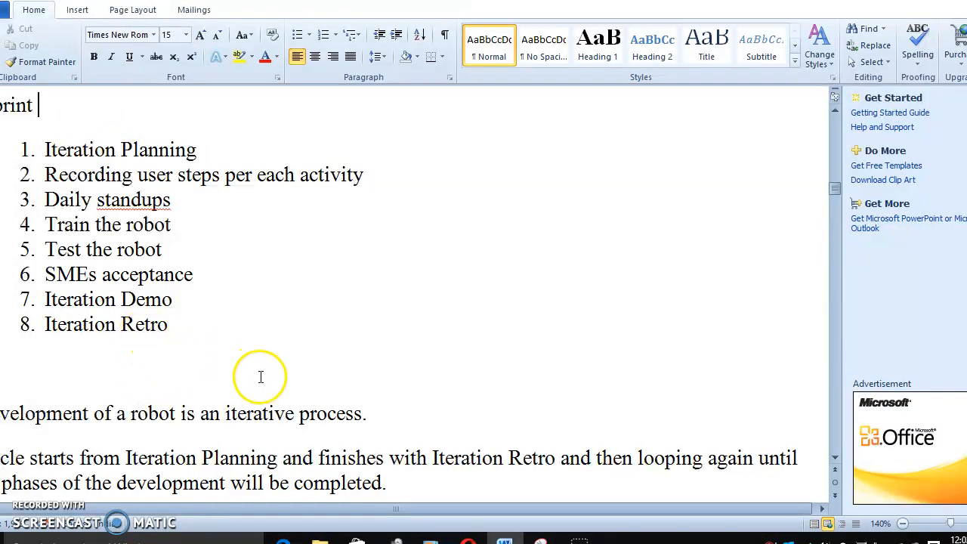
scroll("down", 3)
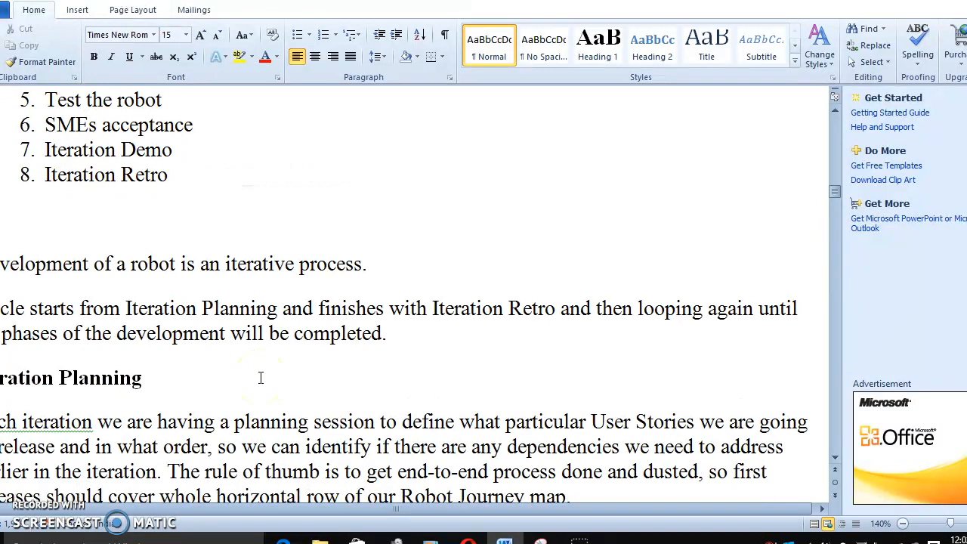
Step: Start new paragraphs before "The rule of thumb" and before "However" in Iteration Planning
scroll("down", 3)
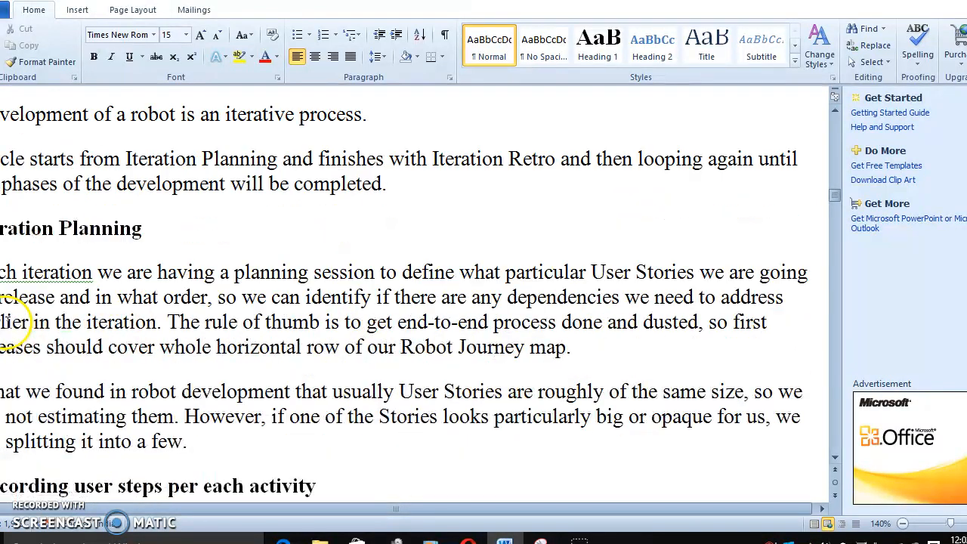
left_click_drag(127, 272, 377, 272)
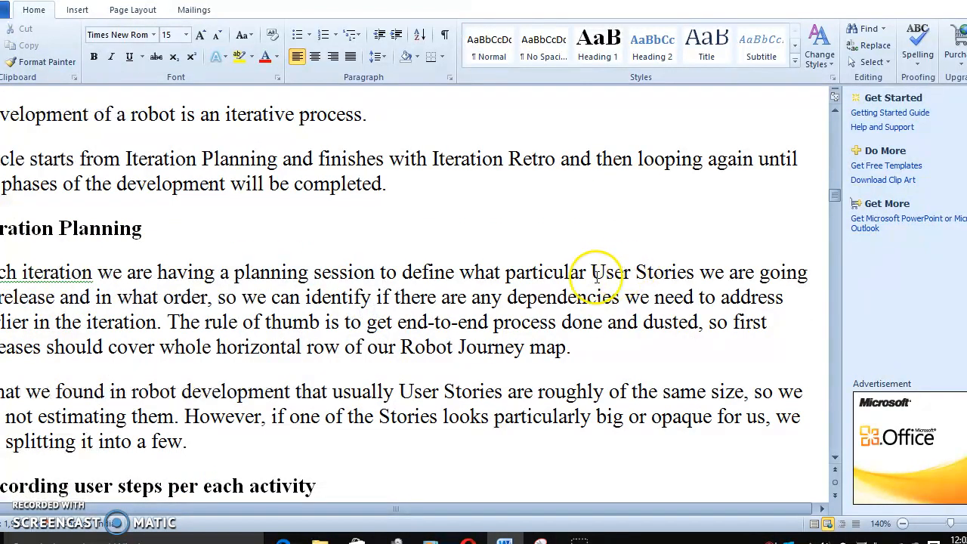
left_click_drag(592, 272, 783, 296)
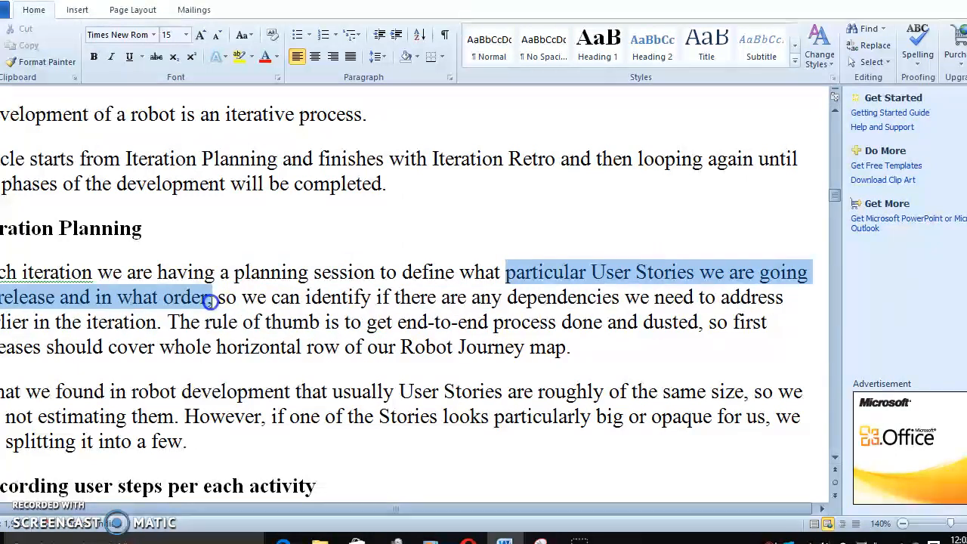
left_click(447, 330)
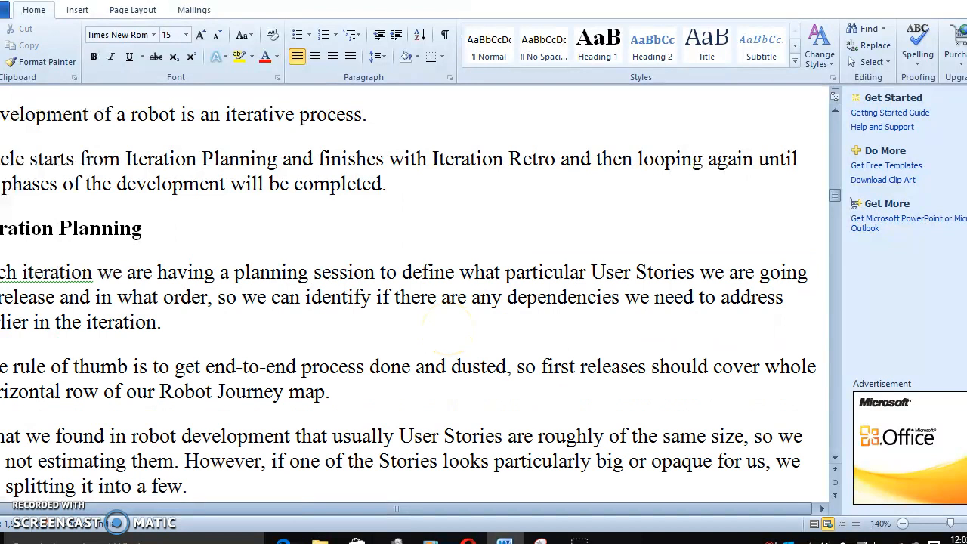
scroll("down", 3)
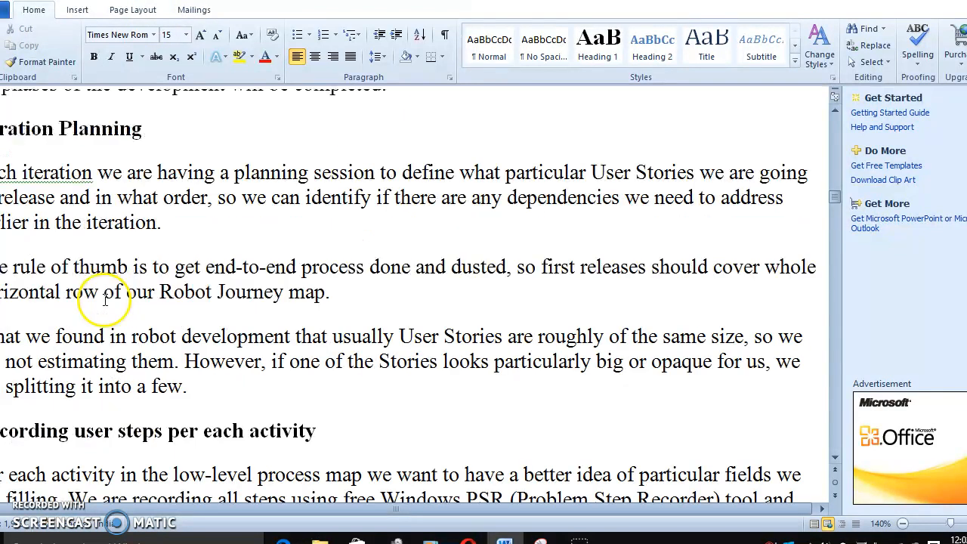
left_click_drag(106, 291, 368, 314)
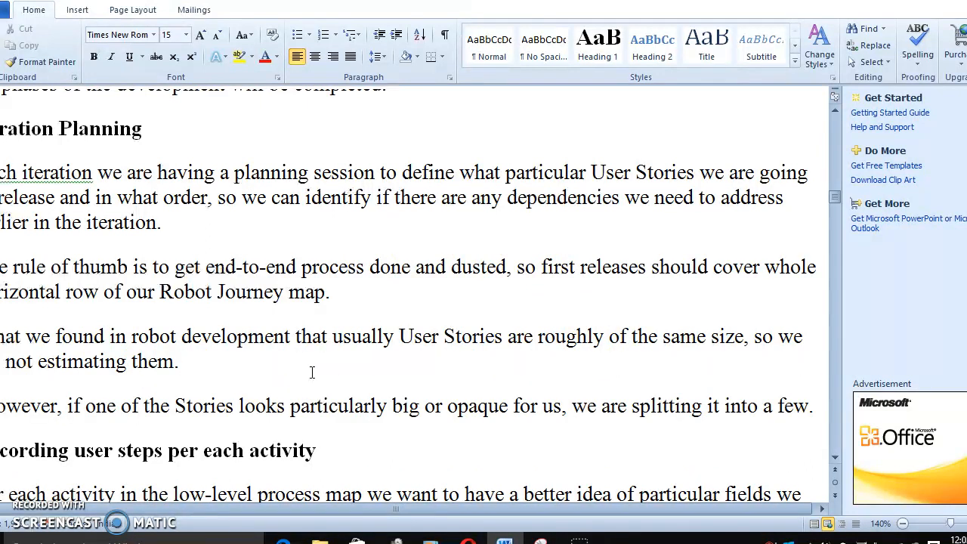
Step: Review the Problem Step Recorder explanation further down, leaving its text unchanged
scroll("down", 3)
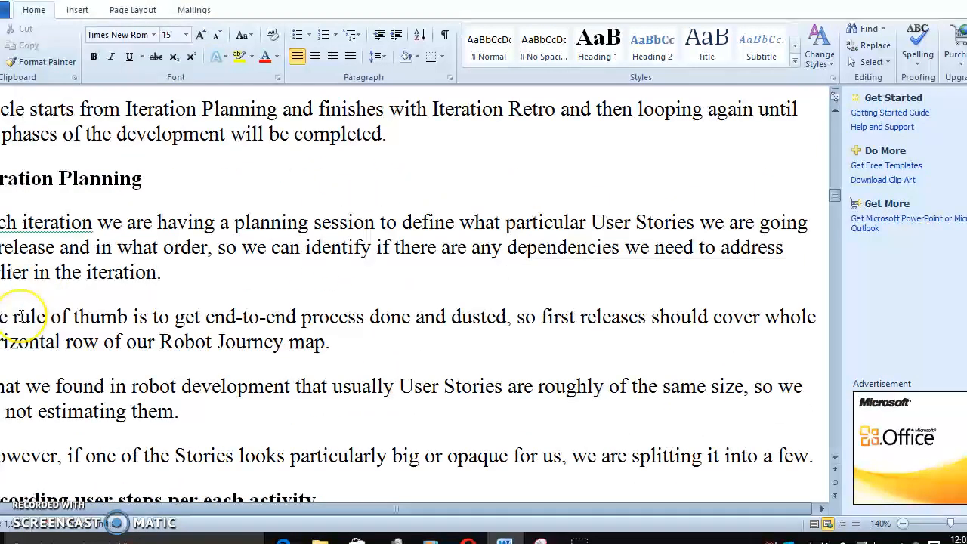
scroll("down", 3)
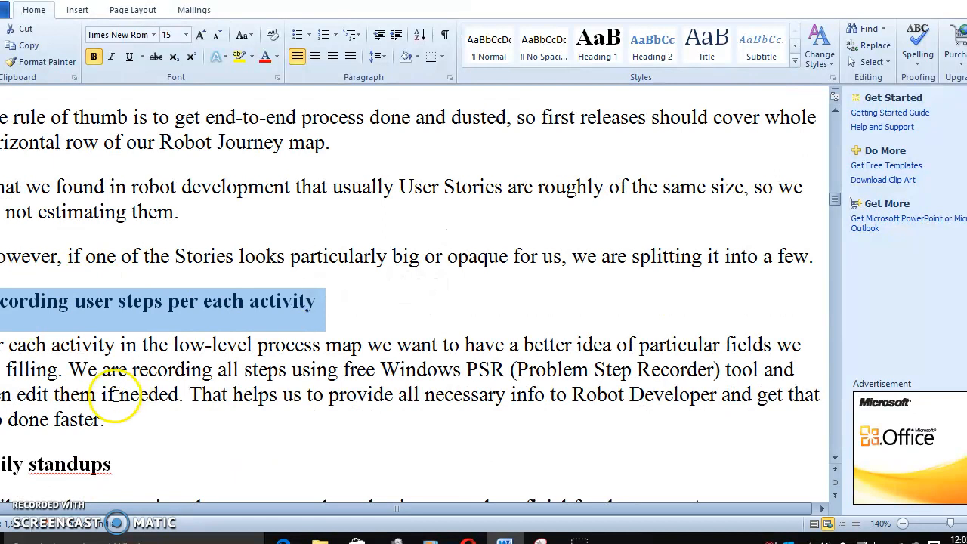
scroll("down", 3)
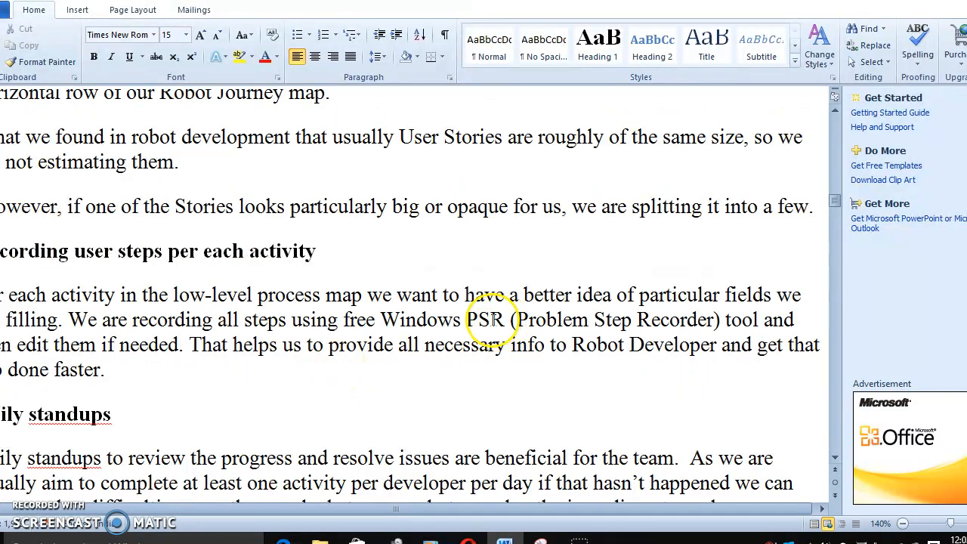
left_click_drag(512, 320, 713, 320)
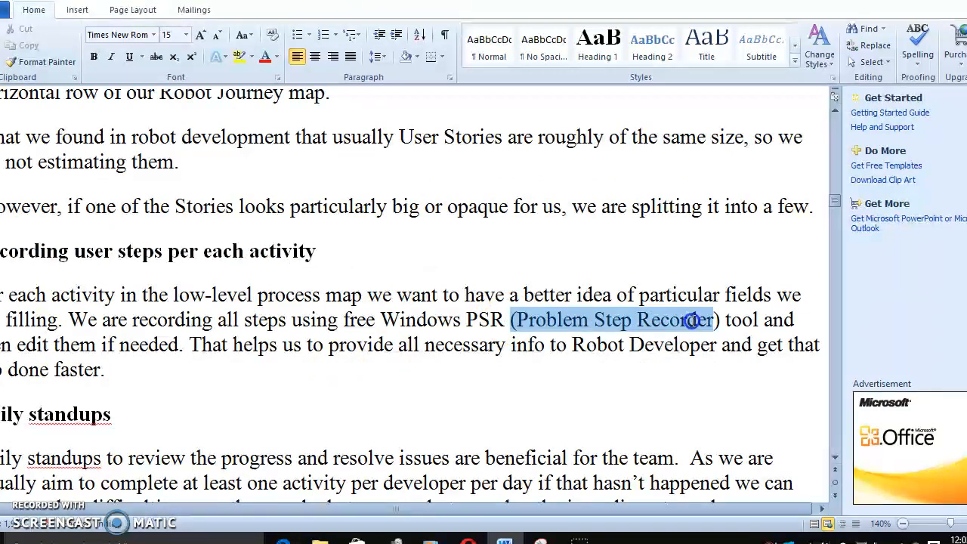
left_click(668, 345)
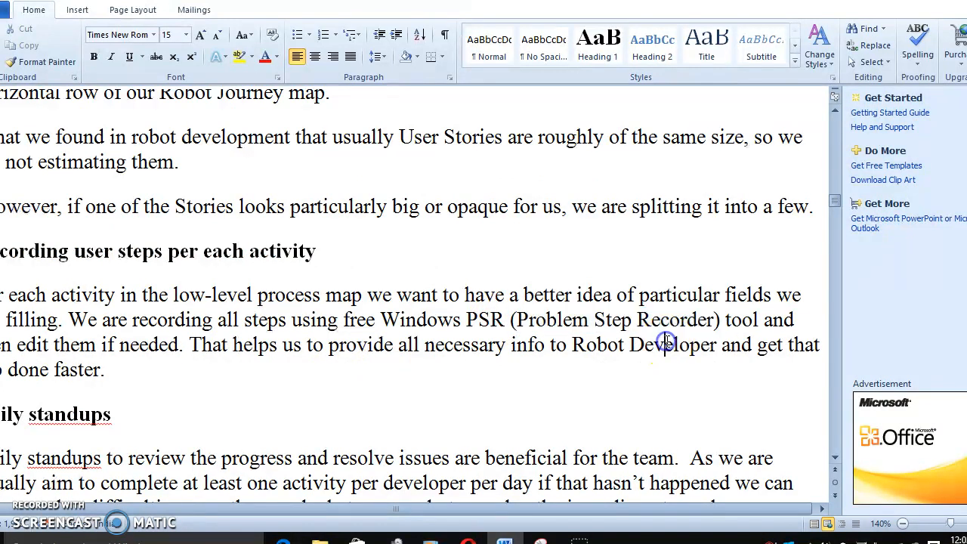
left_click(8, 537)
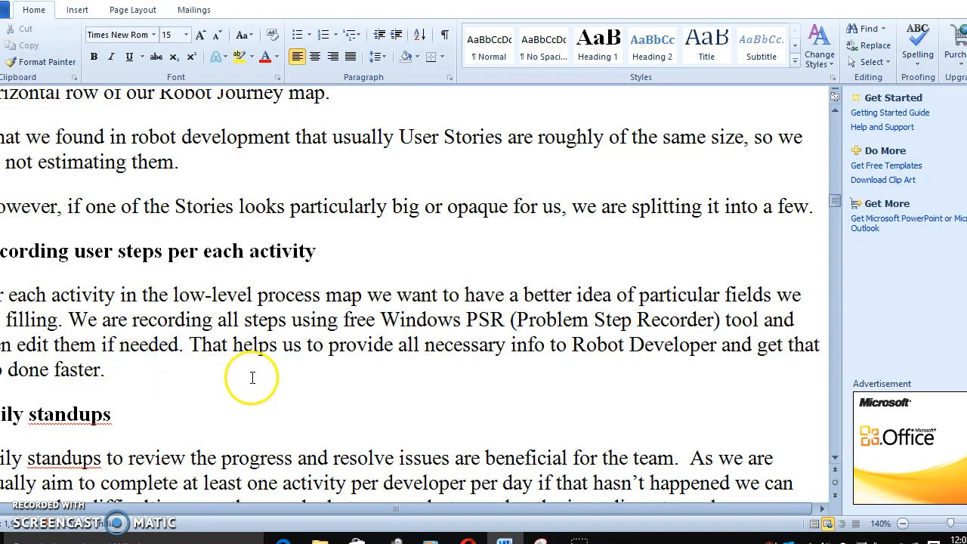
scroll("down", 3)
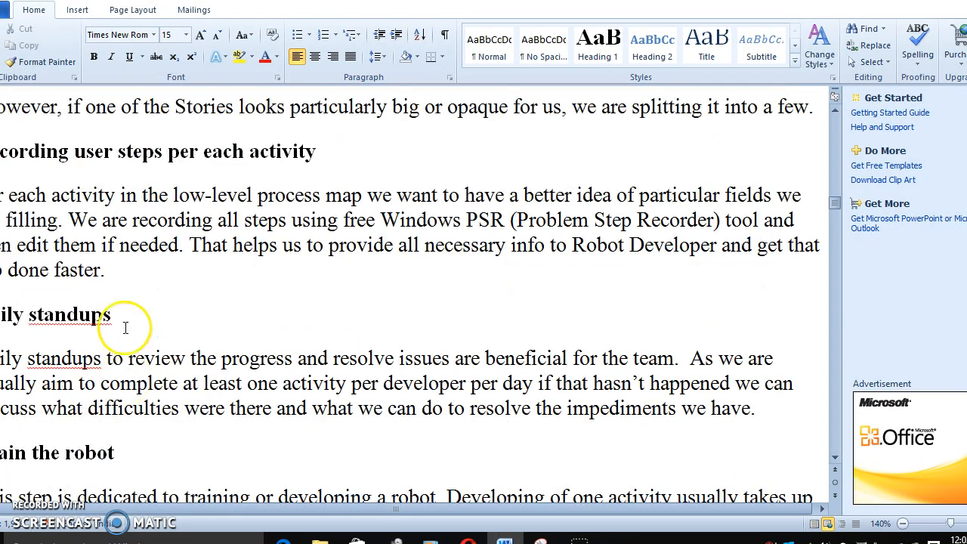
scroll("down", 3)
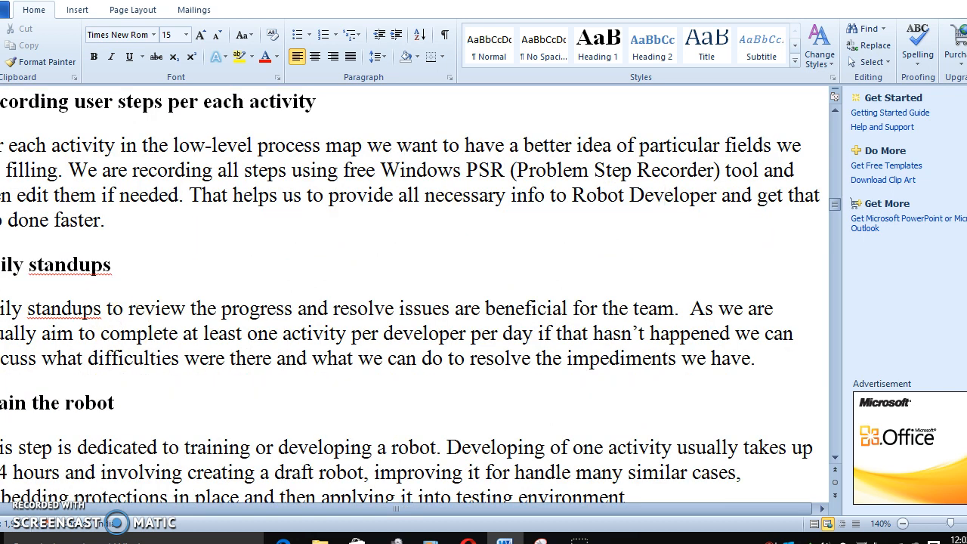
left_click_drag(0, 308, 740, 358)
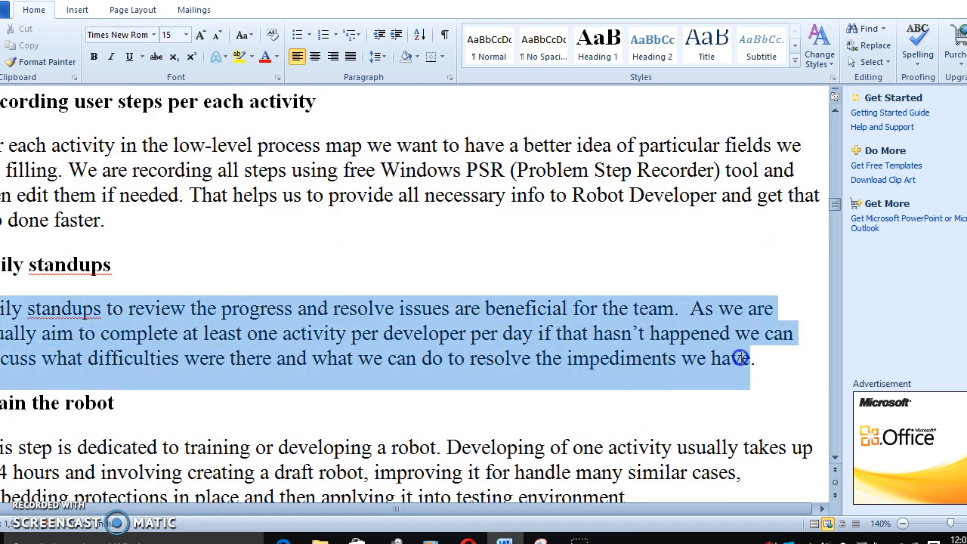
left_click(208, 324)
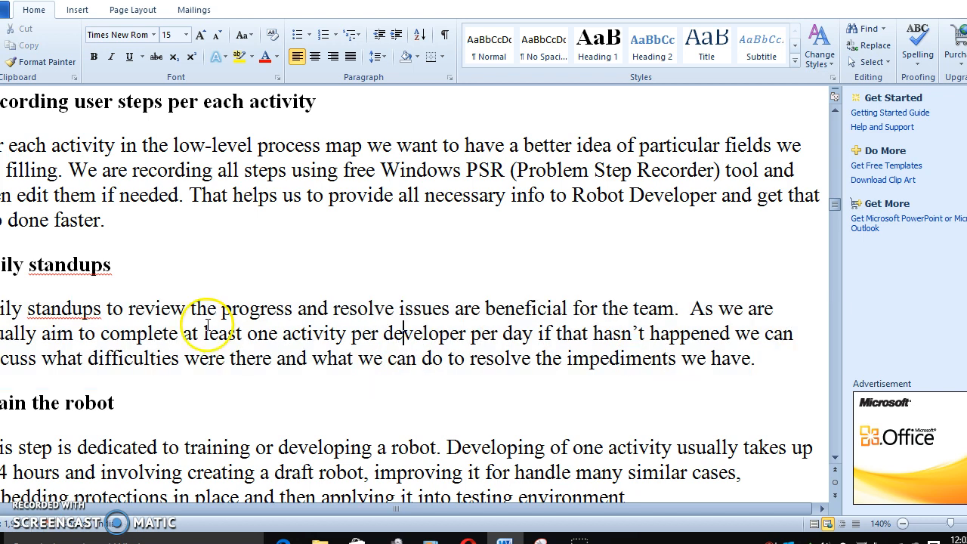
scroll("down", 3)
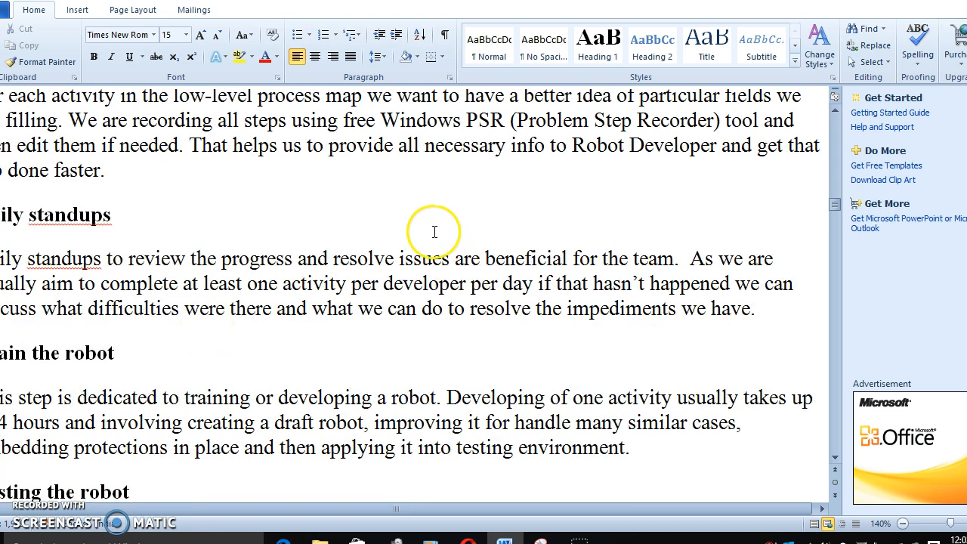
scroll("down", 3)
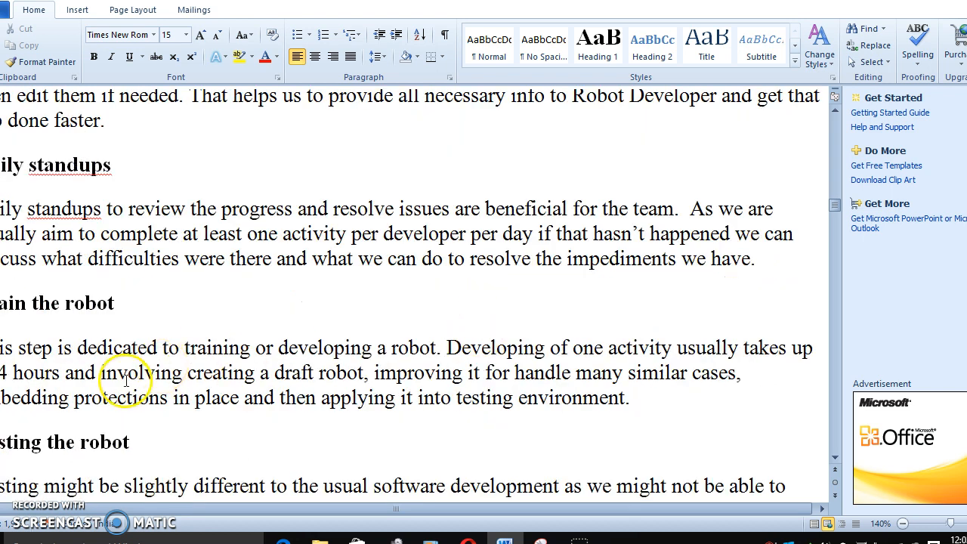
scroll("down", 3)
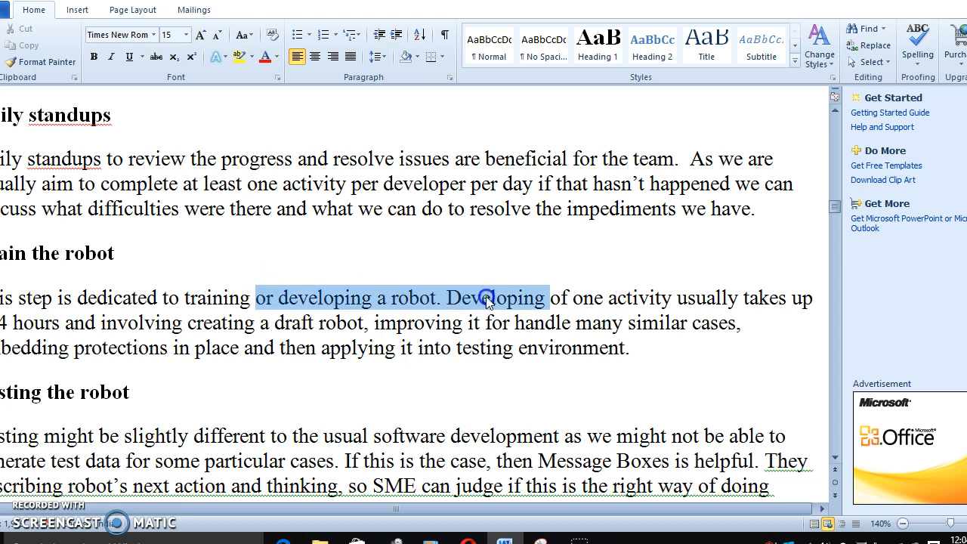
Step: Make the Iteration Demo sentence about getting feedback from involved parties its own paragraph
scroll("down", 3)
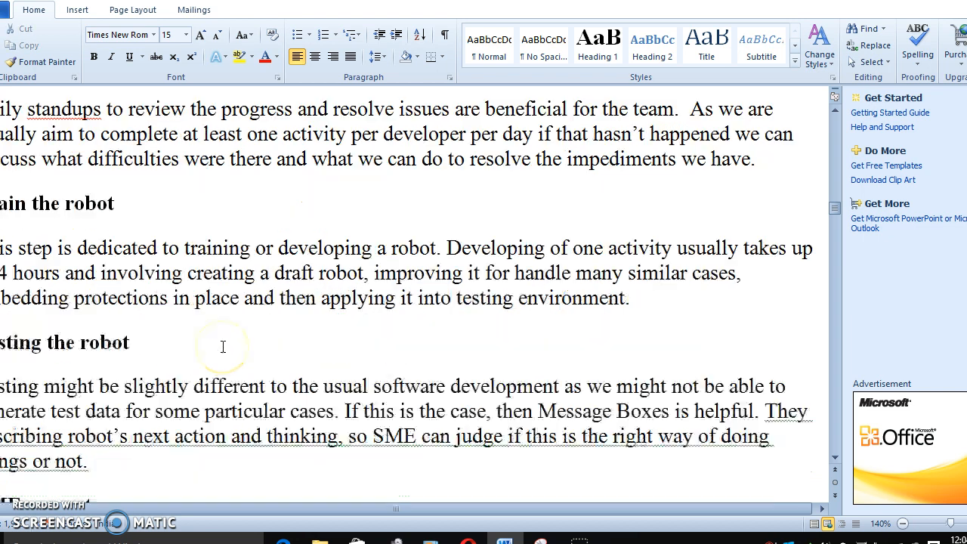
scroll("down", 3)
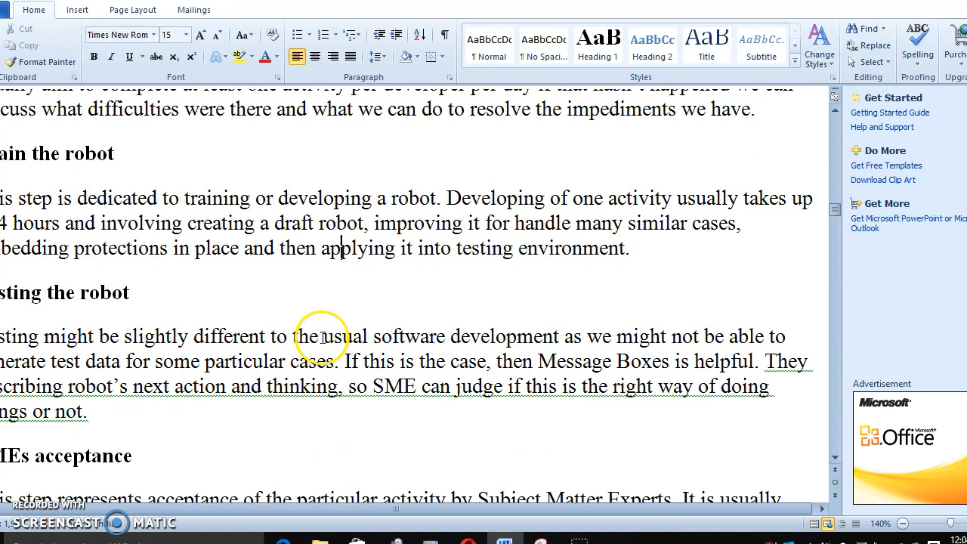
scroll("down", 3)
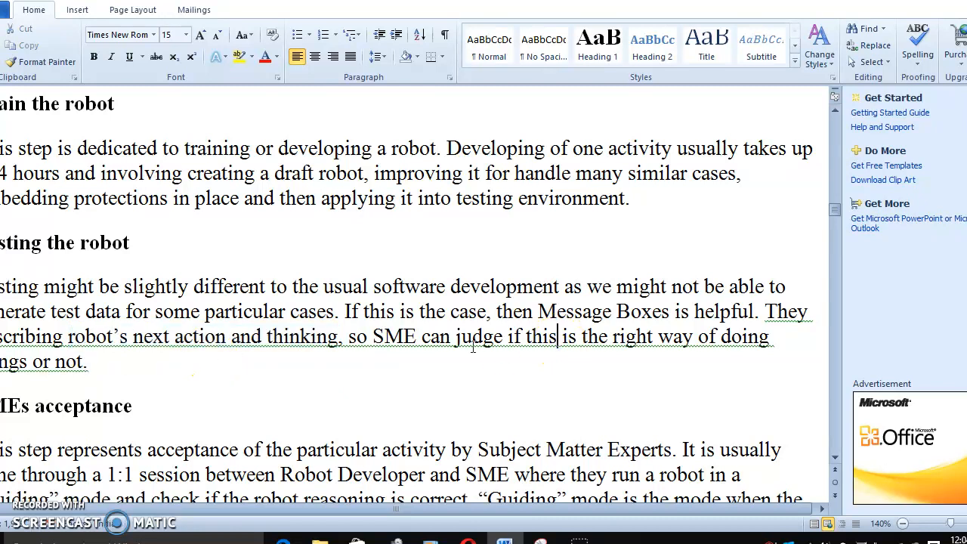
scroll("down", 3)
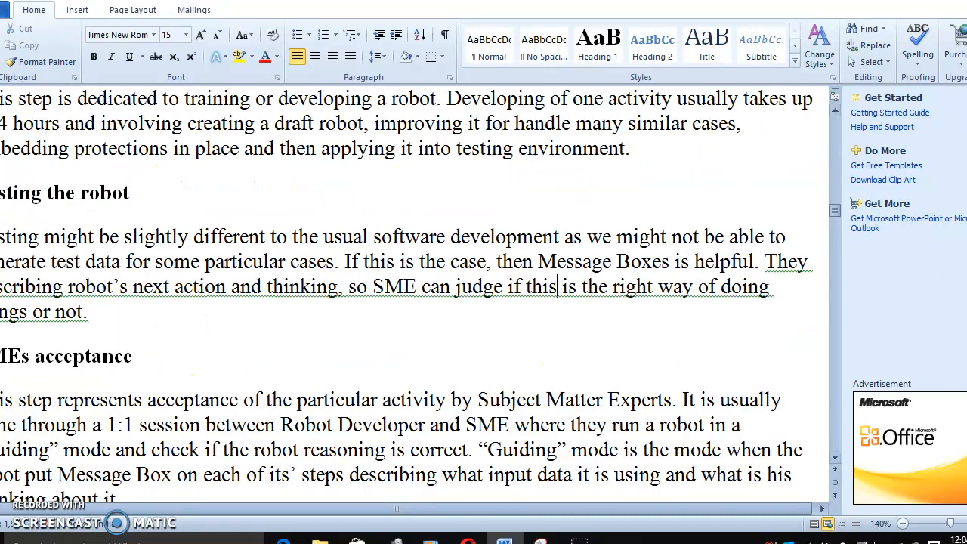
scroll("down", 3)
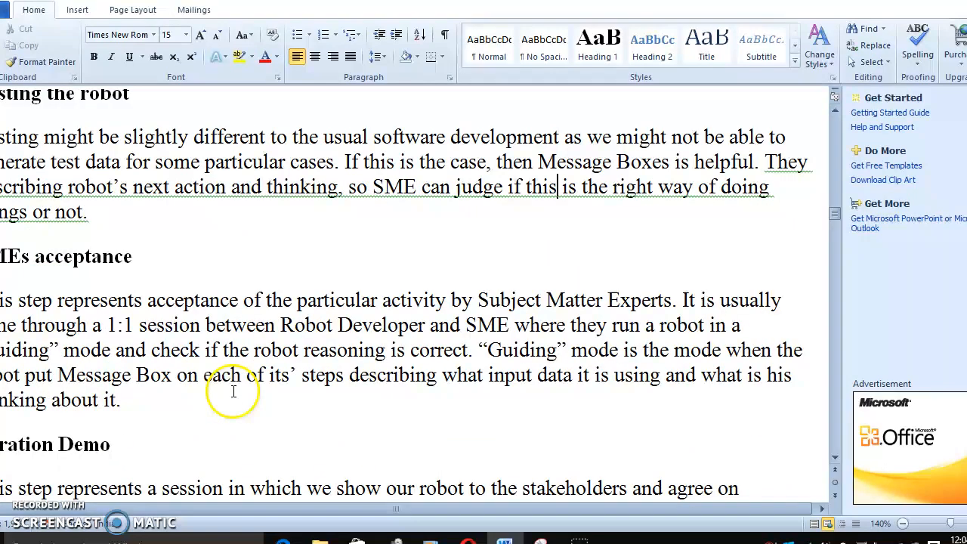
left_click_drag(57, 299, 290, 374)
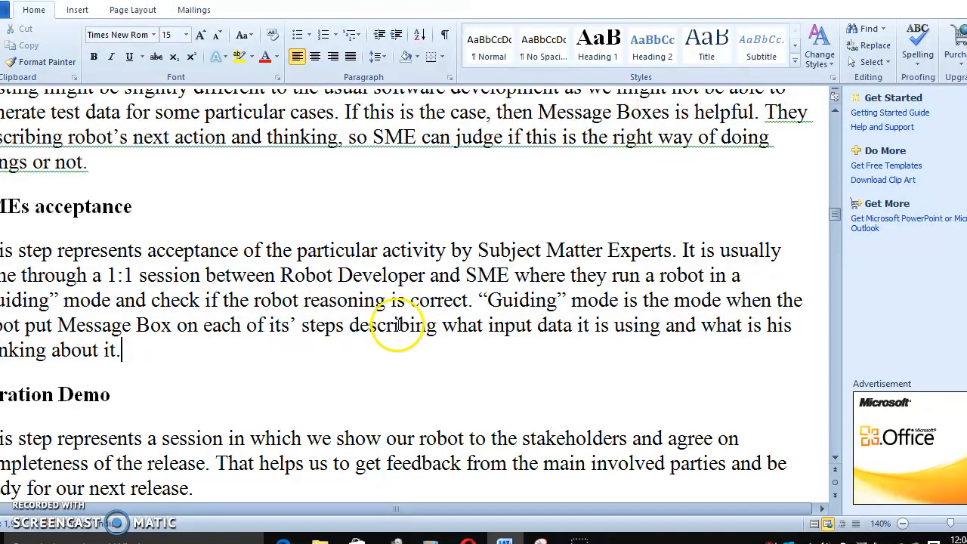
scroll("down", 3)
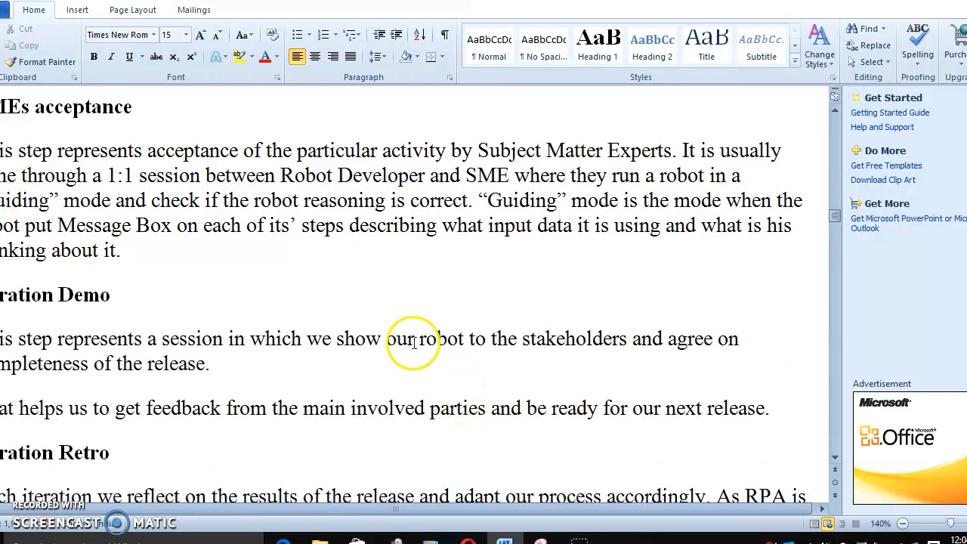
right_click(214, 398)
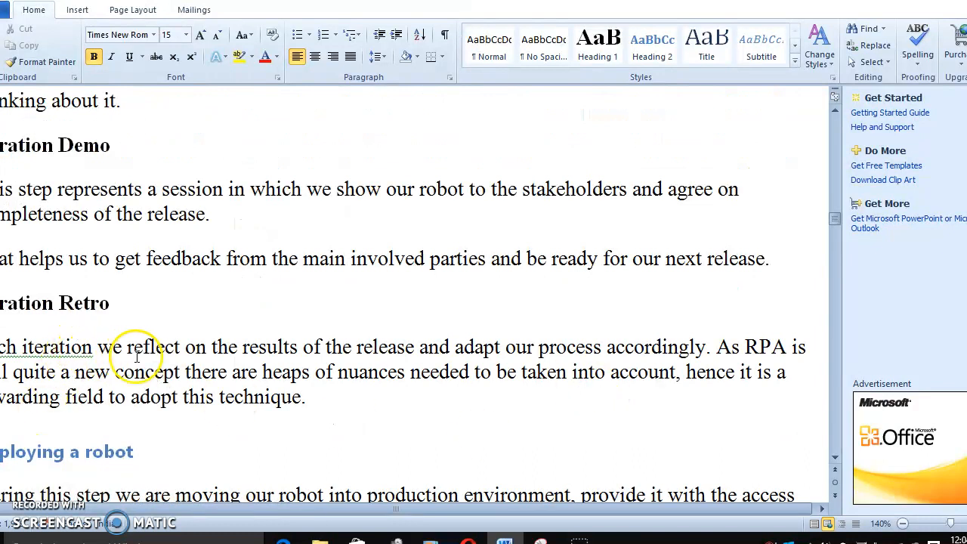
Step: Split Iteration Retro so "As RPA is still quite a new concept" starts a separate paragraph
left_click_drag(97, 346, 354, 346)
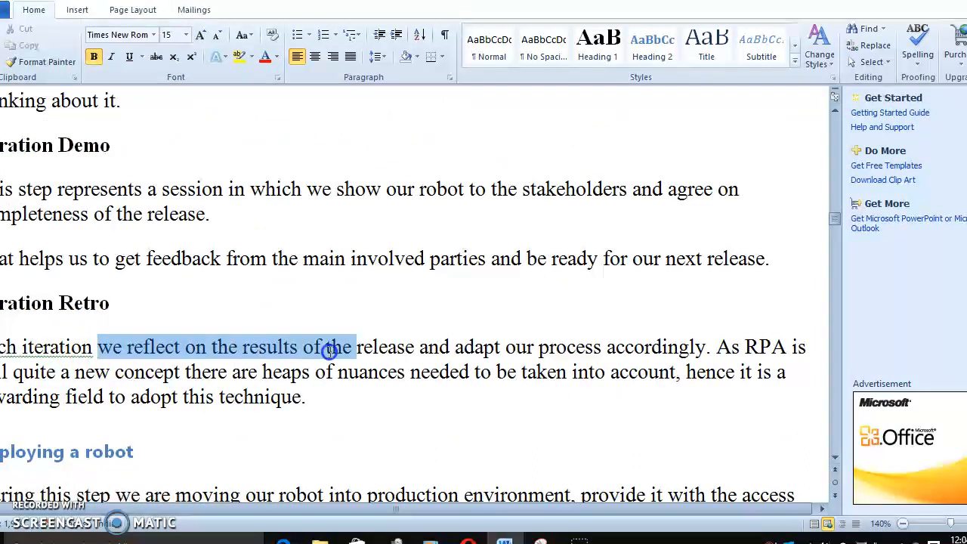
left_click(619, 367)
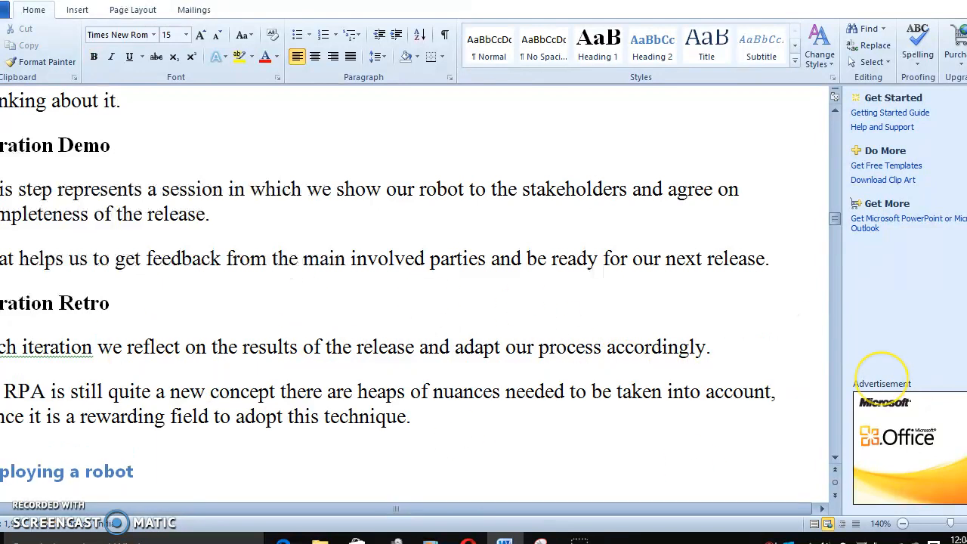
scroll("down", 3)
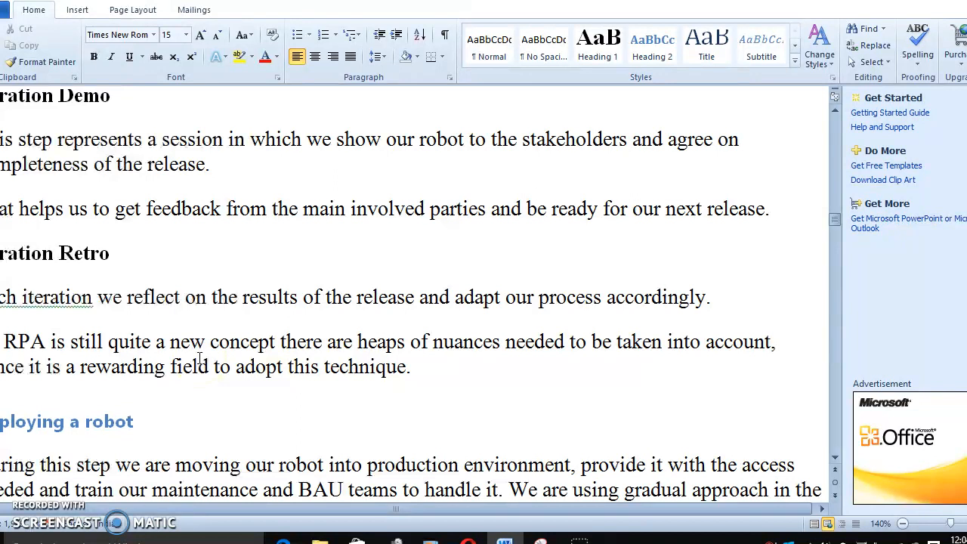
left_click_drag(109, 341, 410, 367)
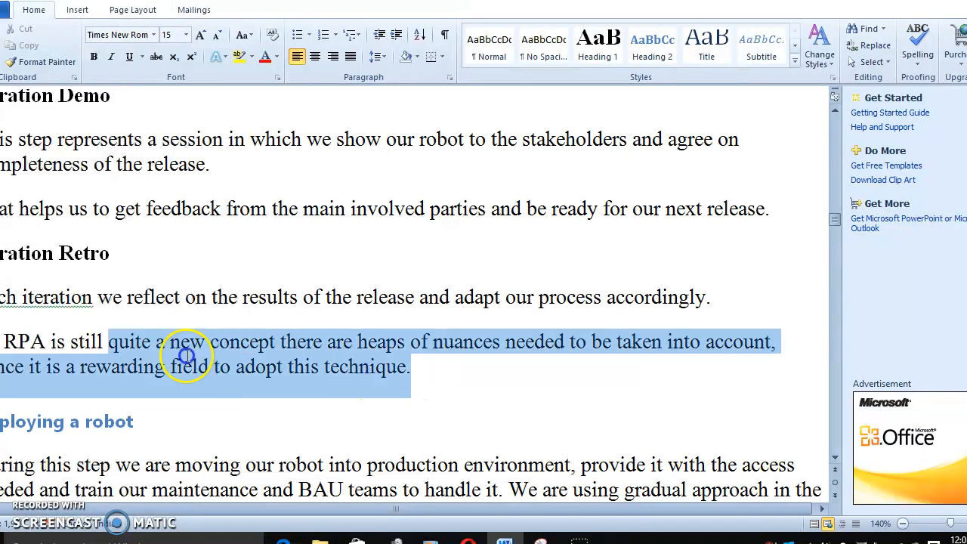
left_click(322, 381)
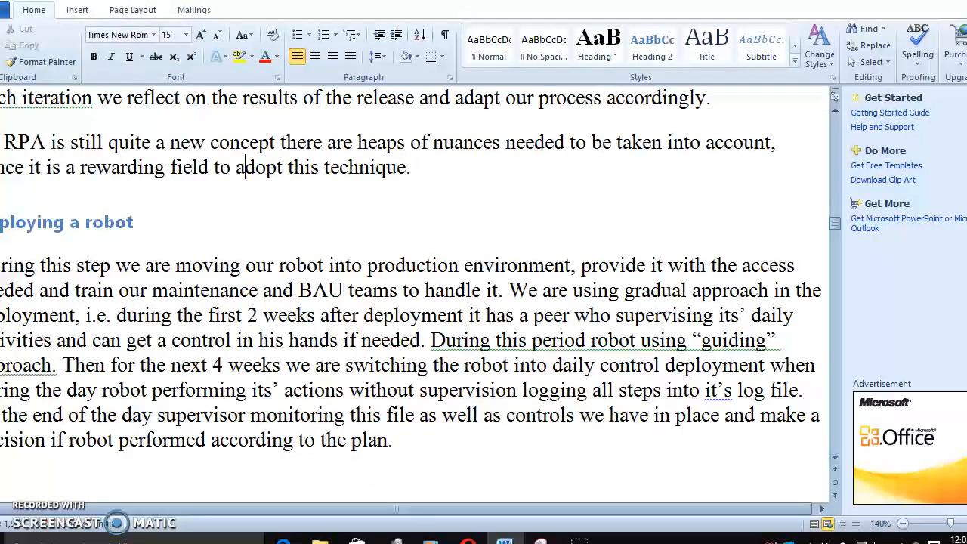
Step: Break Deploying a robot into paragraphs at "We are using gradual approach", "During this period" and "Then for the next 4 weeks"
left_click_drag(143, 265, 459, 266)
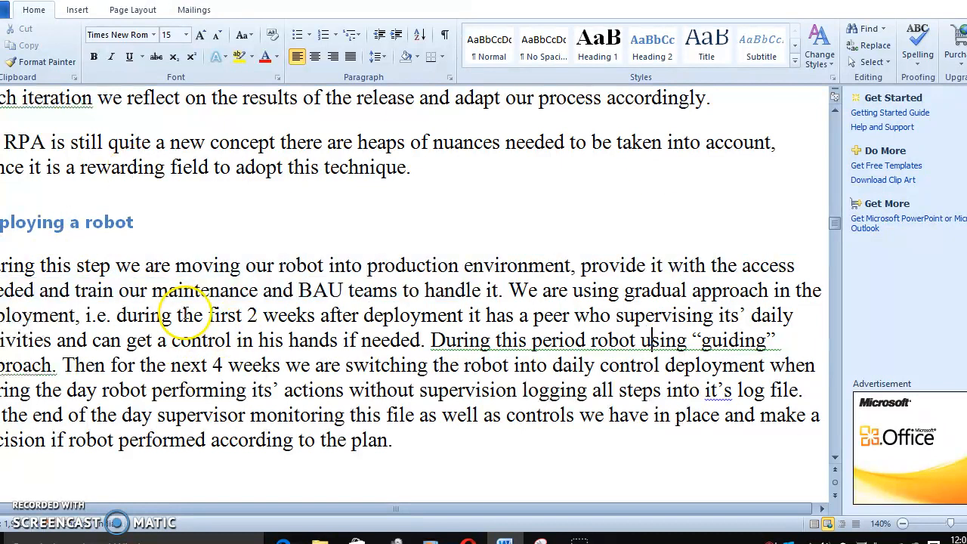
mouse_move(510, 290)
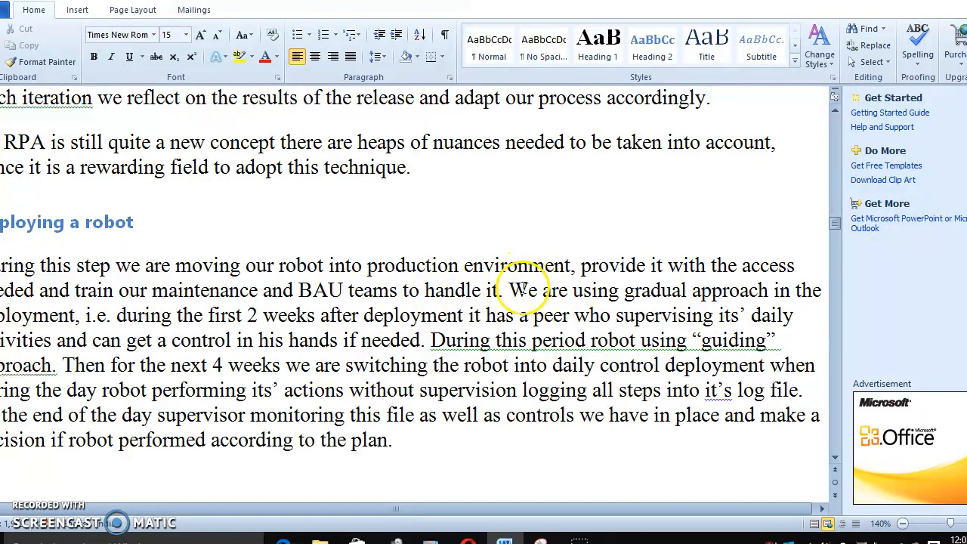
mouse_move(800, 346)
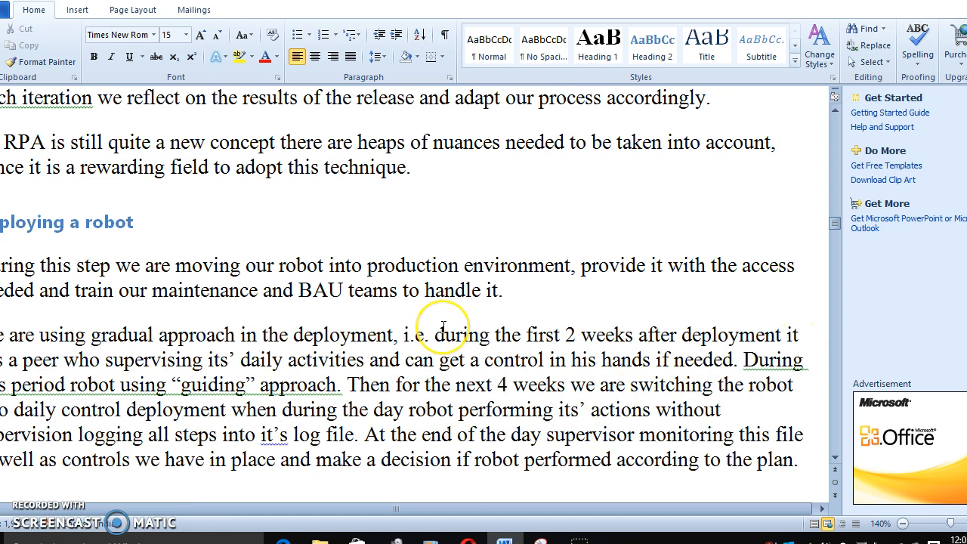
scroll("down", 3)
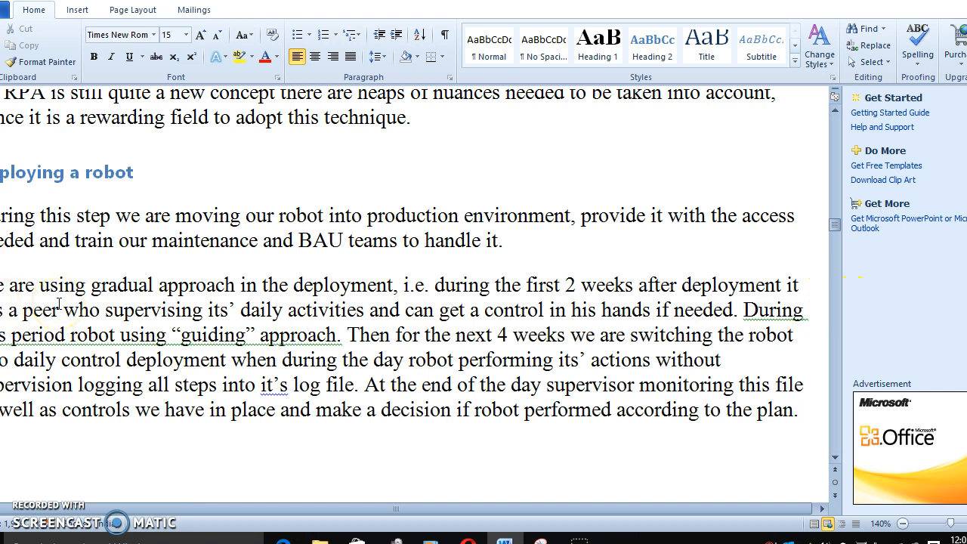
mouse_move(396, 326)
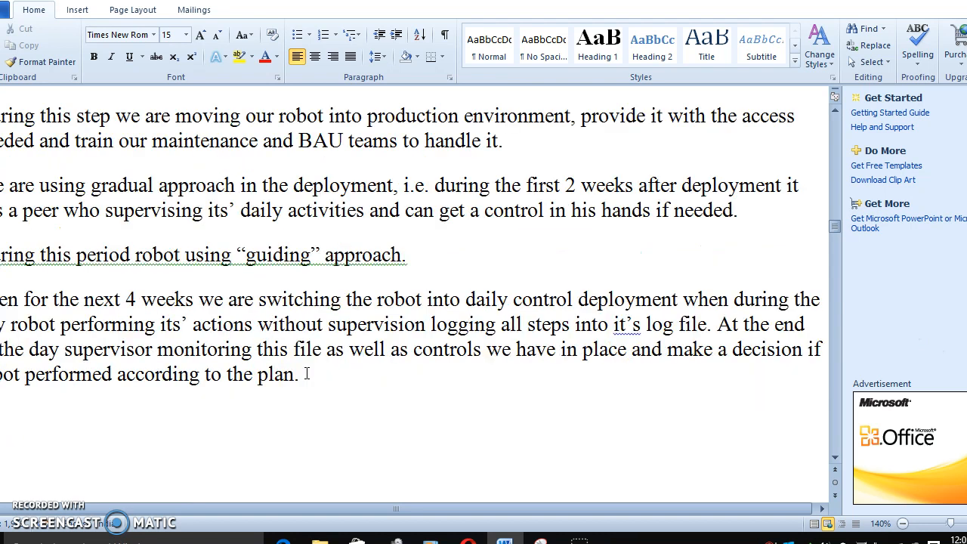
left_click(459, 378)
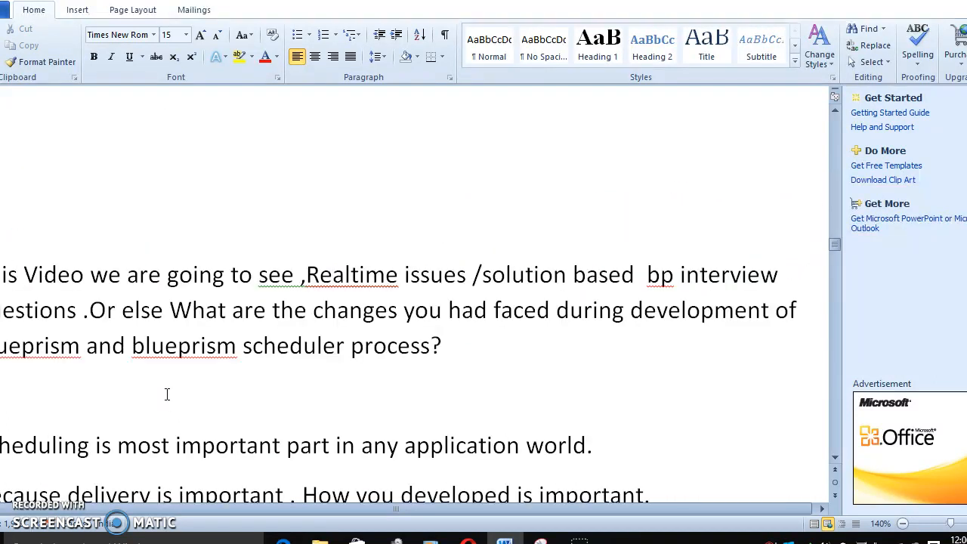
Step: Separate the end-of-day supervisor sentence and start a "Thanks" line at the document's end
scroll("down", 3)
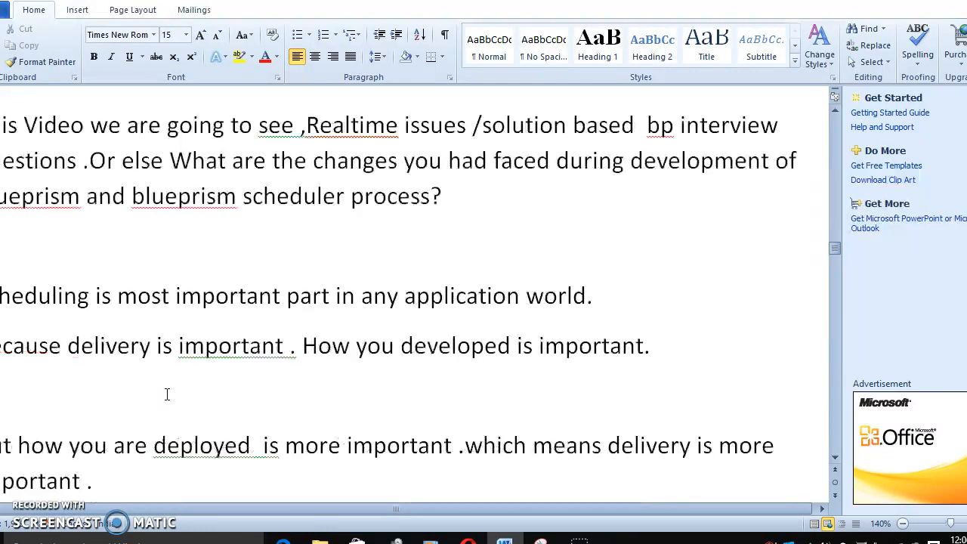
scroll("down", 3)
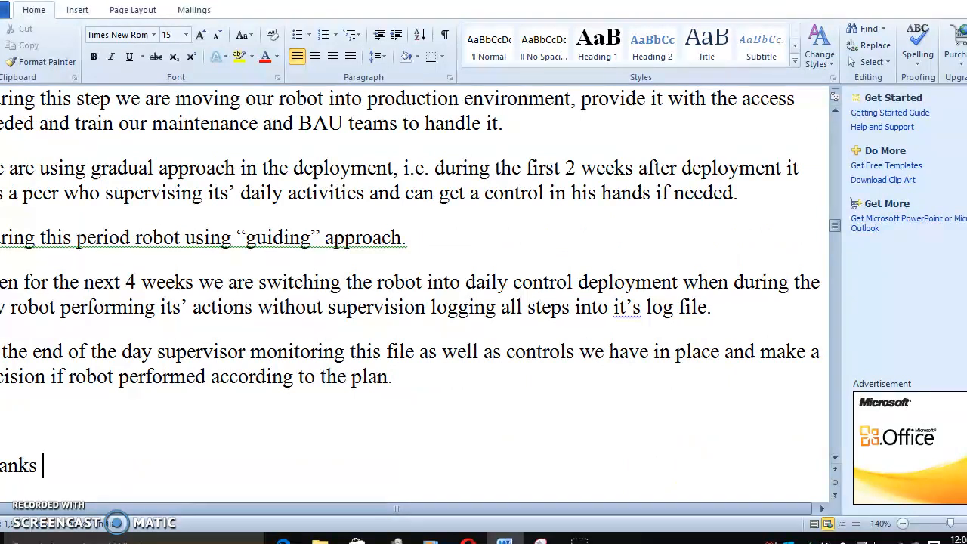
Step: Finish "Thanks Guys ." and add the closing line "A –Agile we can implement easily ."
type("Guys .")
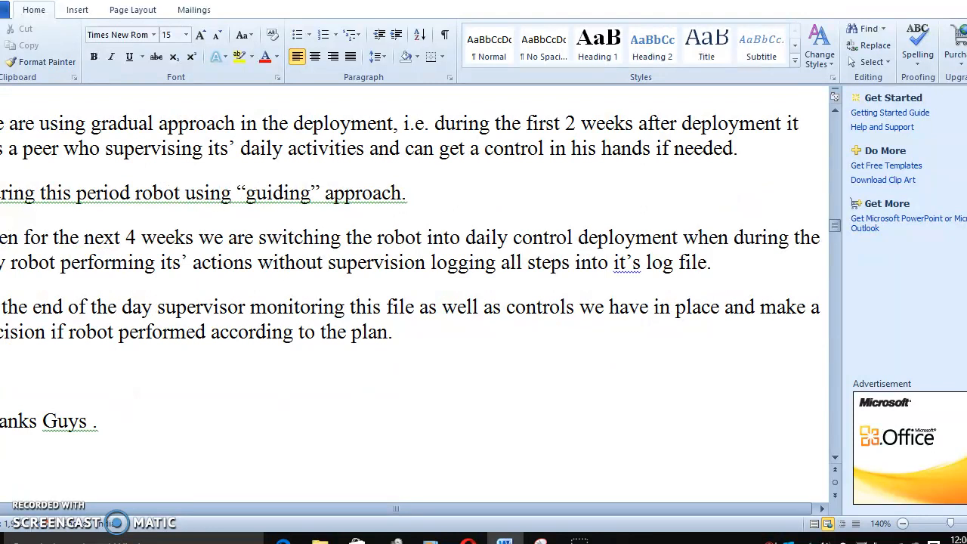
type("A")
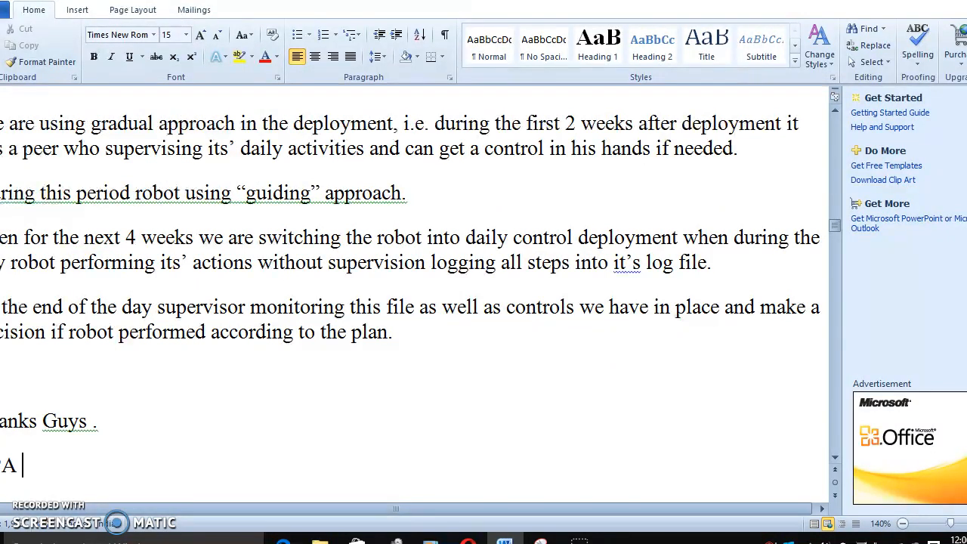
type("-Agi")
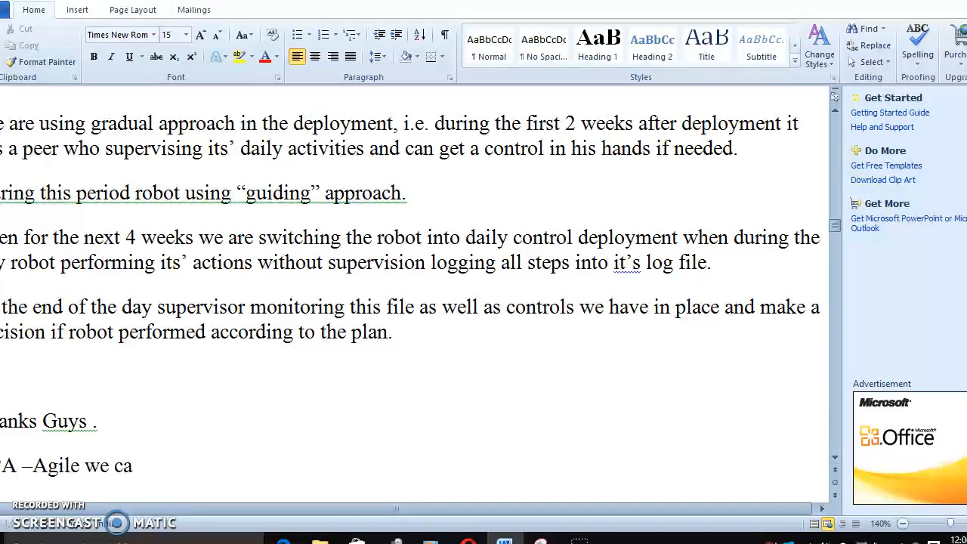
type("n imp")
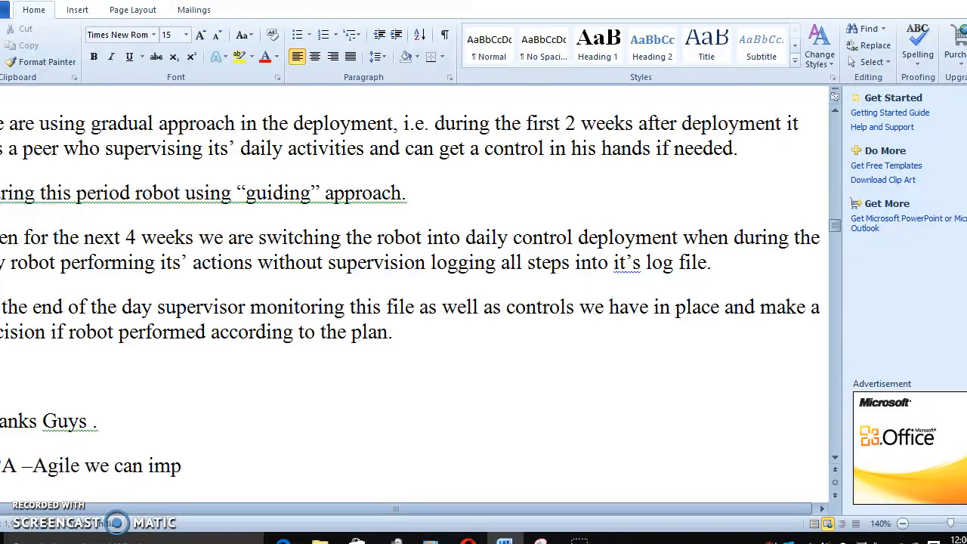
type("lement easily .")
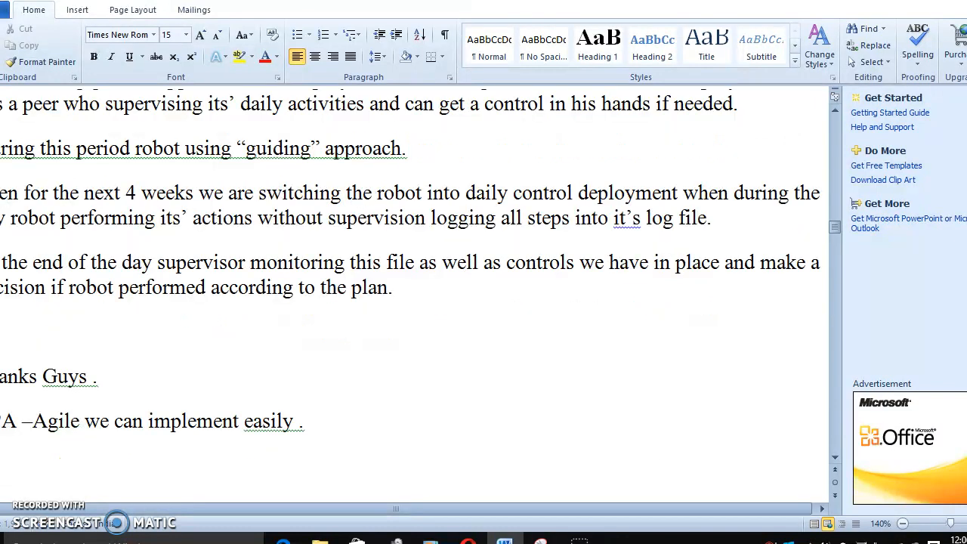
mouse_move(655, 465)
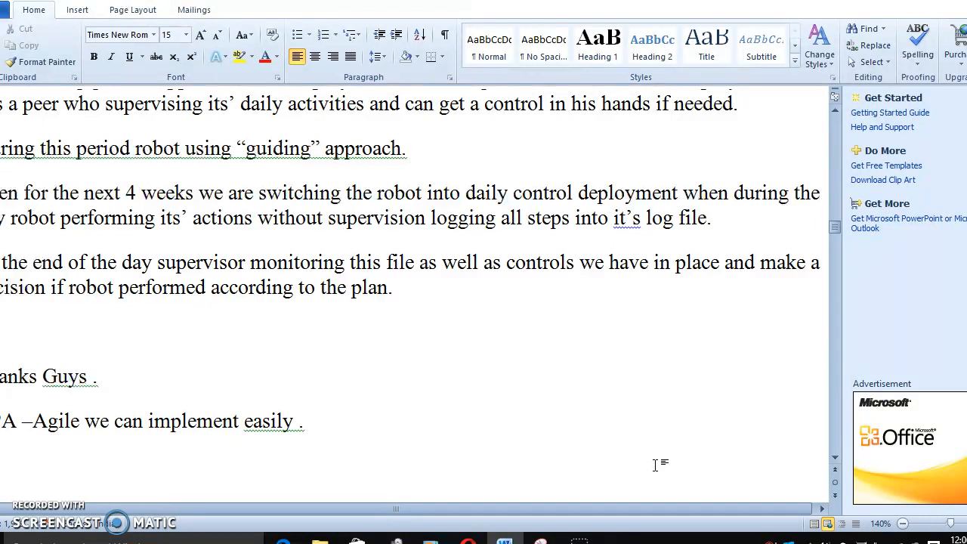
scroll("down", 3)
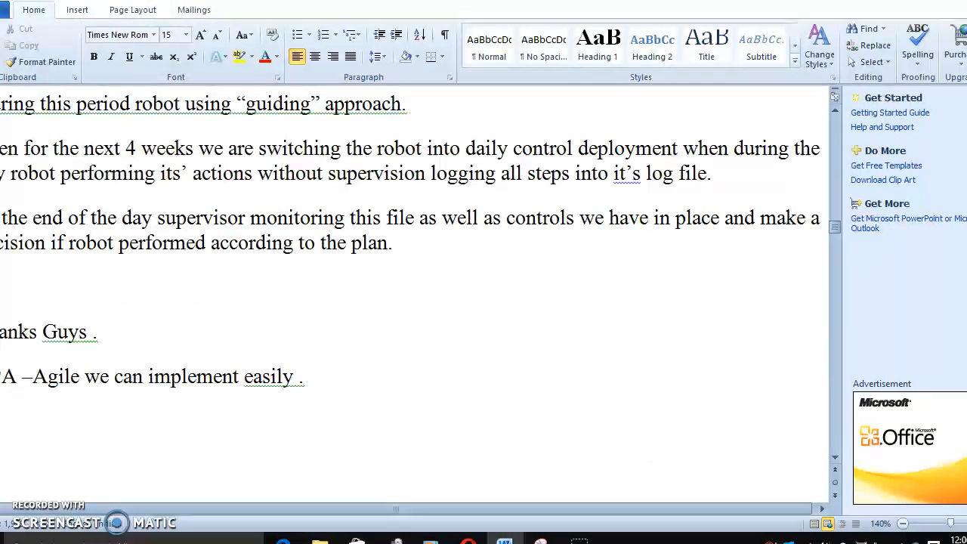